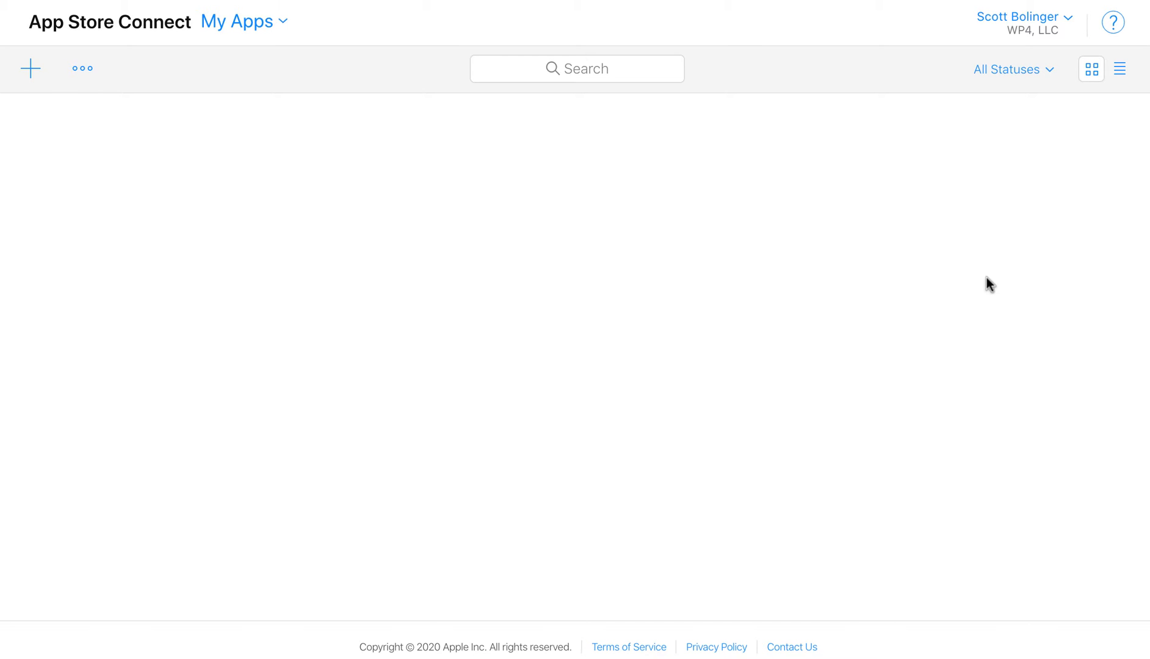
mouse_move(243, 86)
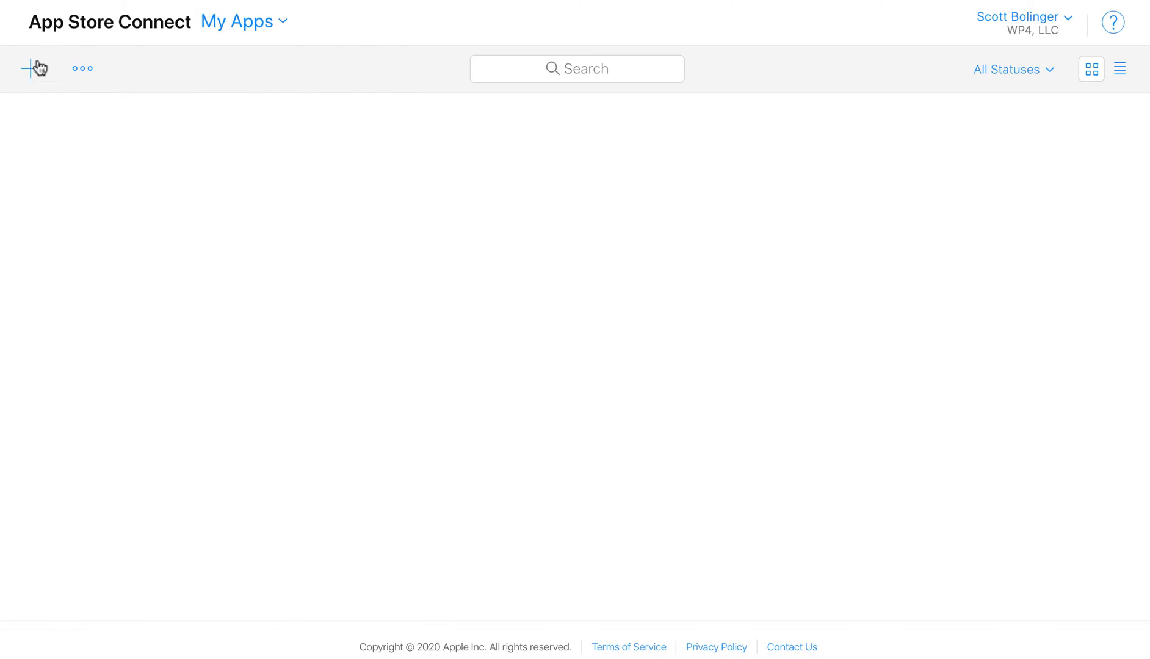
Start a new iOS app named 'My Name' with English (U.S.) as primary language.
click(30, 69)
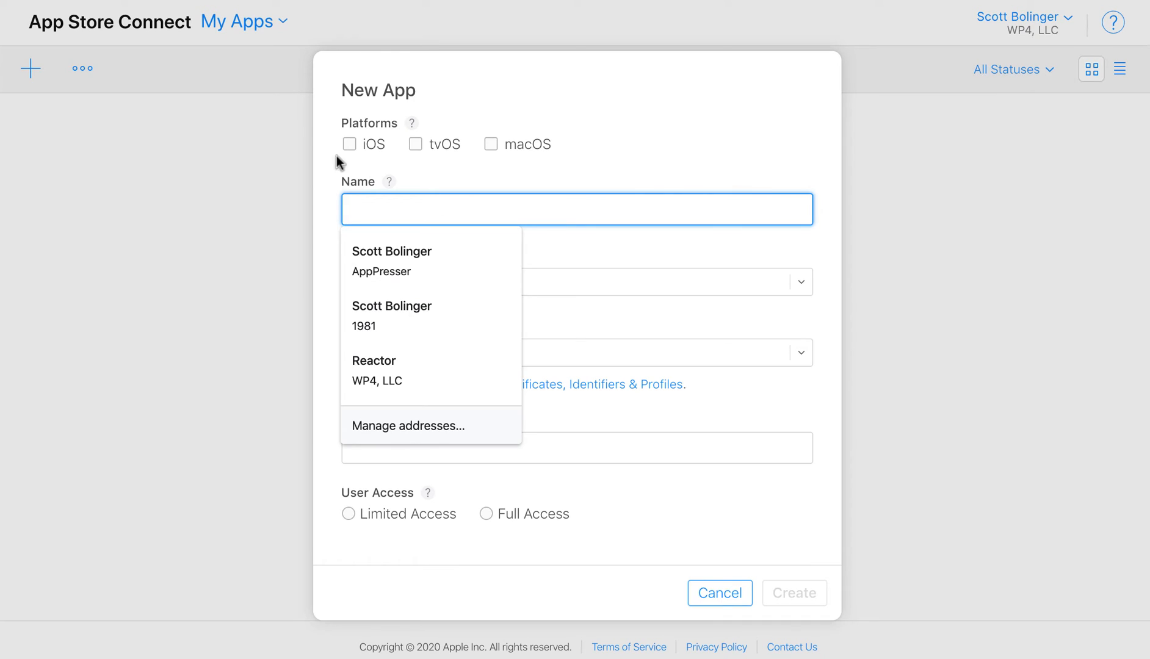
click(350, 144)
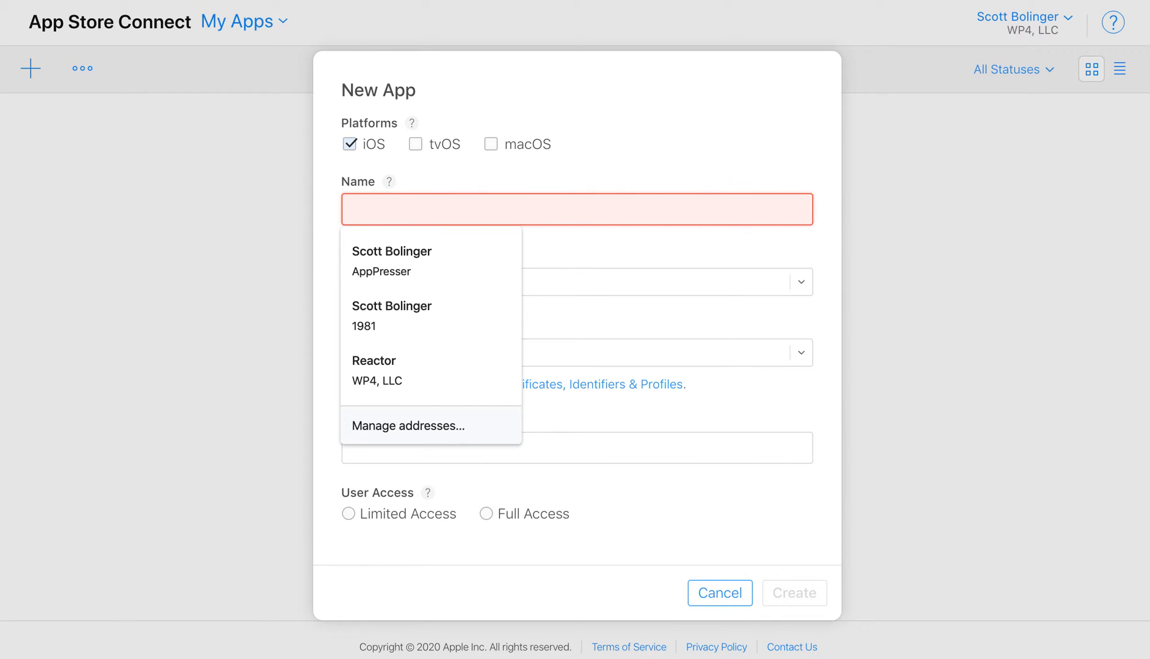
text(My Name)
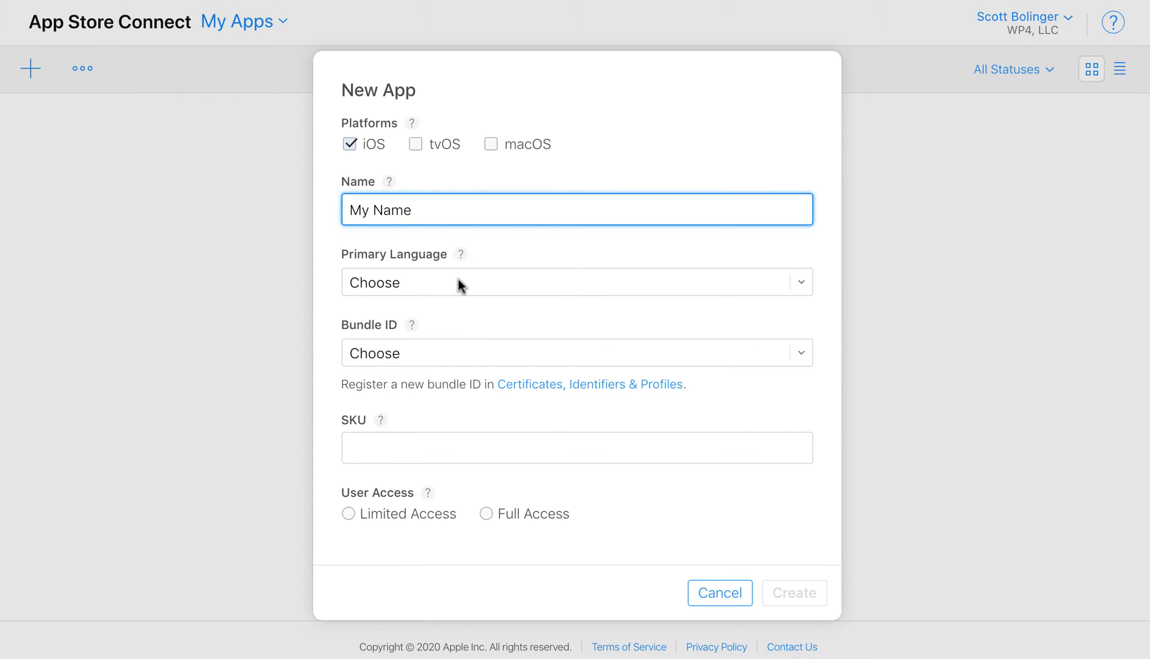
click(576, 282)
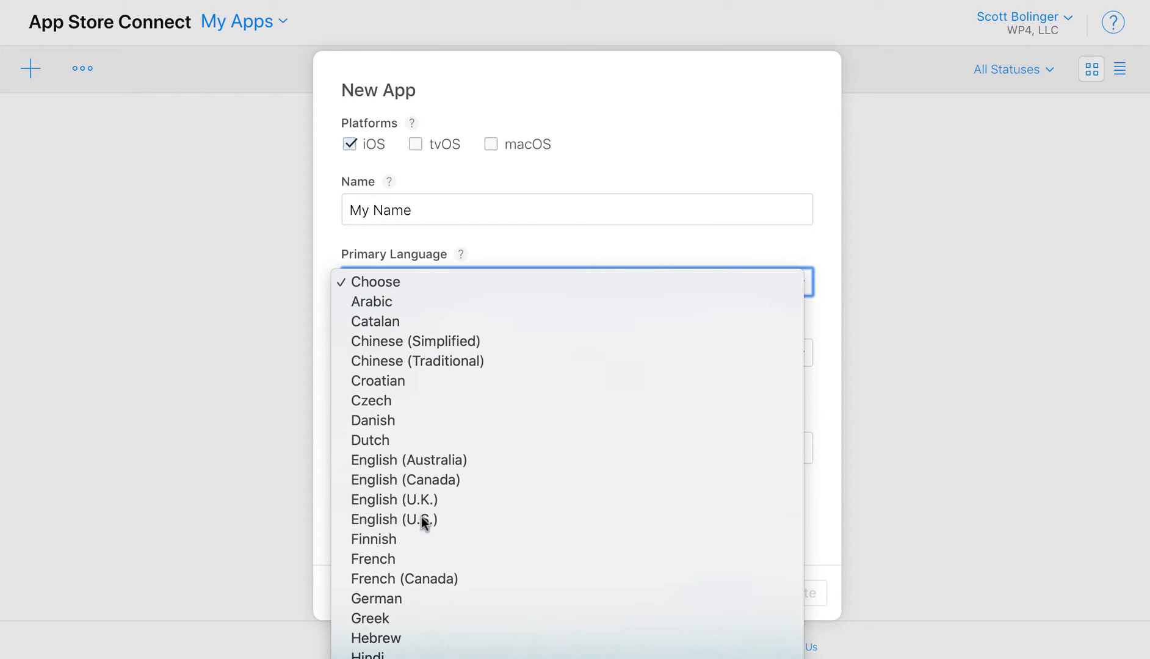
click(395, 519)
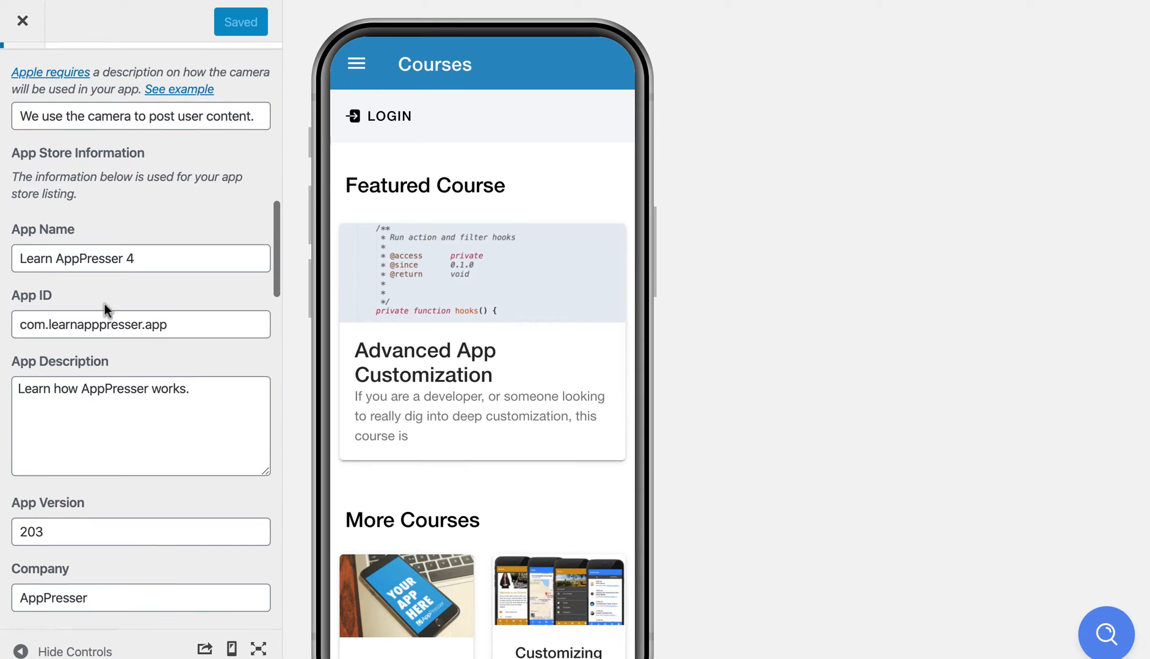
click(139, 324)
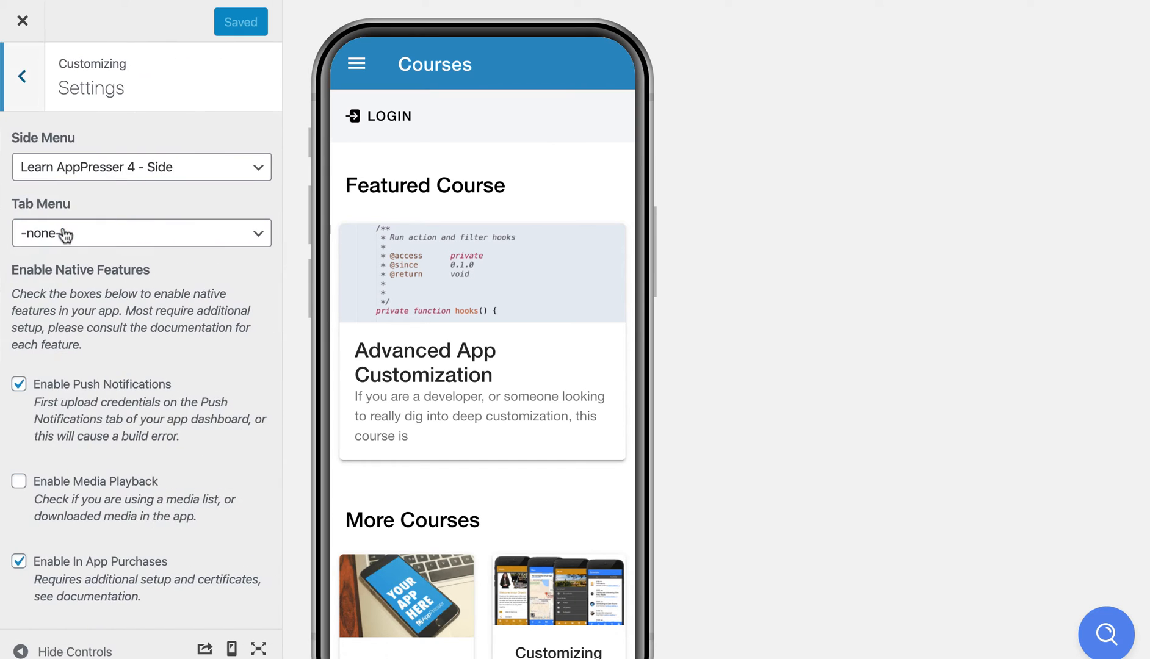
scroll(down, 3)
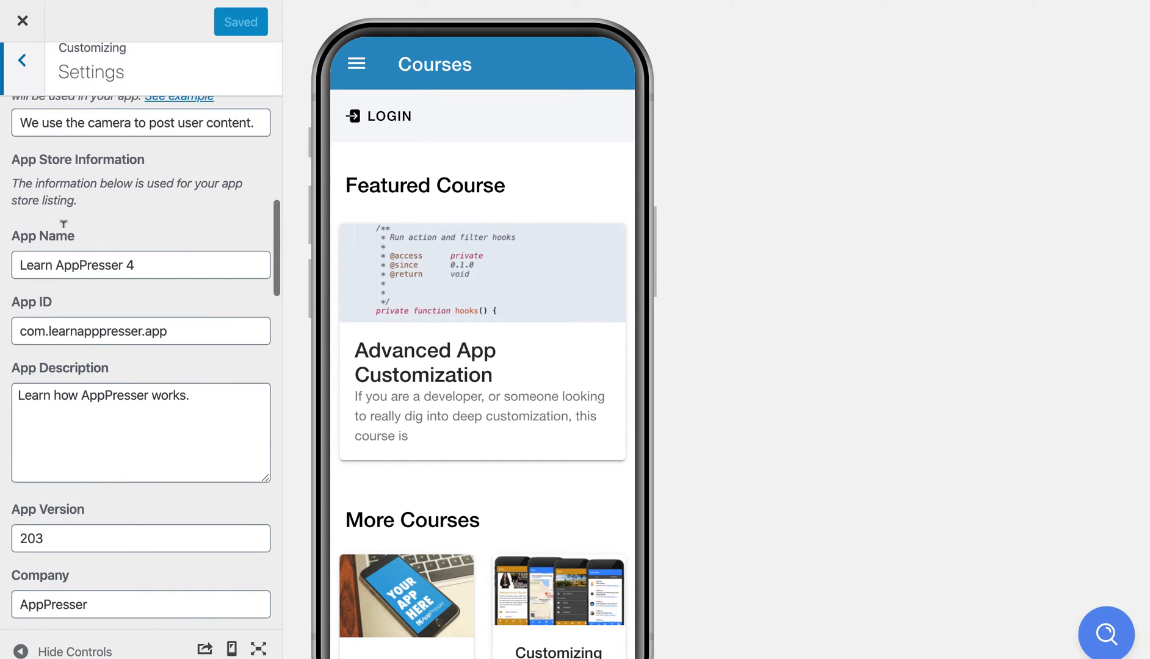
scroll(down, 3)
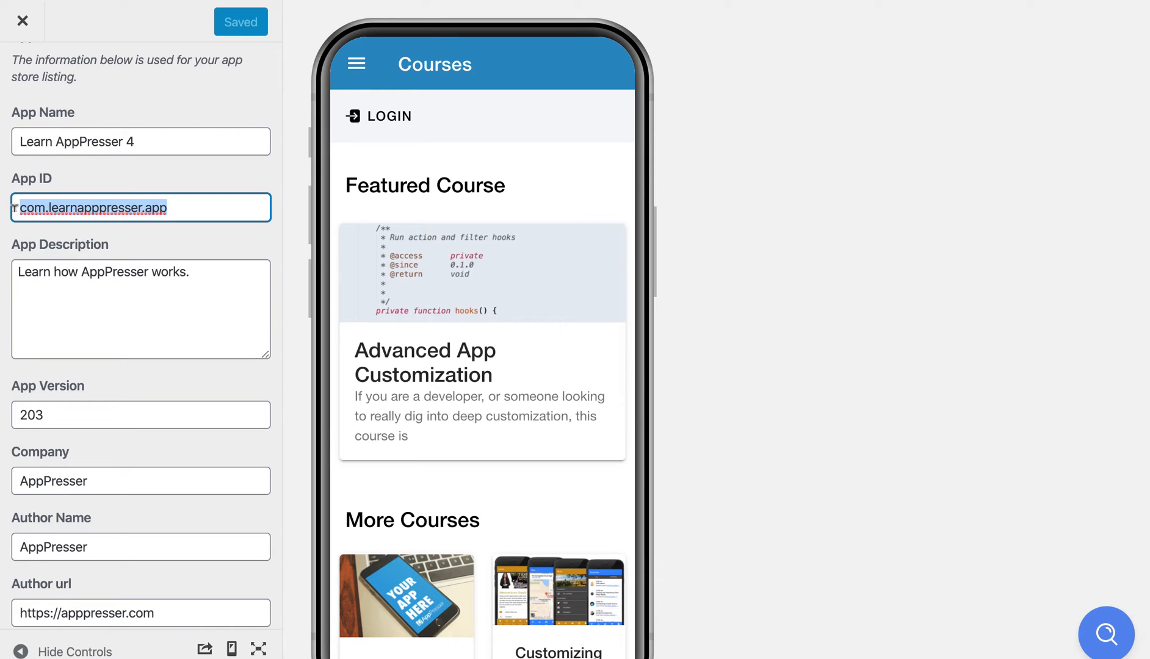
scroll(down, 3)
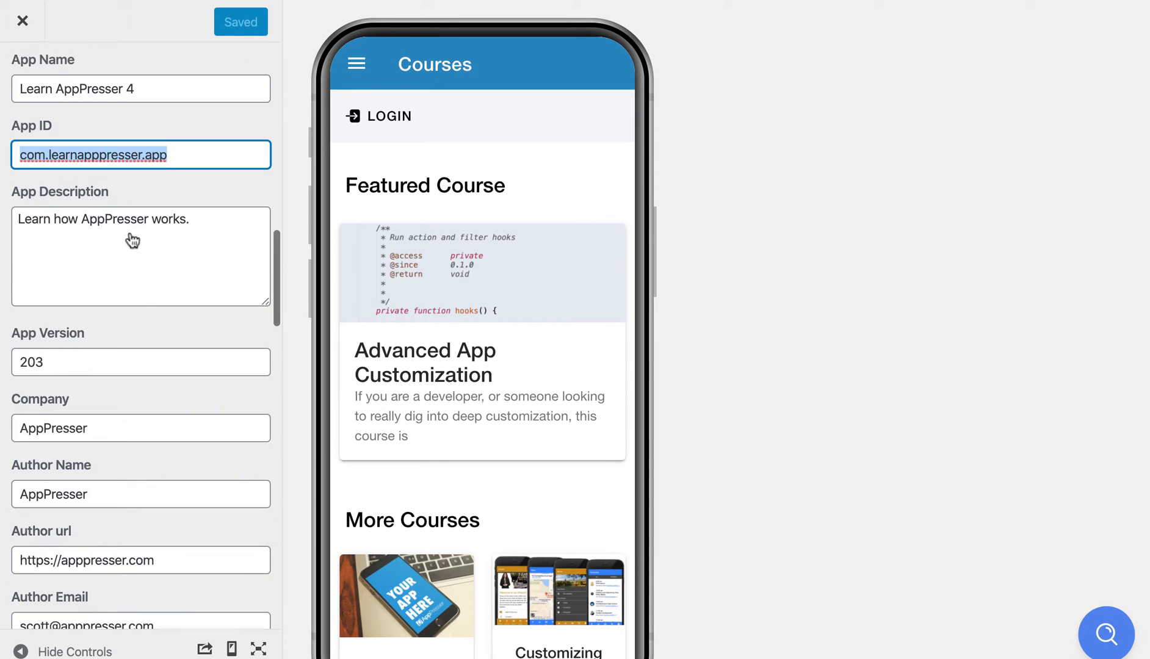
scroll(down, 3)
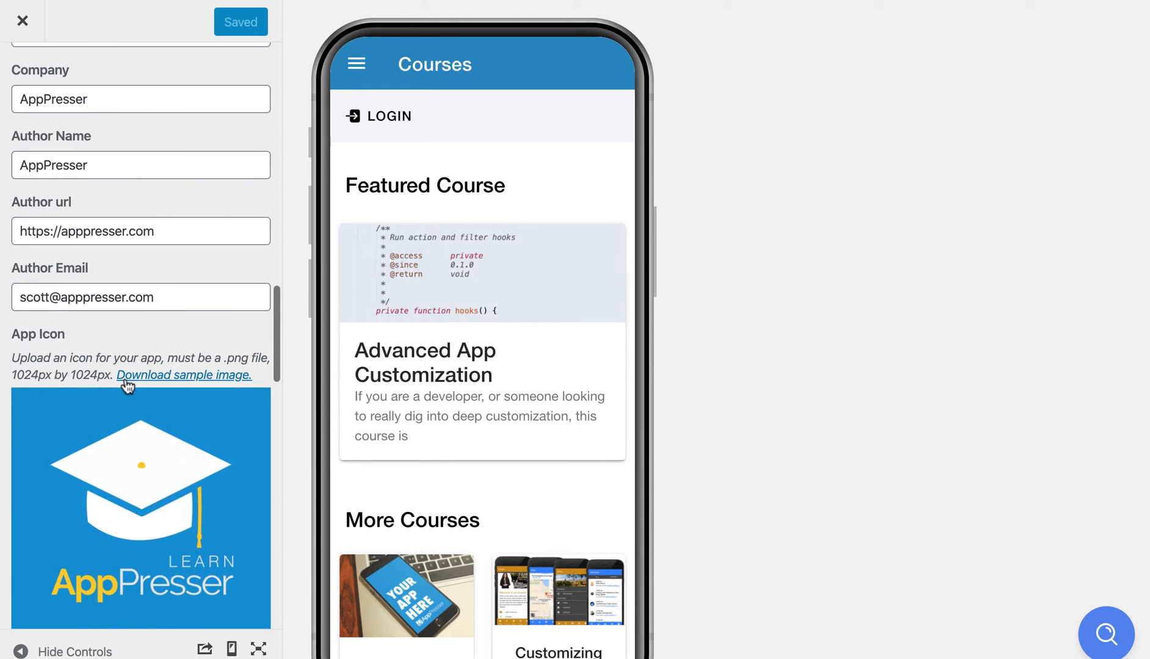
scroll(down, 3)
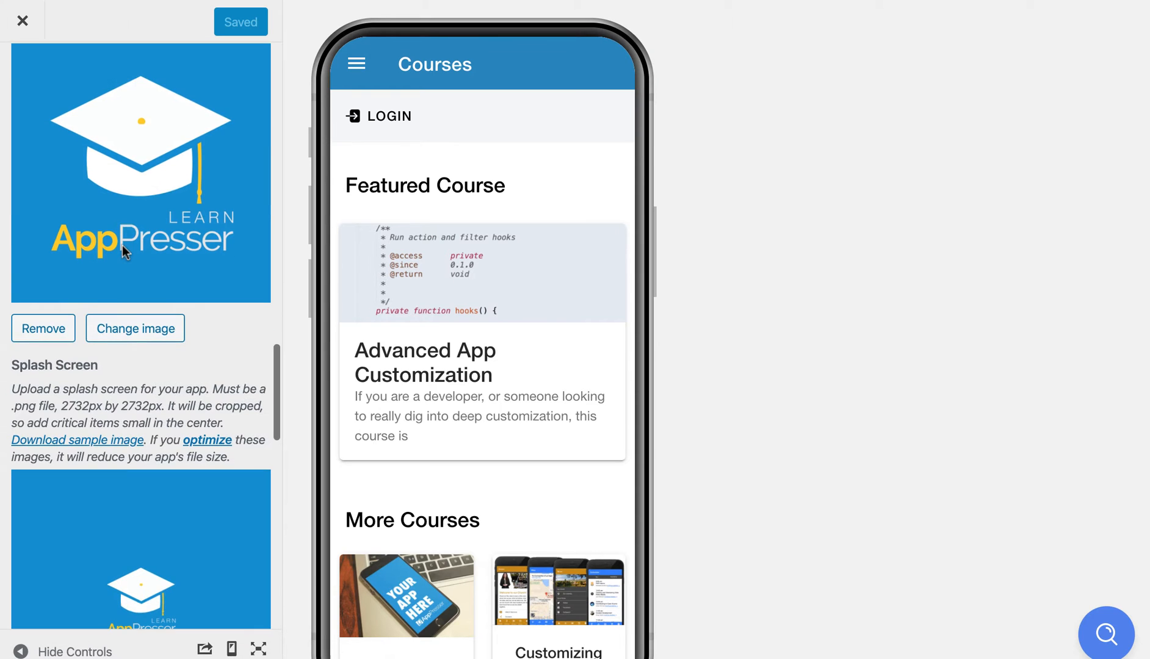
scroll(down, 3)
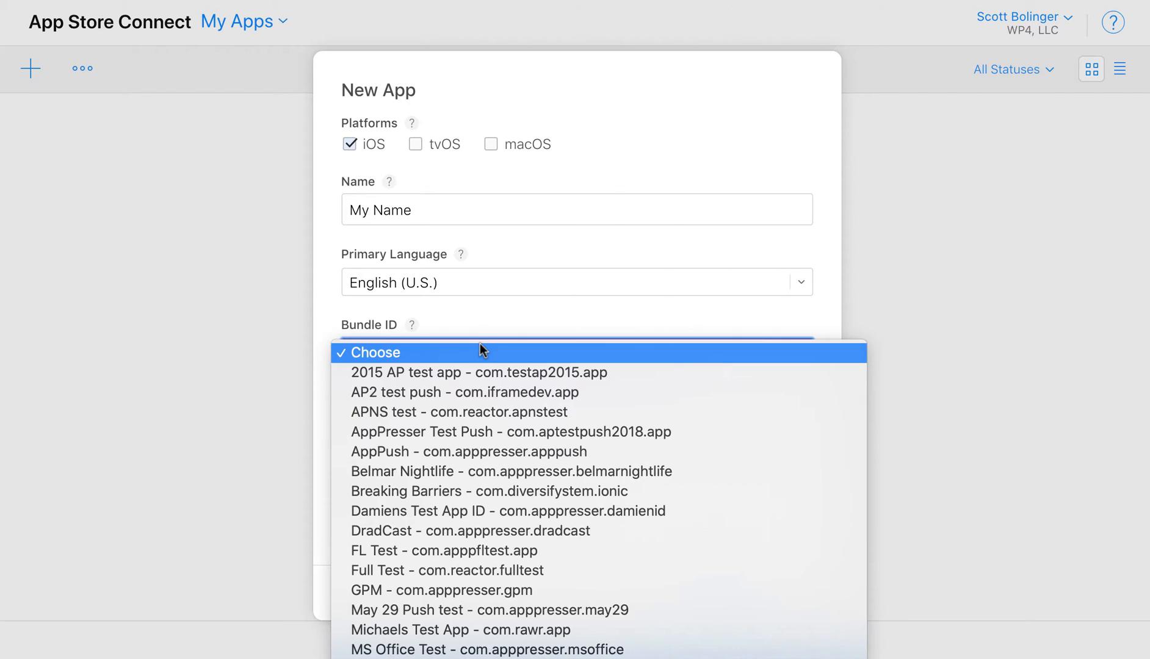
Create the app with bundle ID com.testap2015.app, SKU 100 and full user access.
click(467, 372)
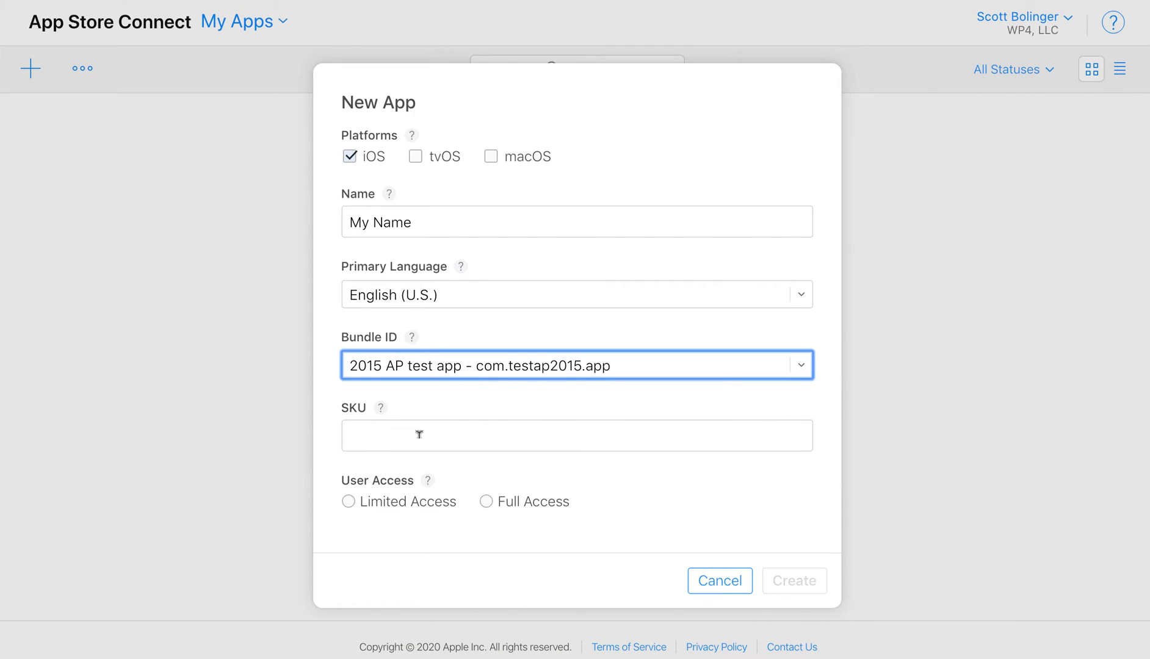
click(577, 435)
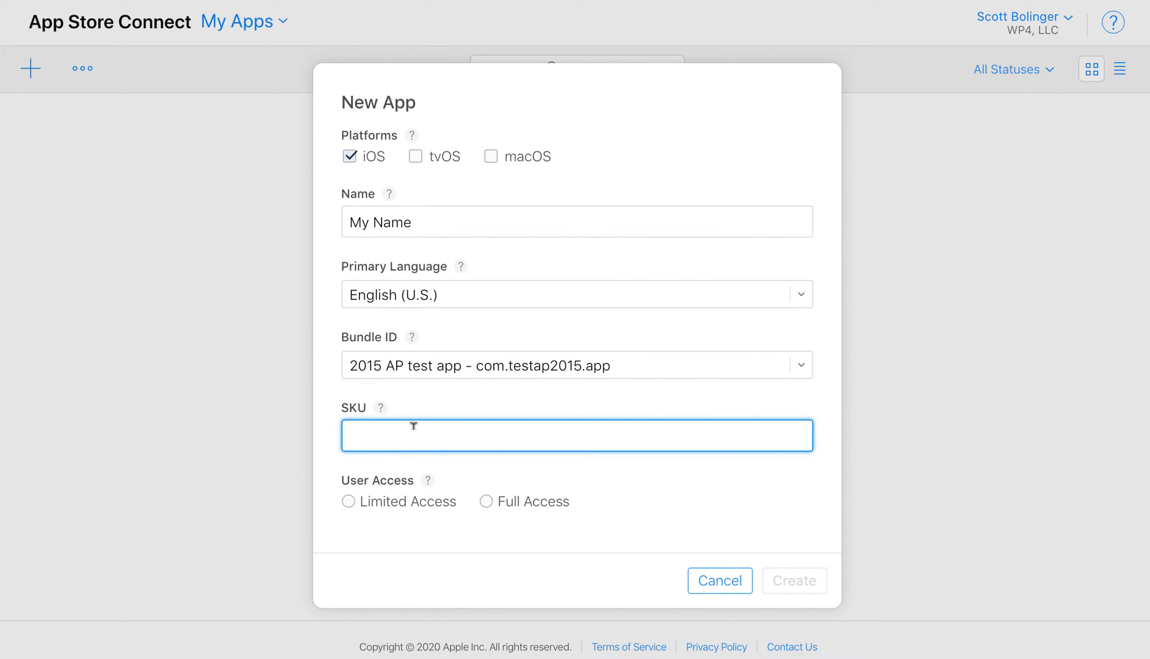
text(100)
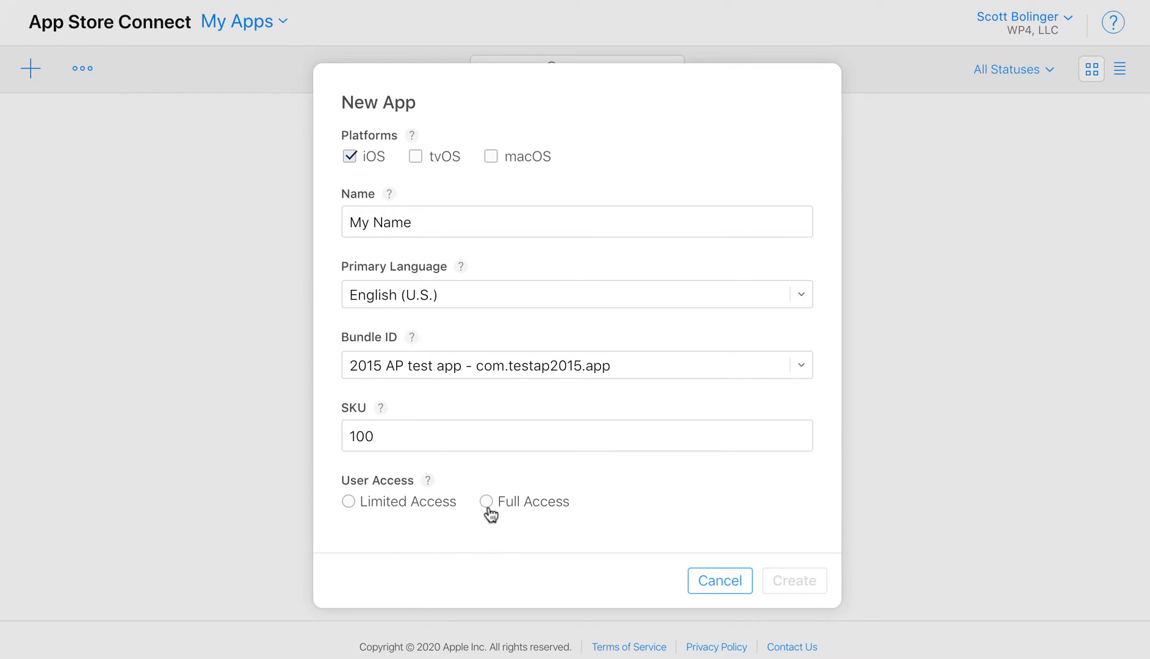
click(486, 502)
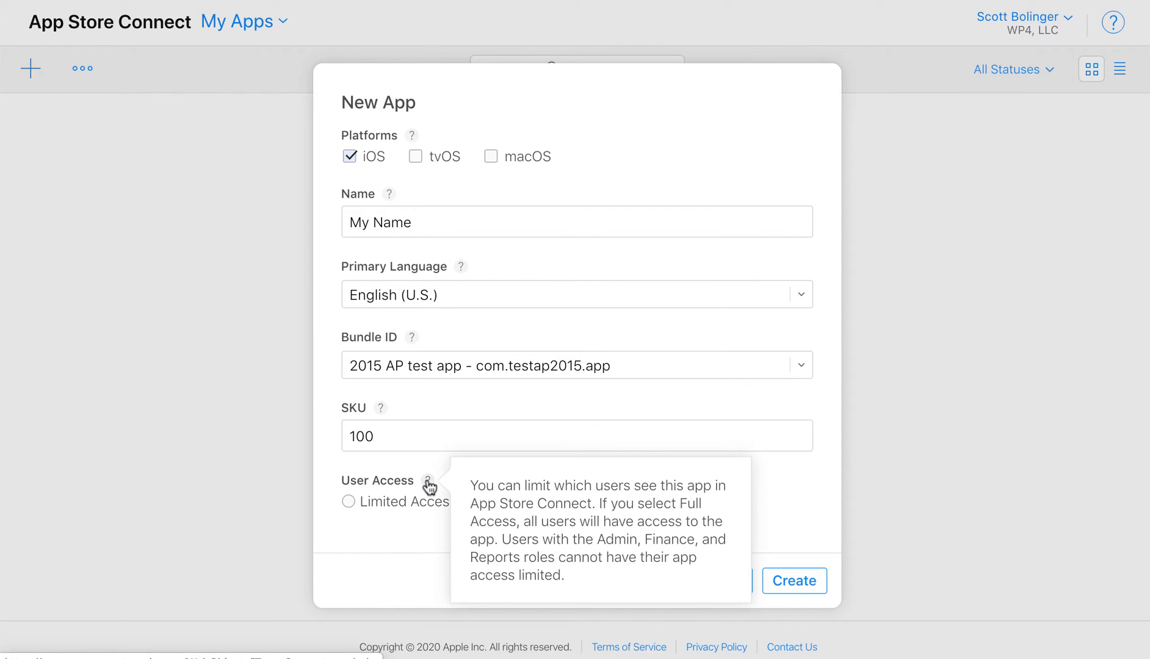
click(486, 502)
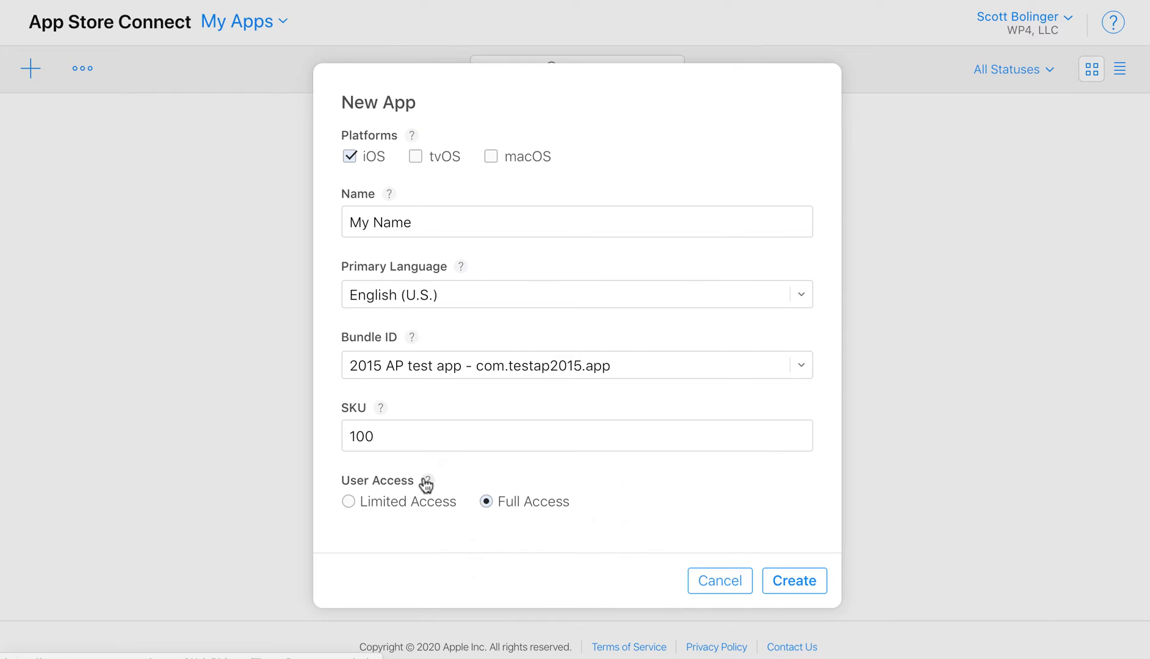
click(794, 581)
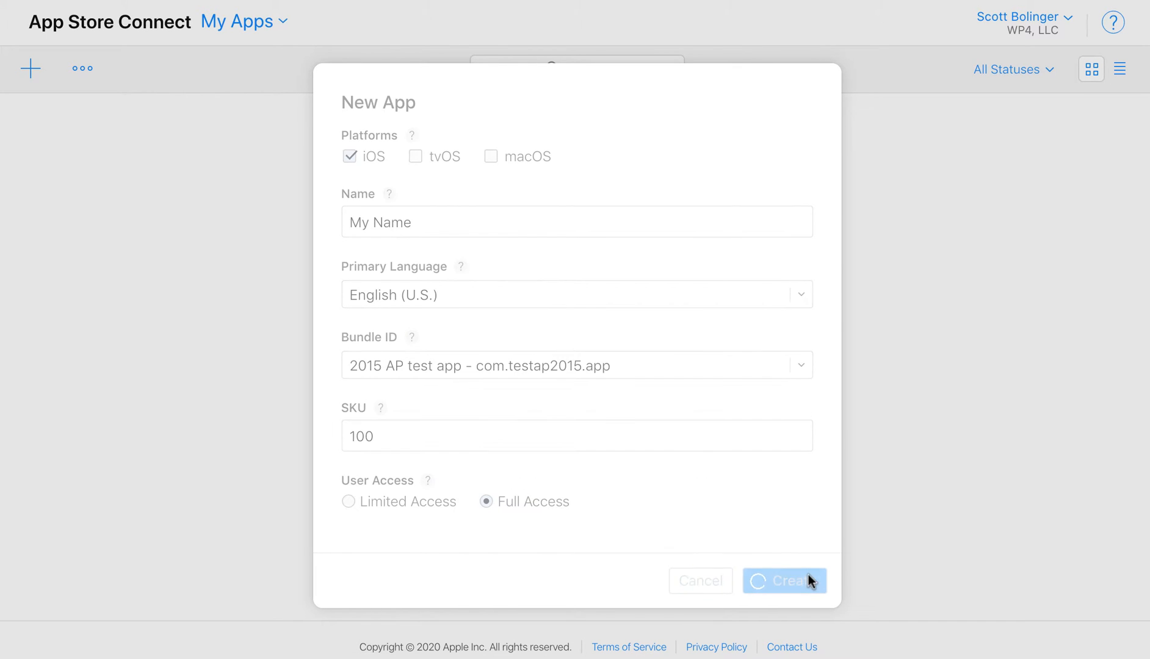
click(783, 581)
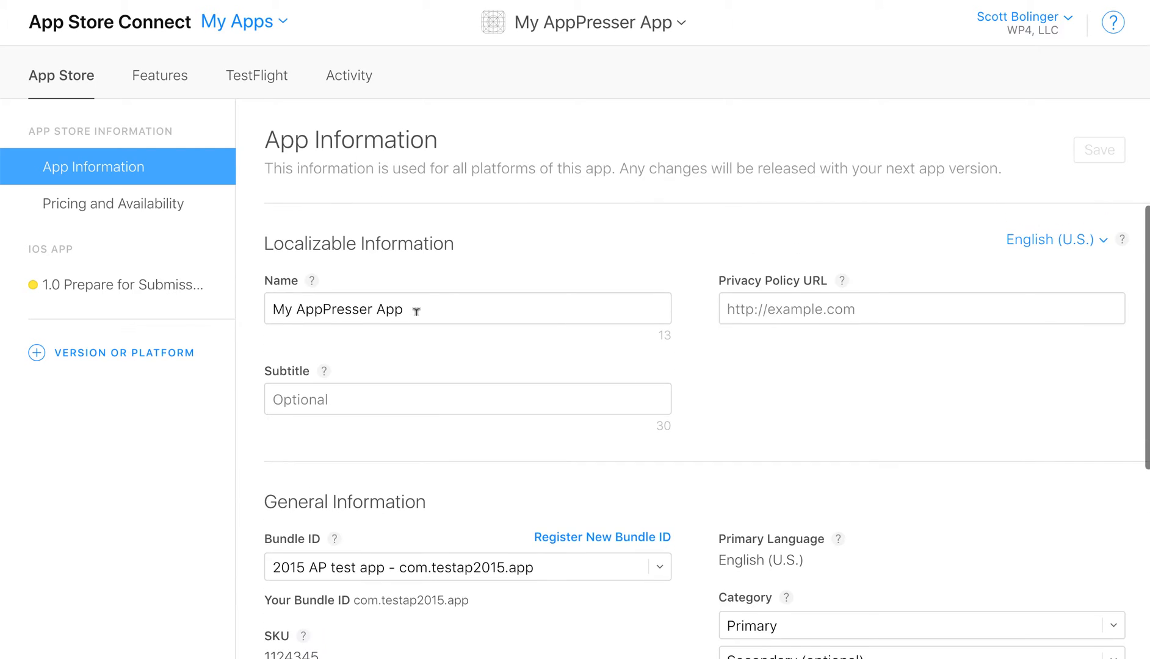
Set the primary category to Business and save the app information.
scroll(down, 3)
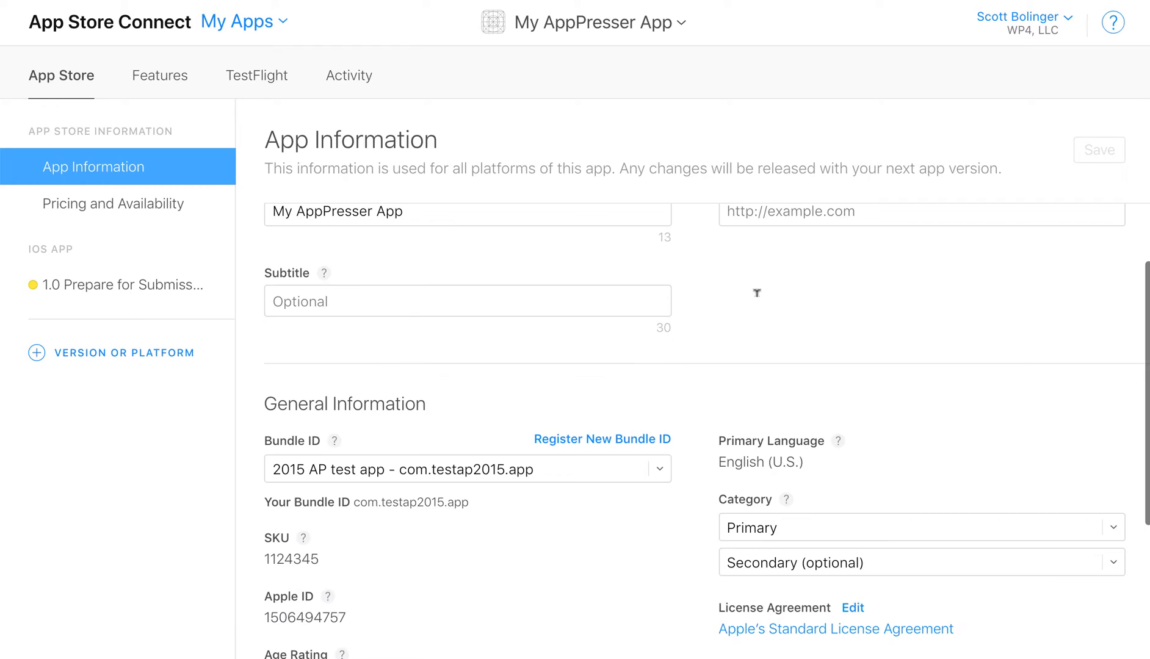
scroll(down, 3)
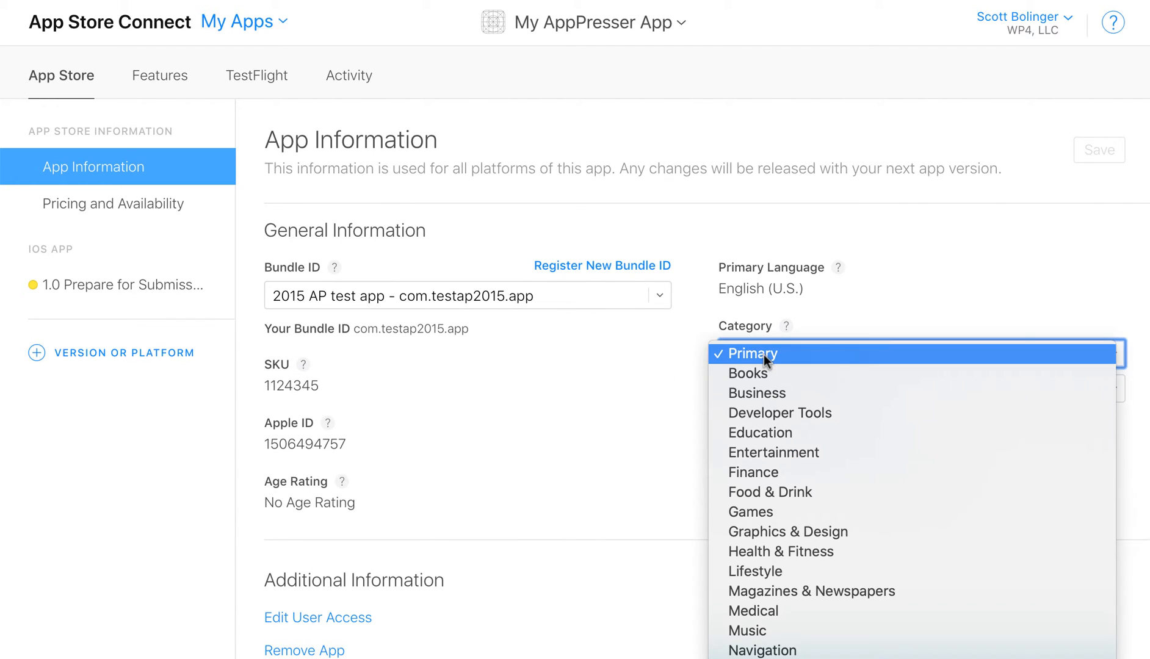
click(755, 391)
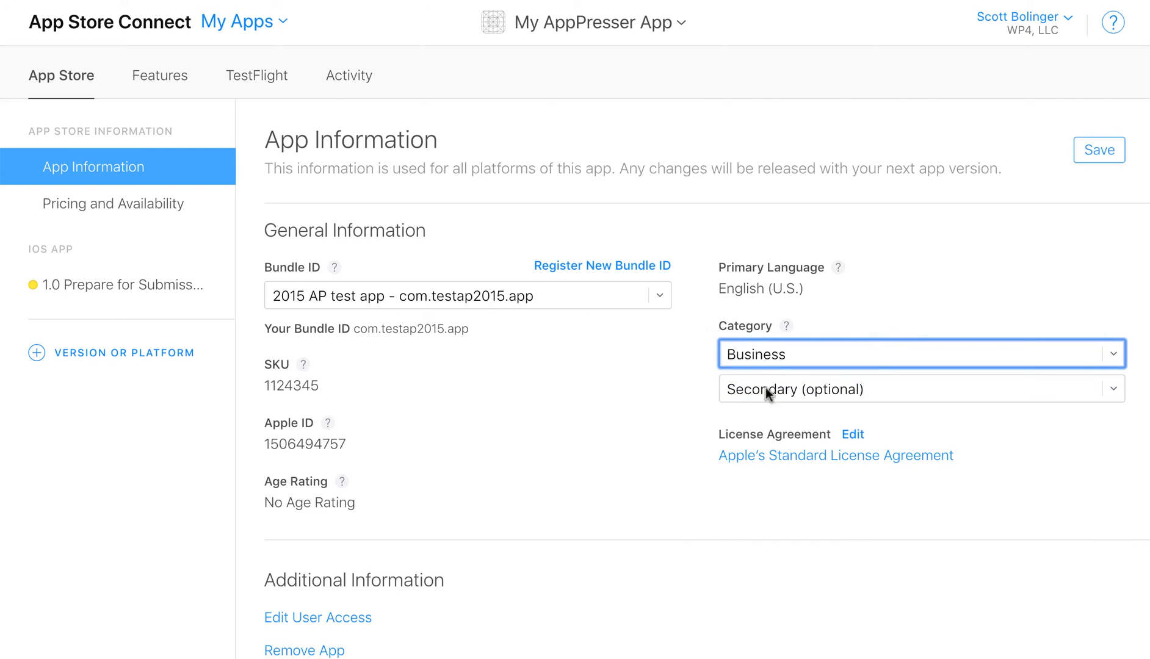
scroll(down, 3)
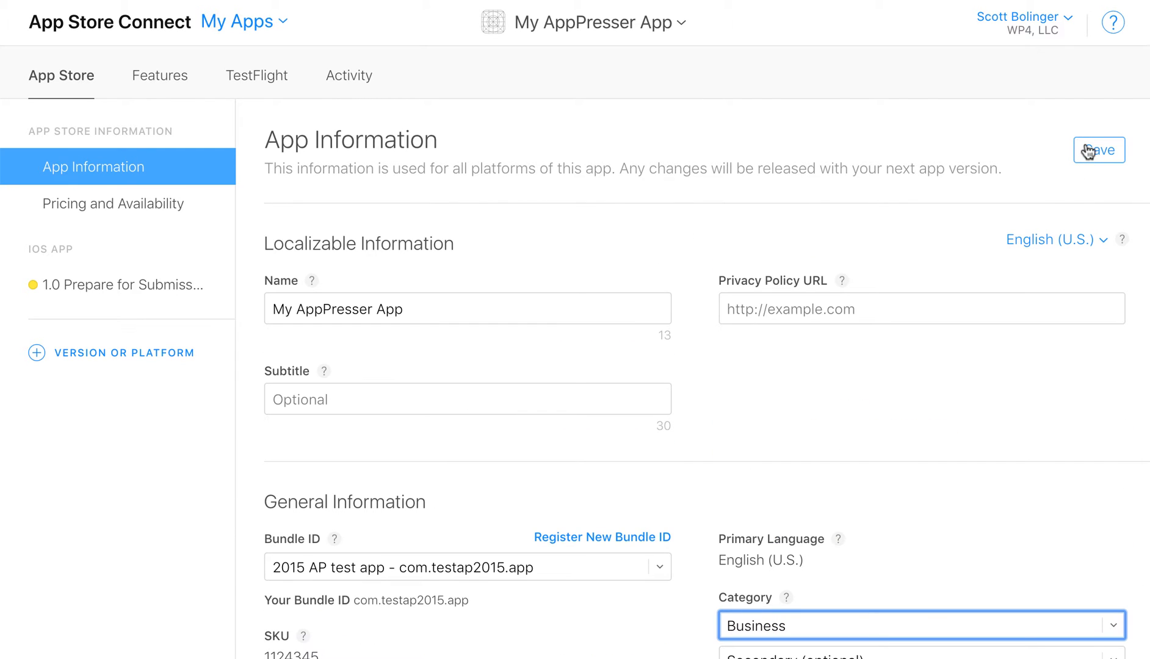
click(1097, 150)
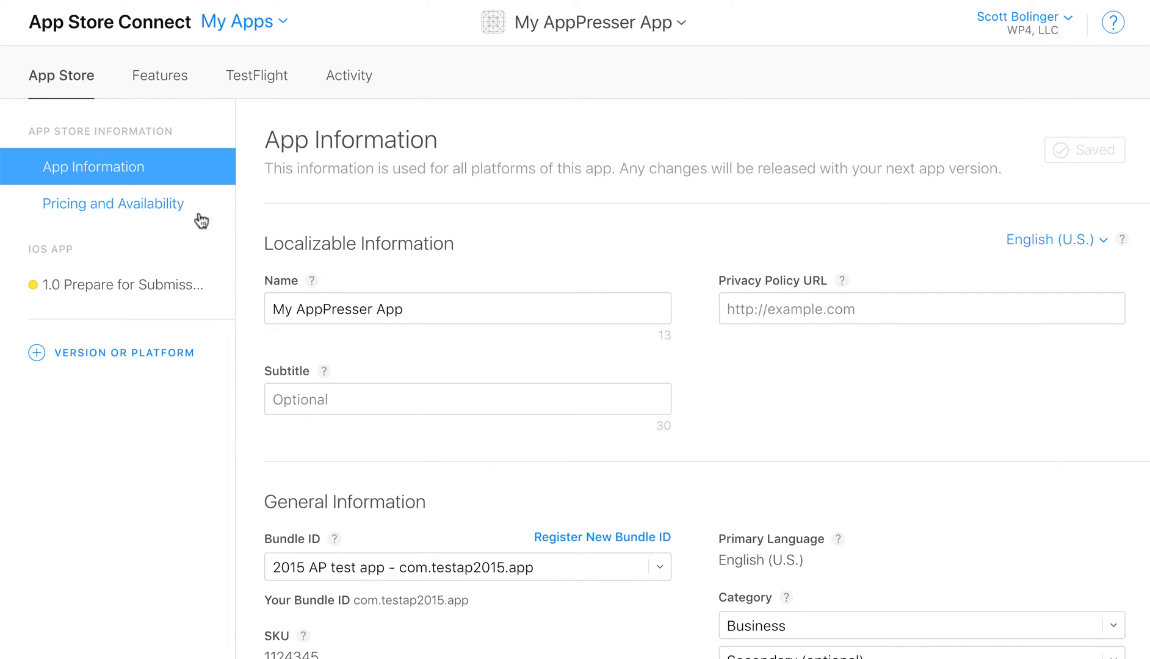
Set the app's price to USD 0 (Free) and save Pricing and Availability.
click(114, 203)
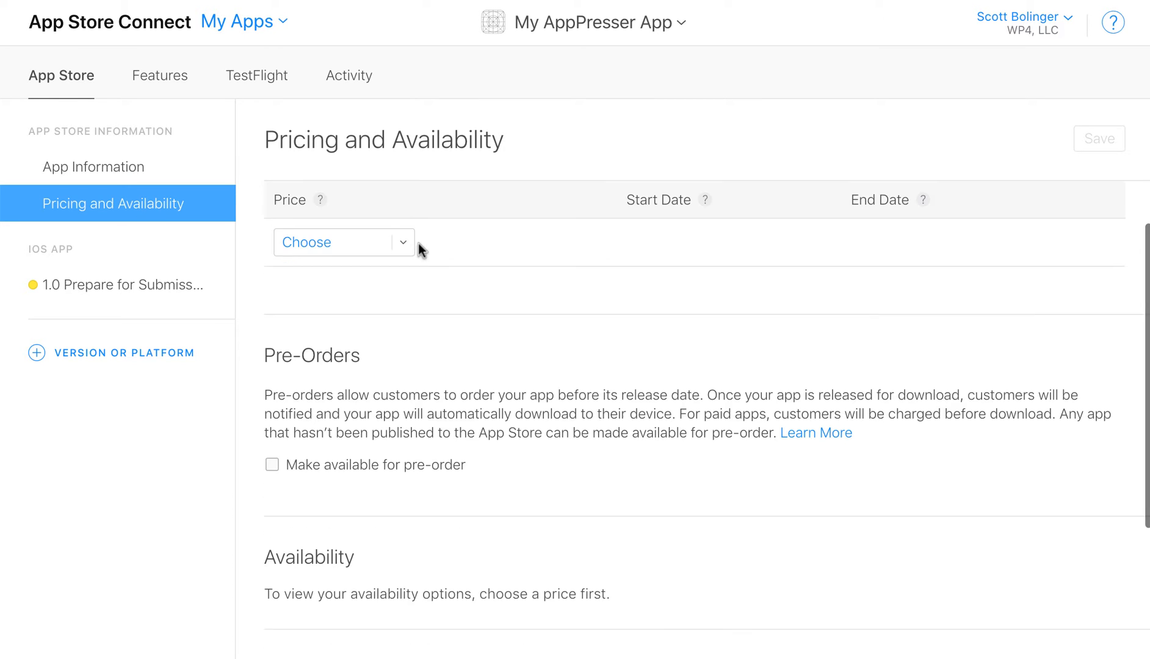
click(343, 241)
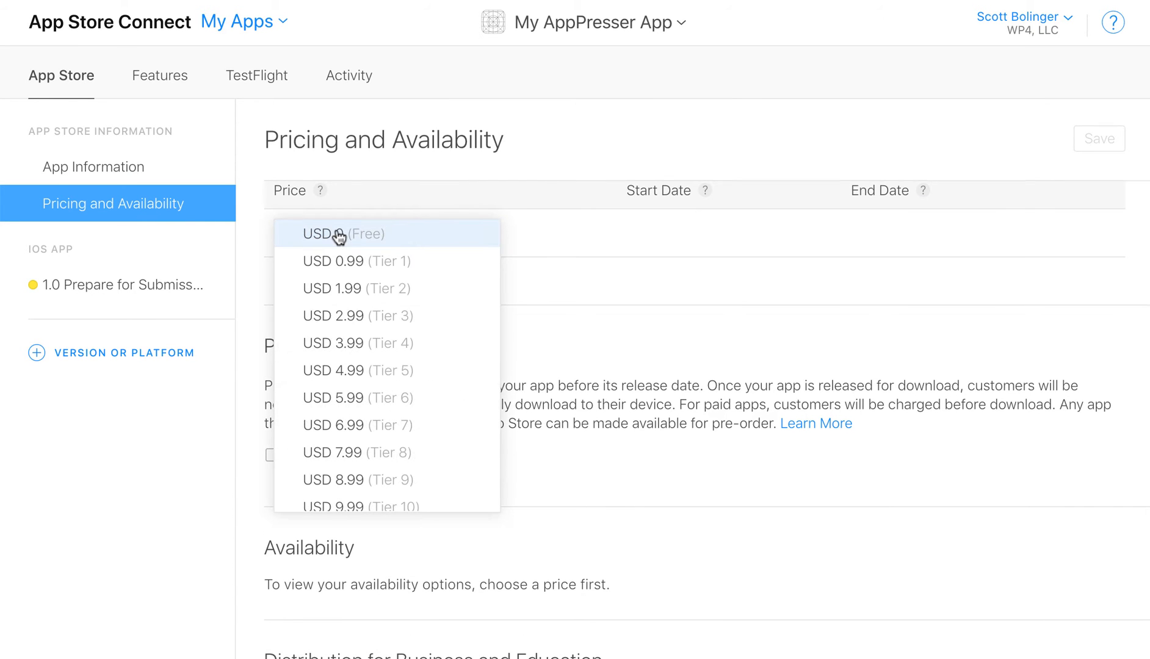
click(343, 233)
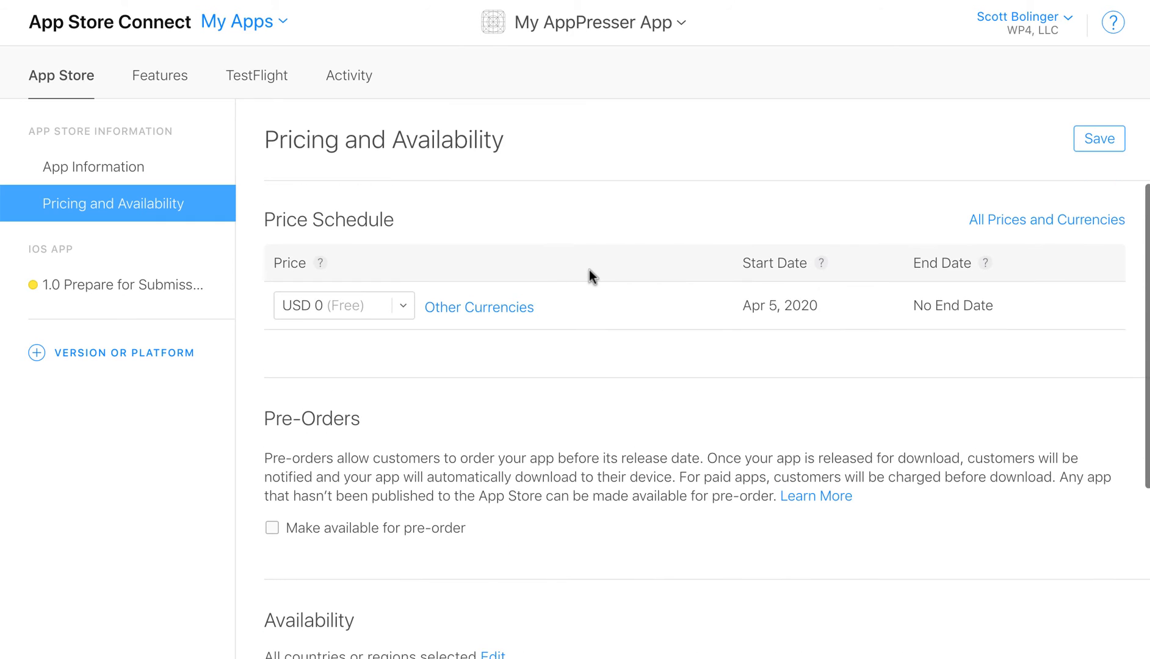
scroll(down, 3)
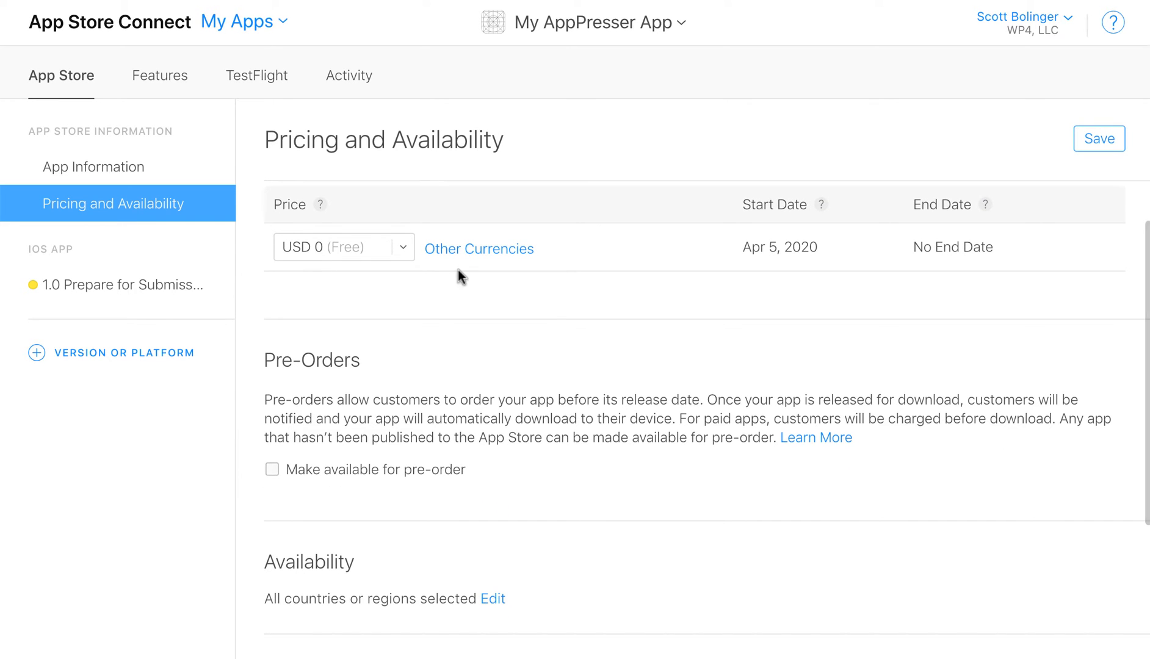
mouse_move(373, 253)
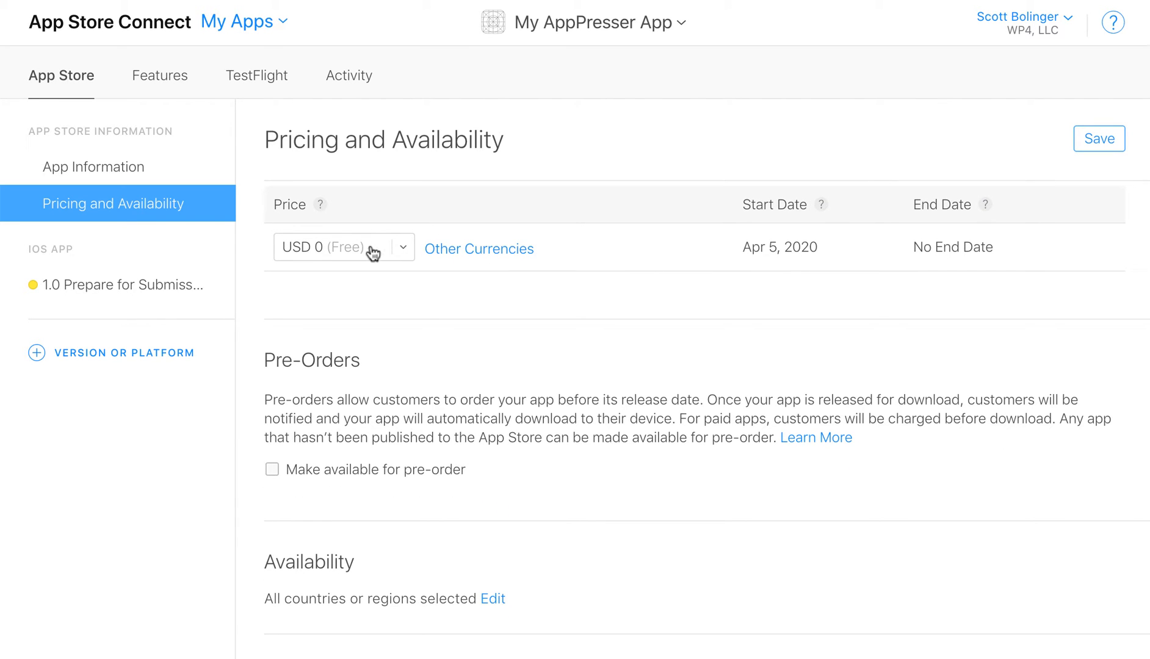
click(343, 247)
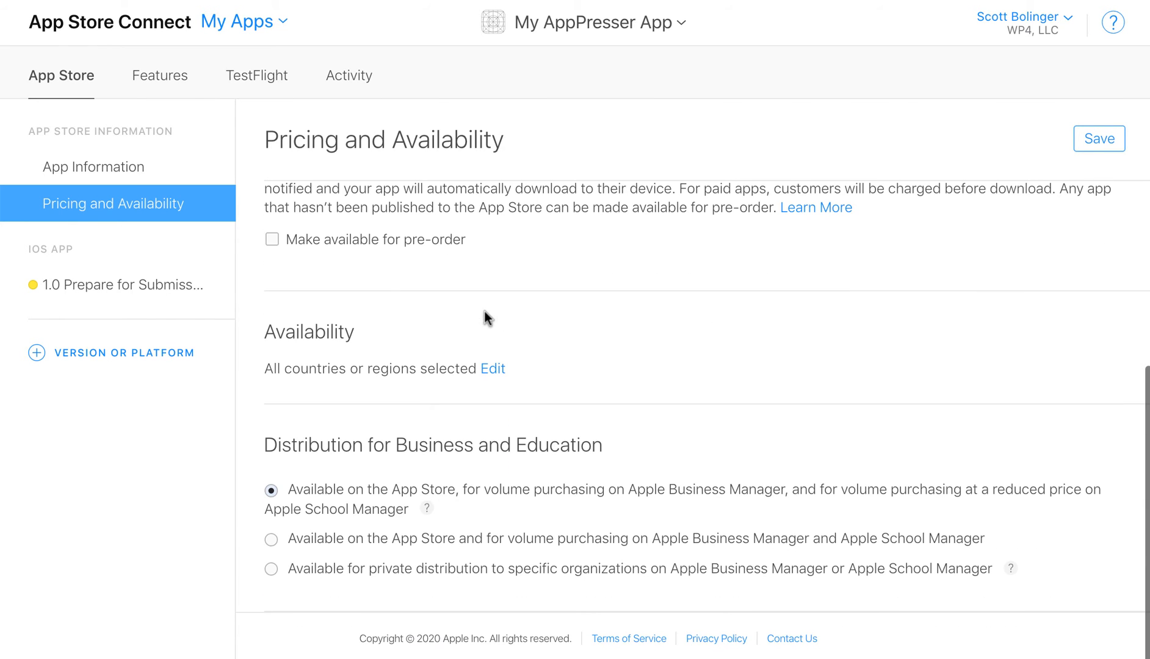
click(493, 369)
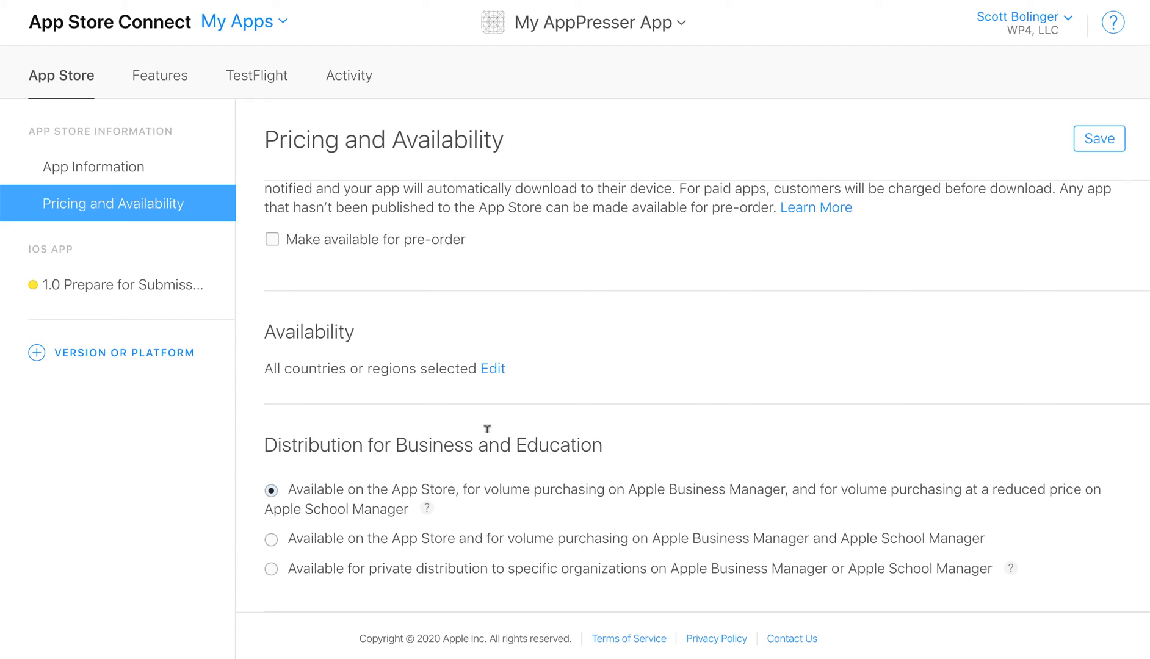
mouse_move(916, 318)
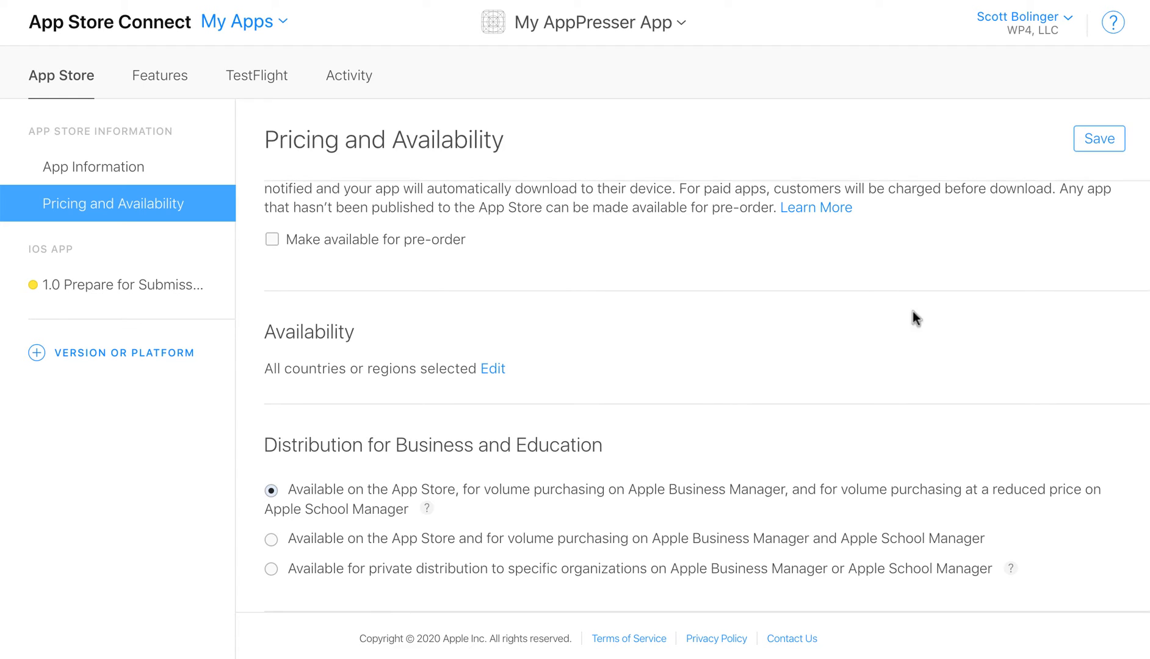
click(1099, 139)
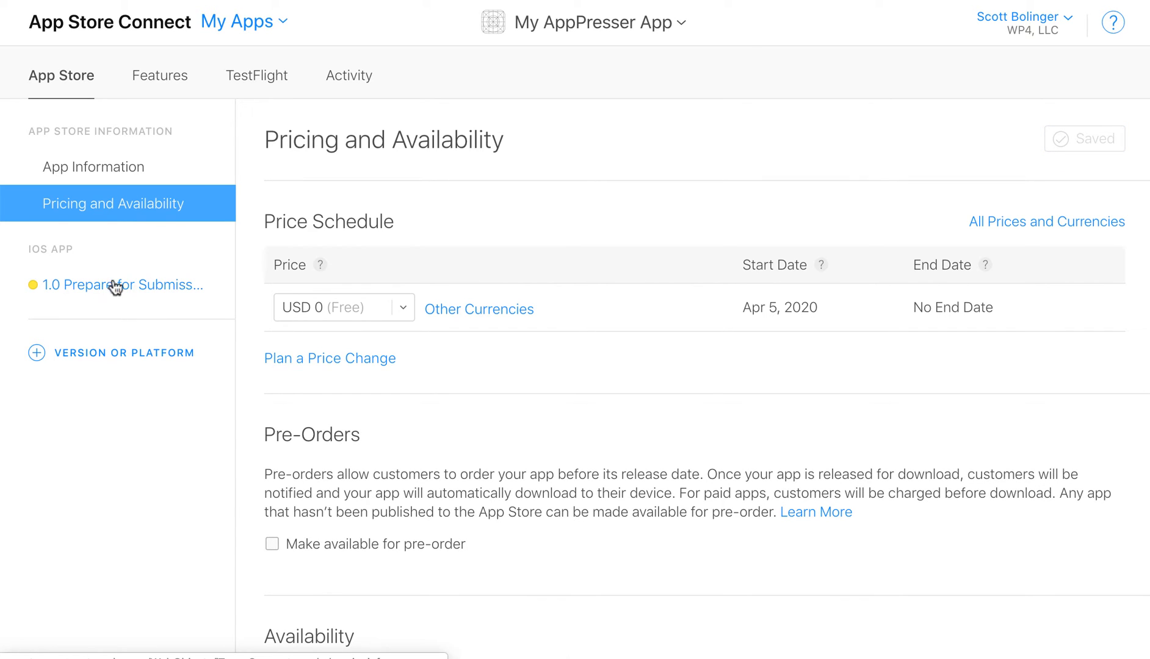
Open the iOS App 1.0 Prepare for Submission page and review its screenshots section.
click(121, 284)
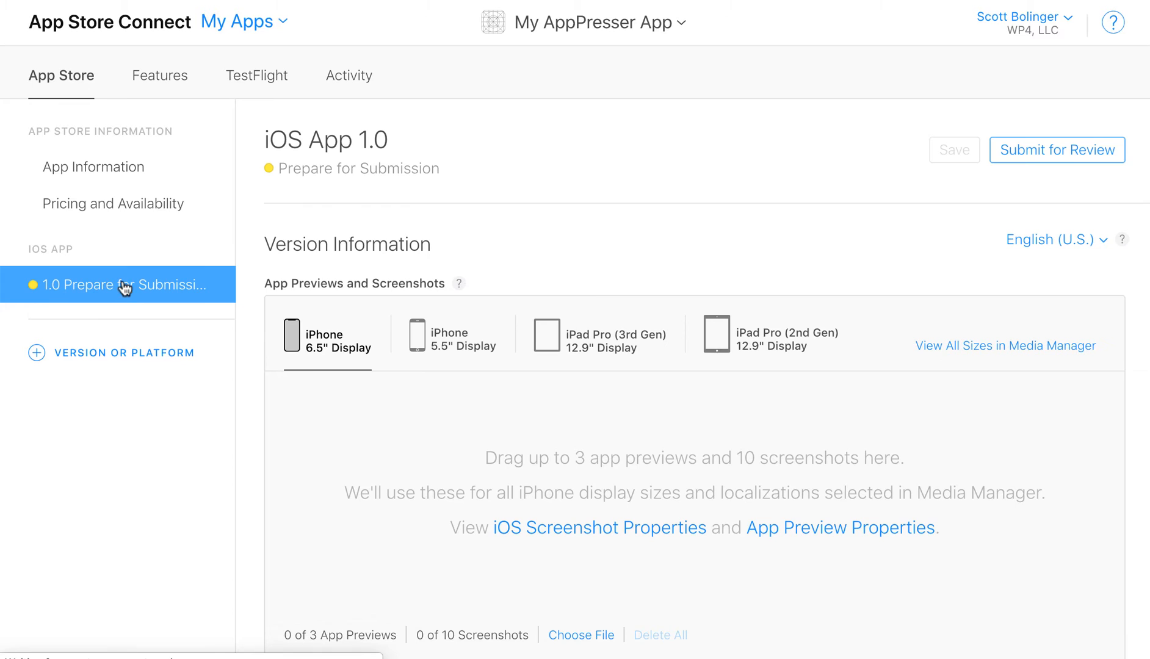
mouse_move(695, 456)
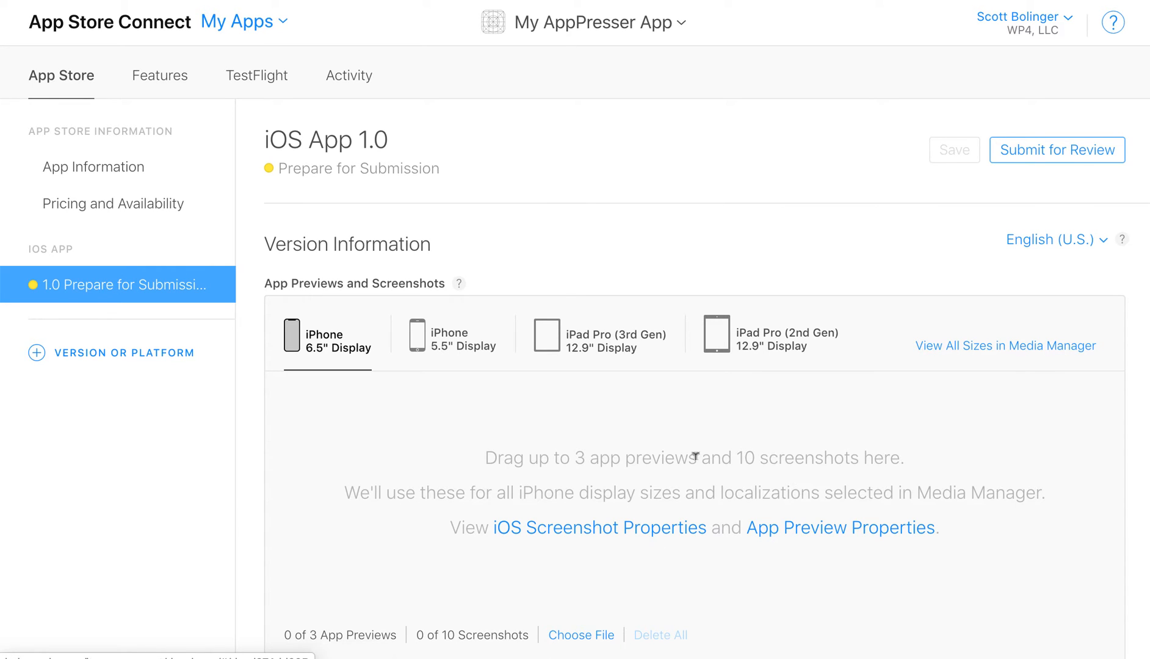
scroll(down, 3)
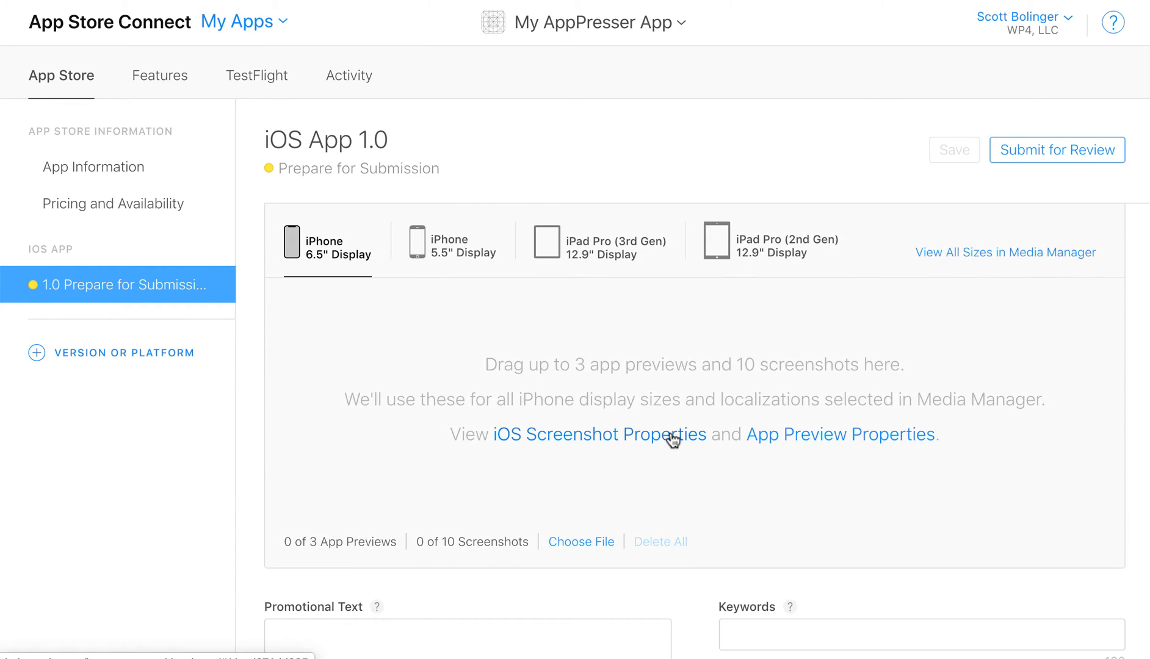
mouse_move(479, 423)
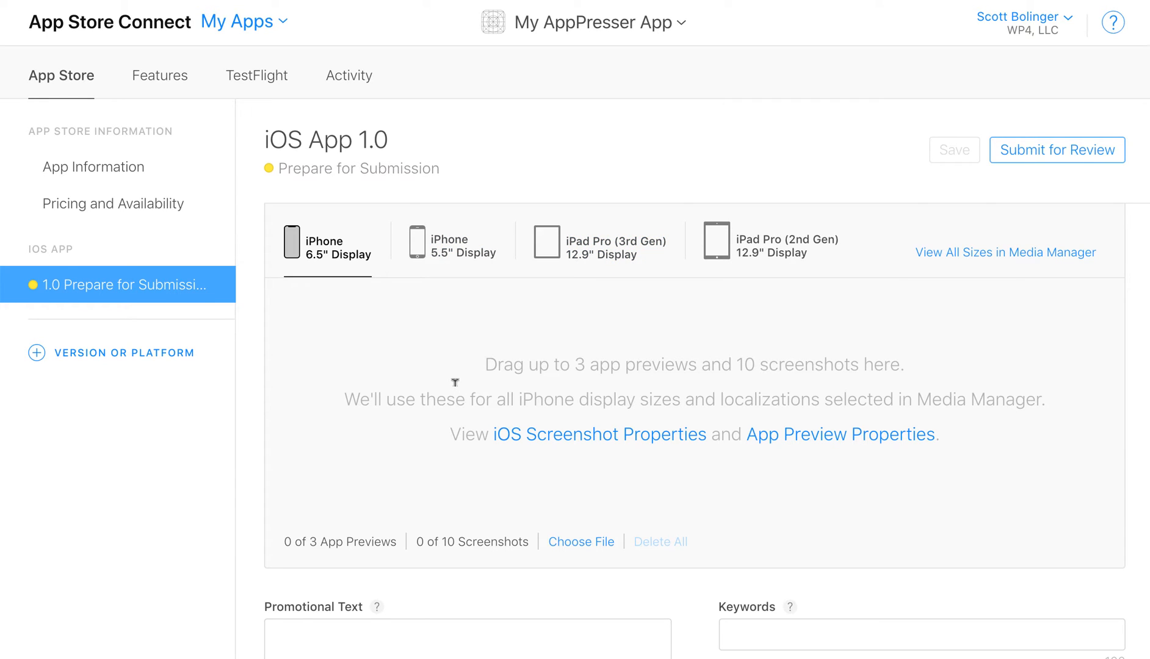
mouse_move(614, 246)
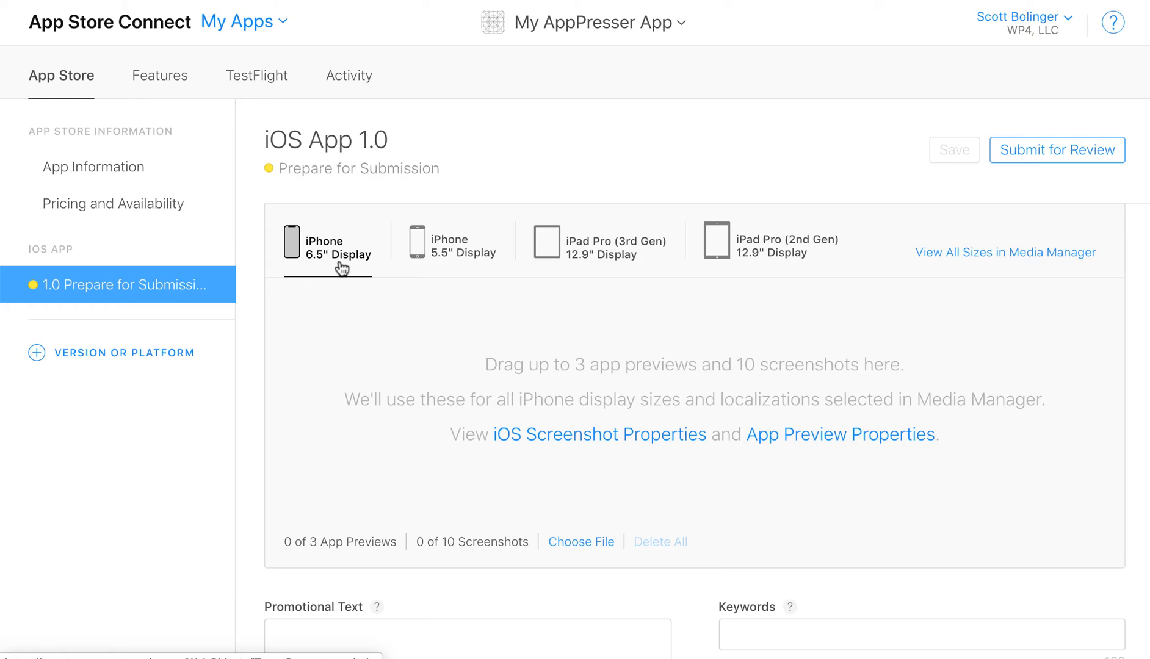
mouse_move(616, 247)
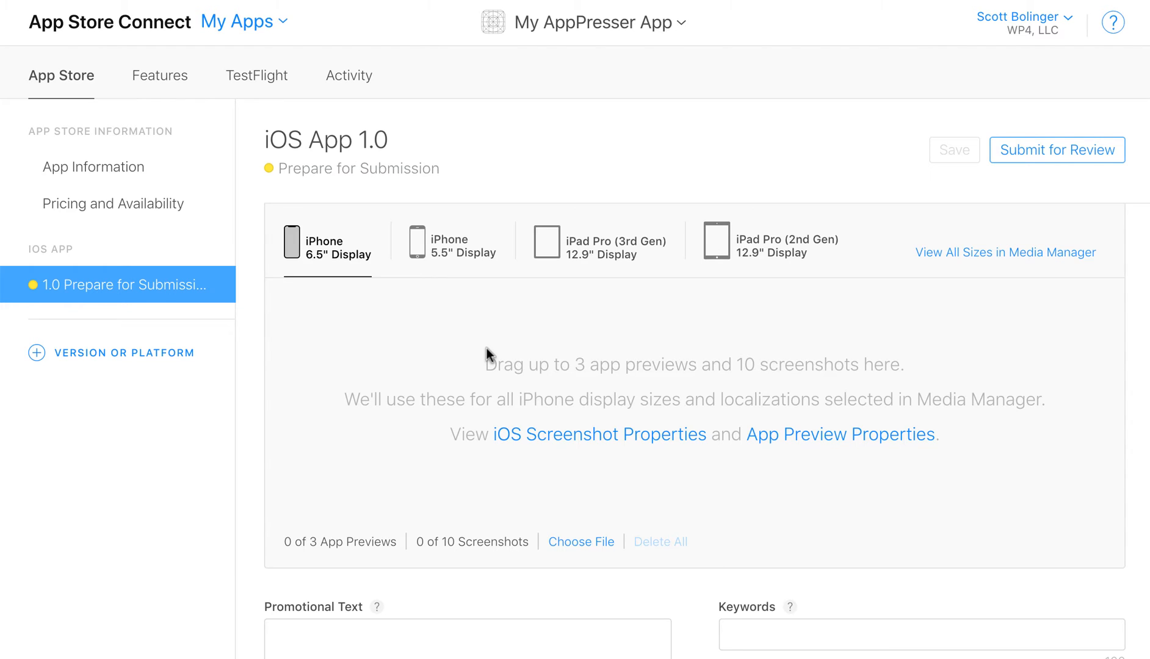
scroll(down, 3)
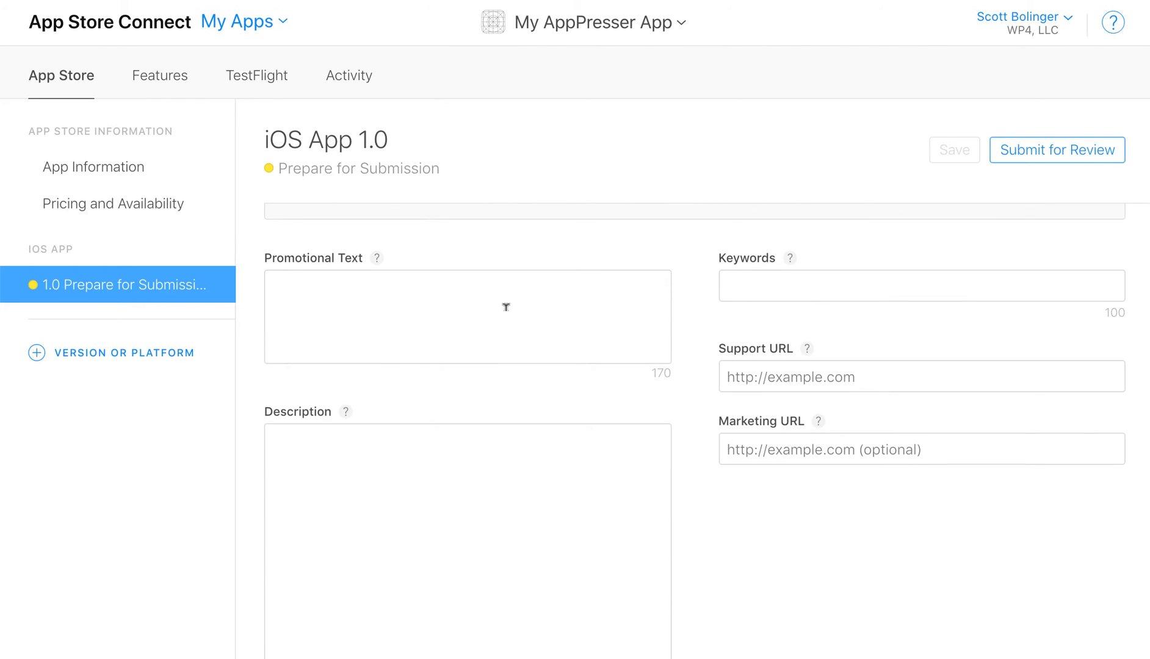
mouse_move(807, 280)
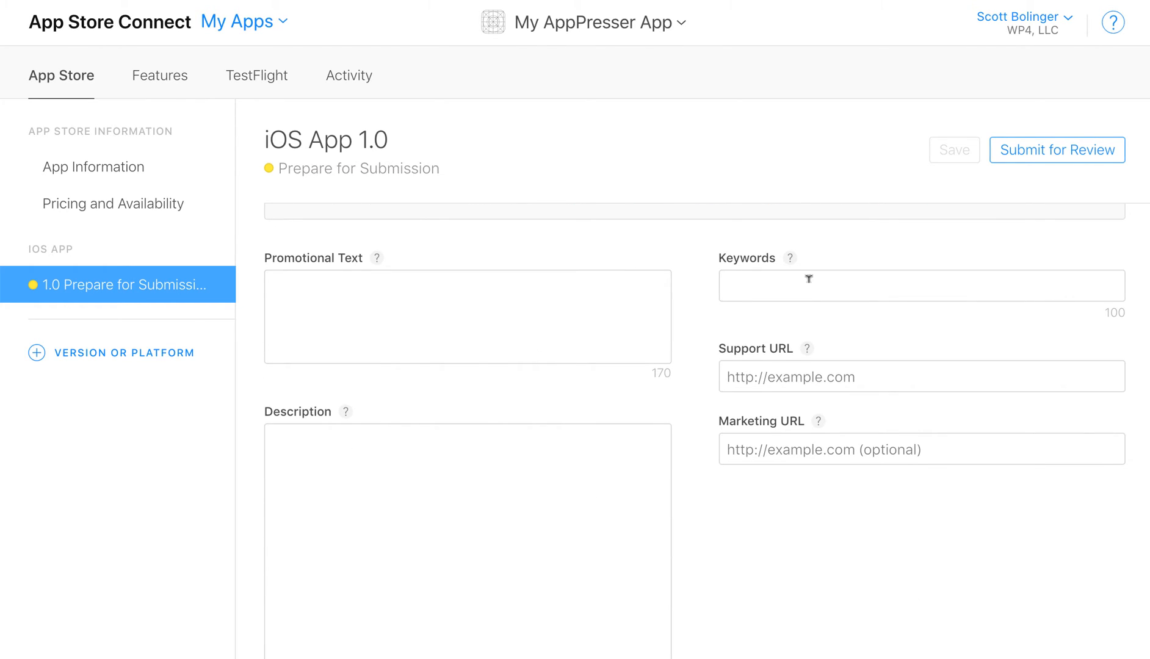
mouse_move(720, 309)
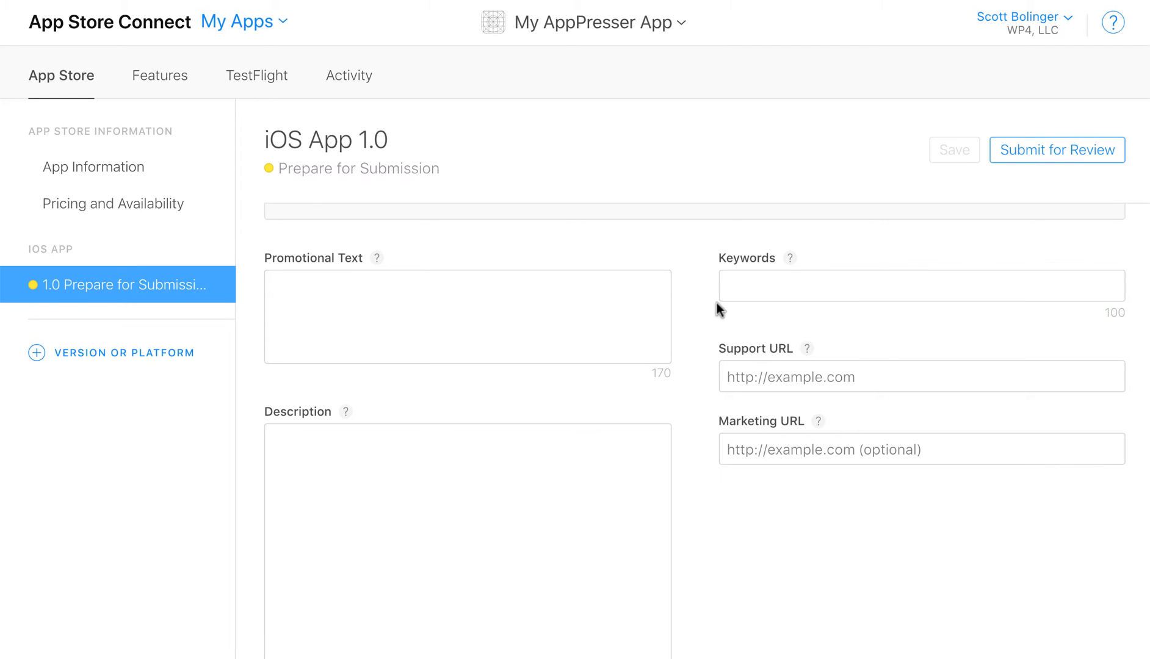
scroll(down, 3)
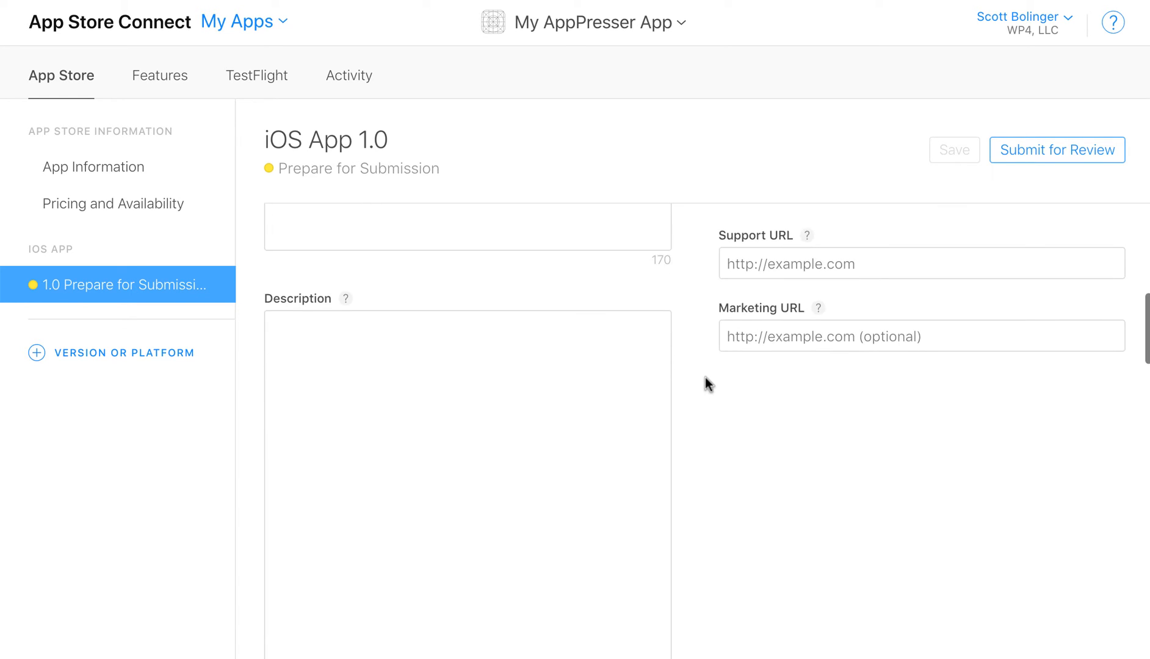
scroll(down, 3)
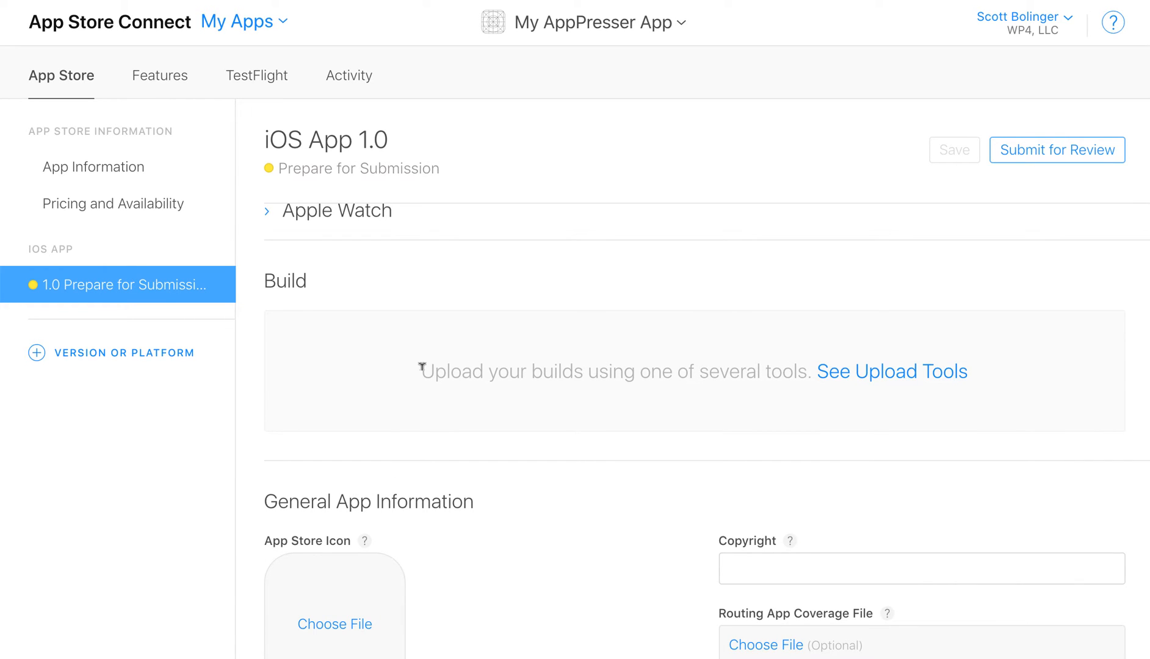
scroll(down, 3)
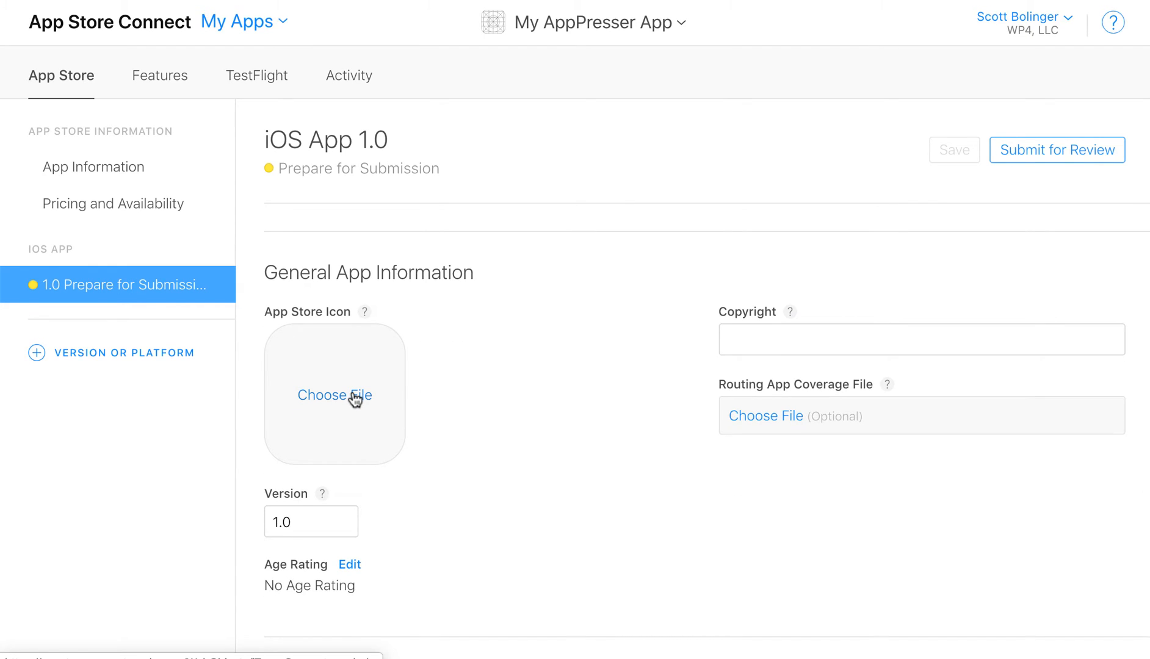
scroll(down, 3)
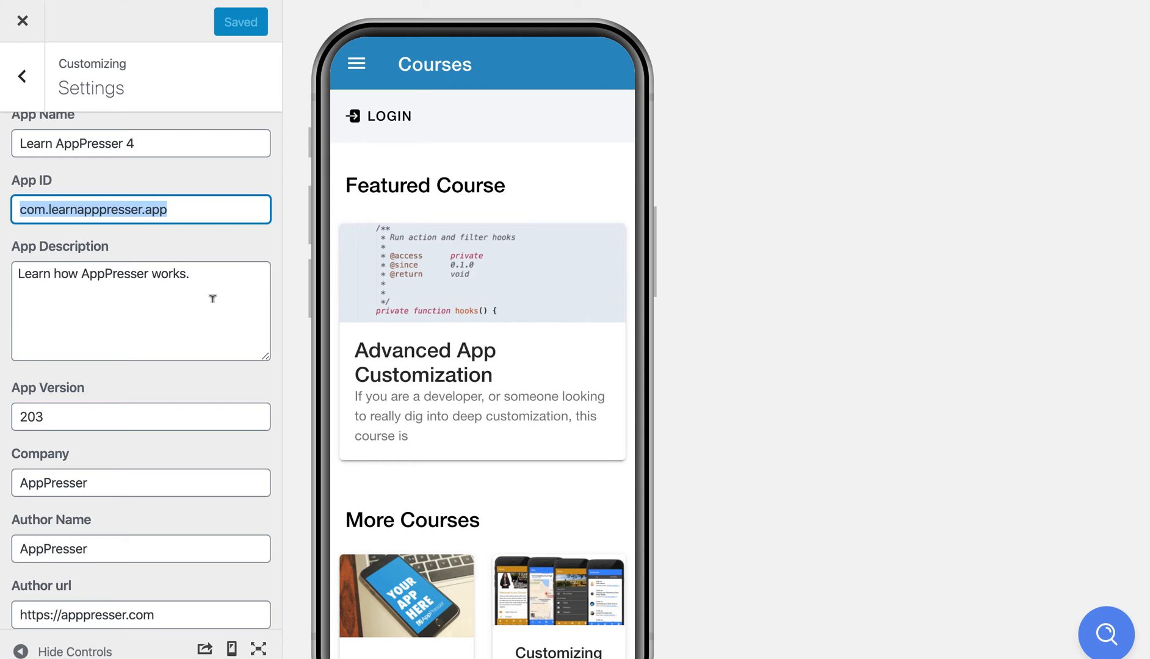
scroll(down, 3)
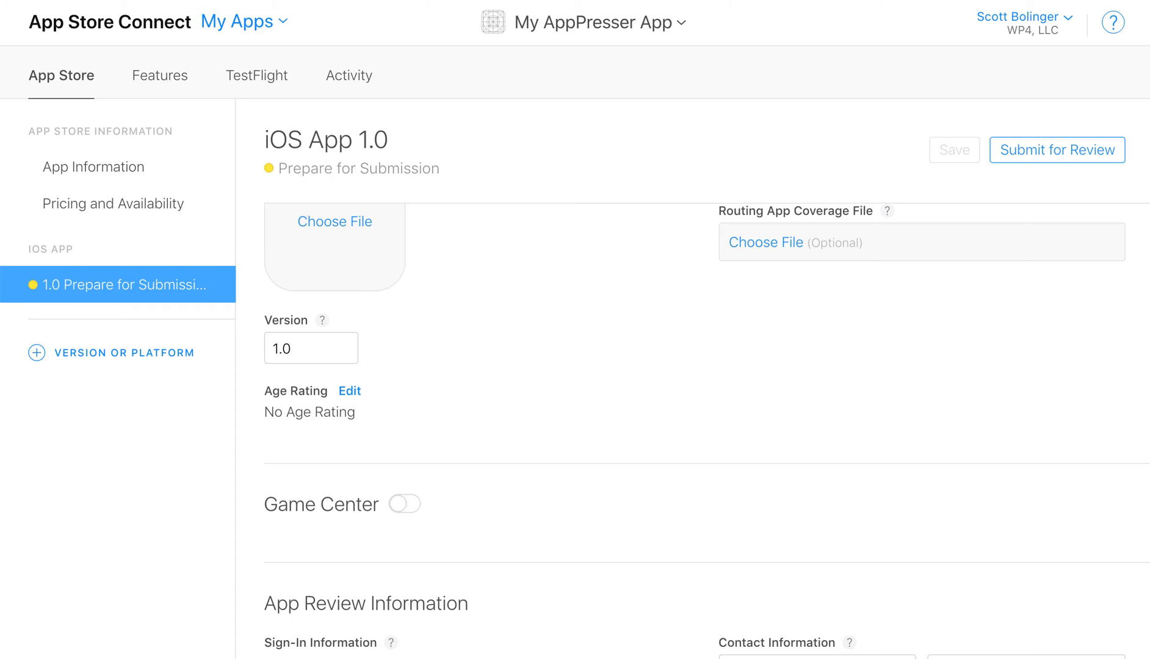
scroll(down, 3)
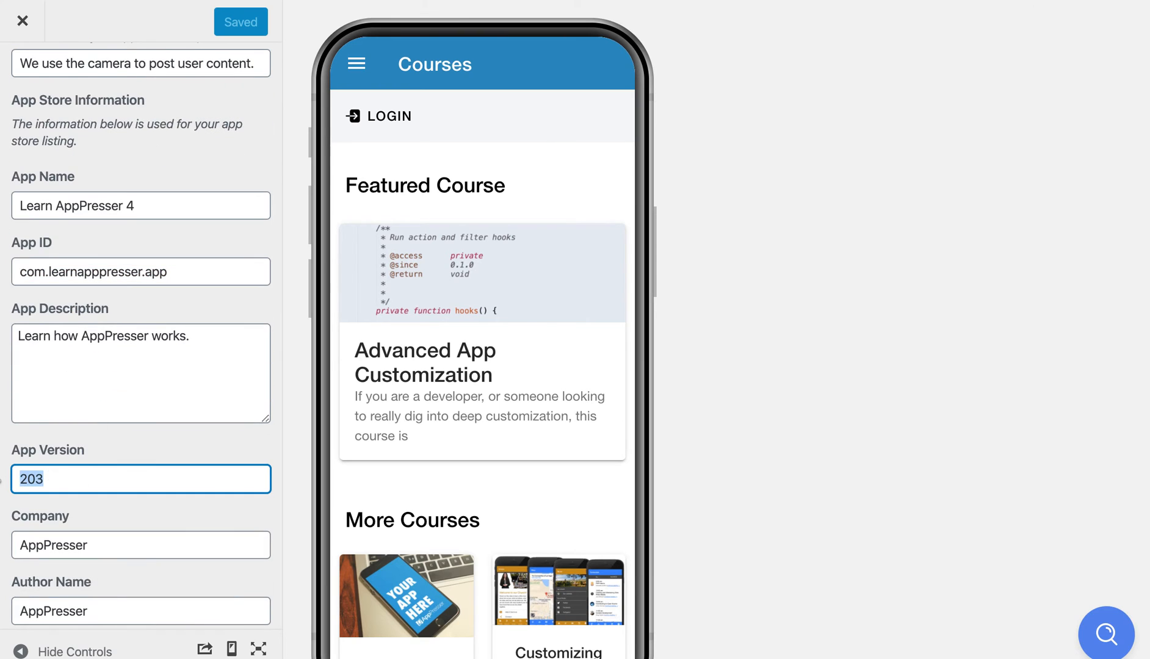
text(1.0.0)
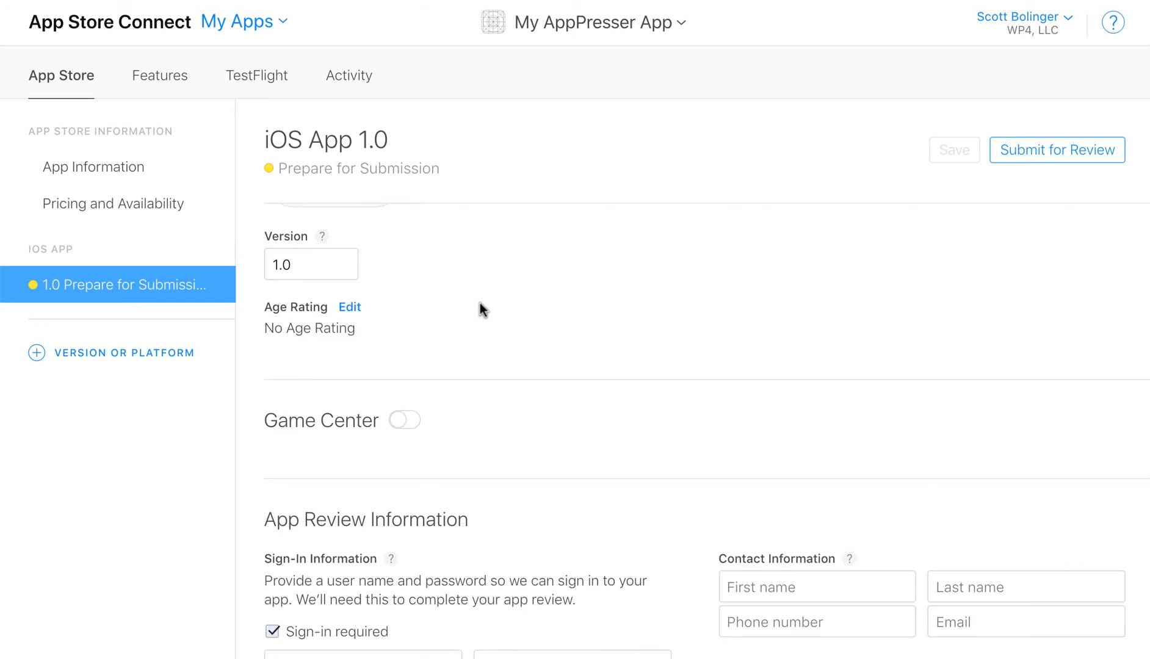
scroll(down, 3)
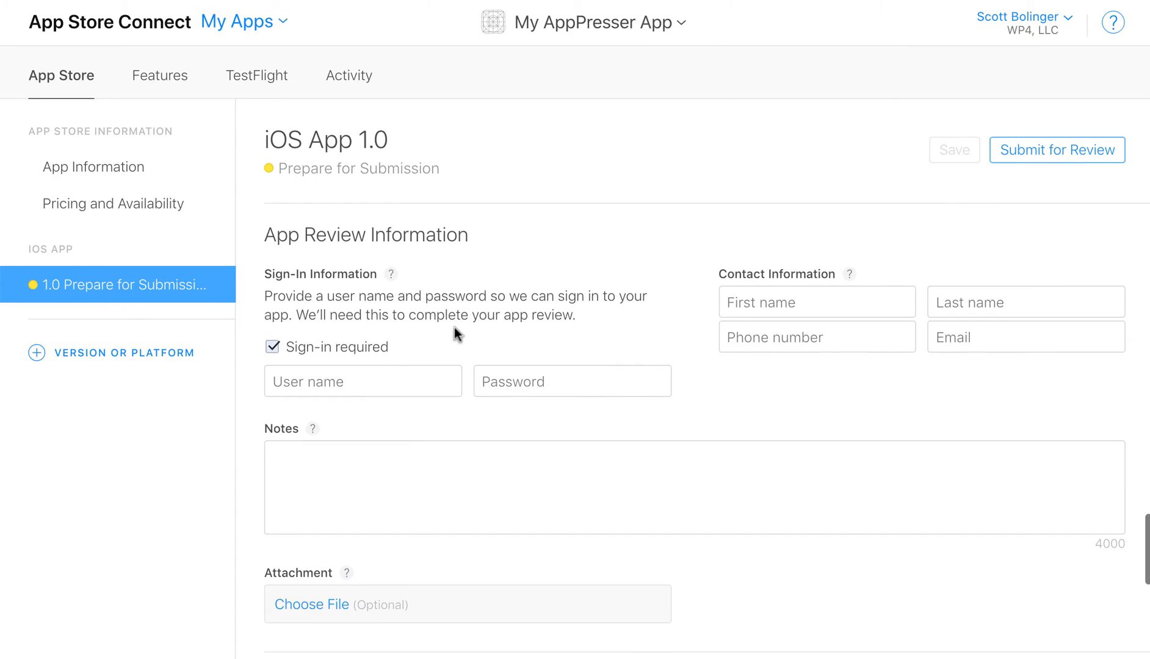
scroll(down, 3)
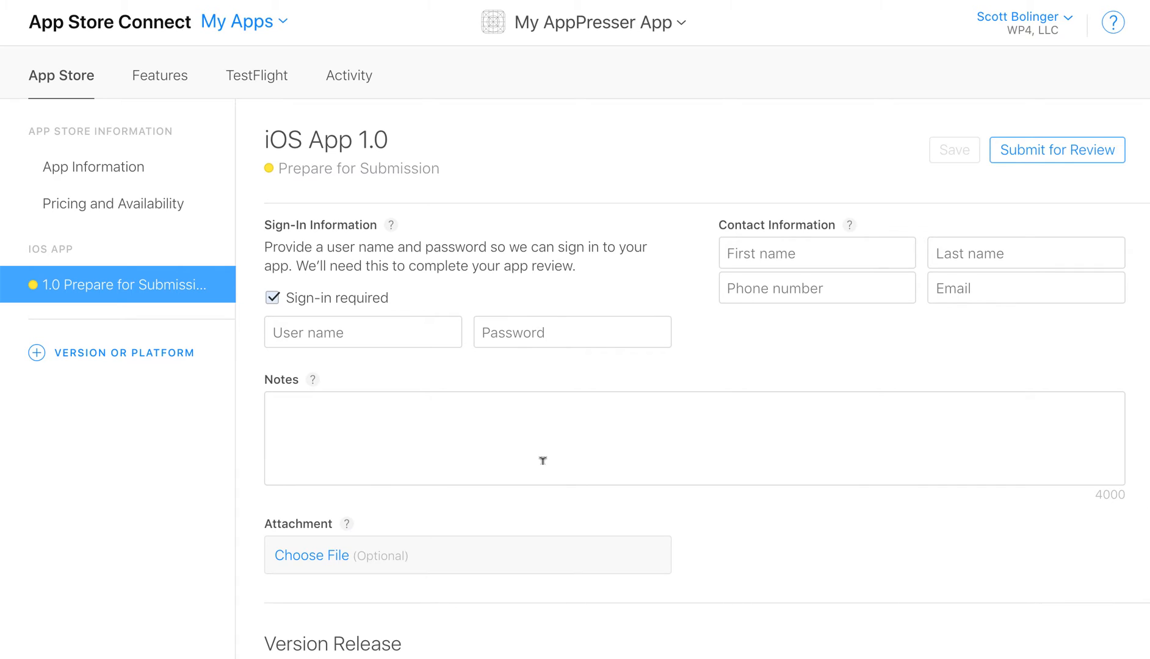
mouse_move(748, 359)
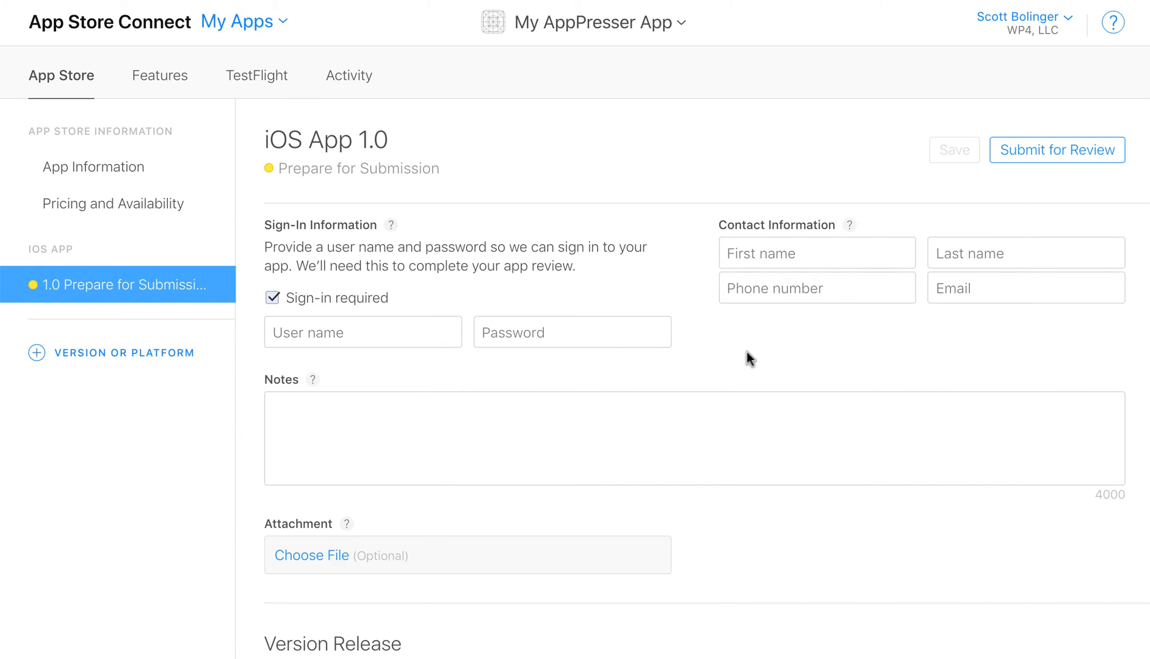
mouse_move(723, 333)
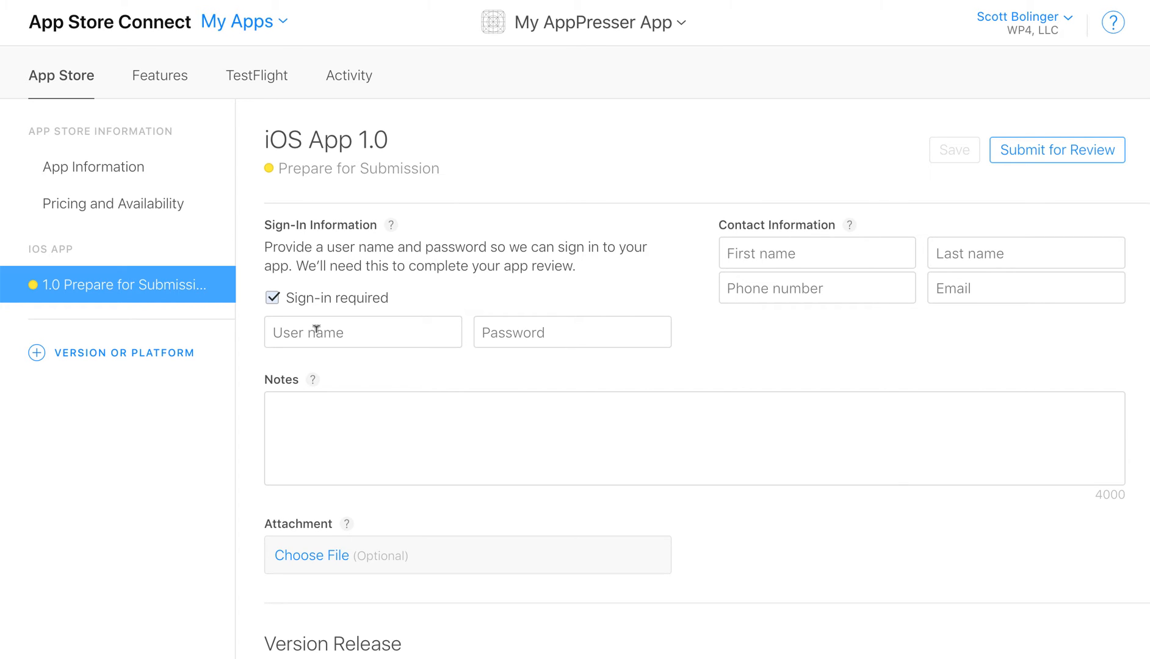
scroll(down, 3)
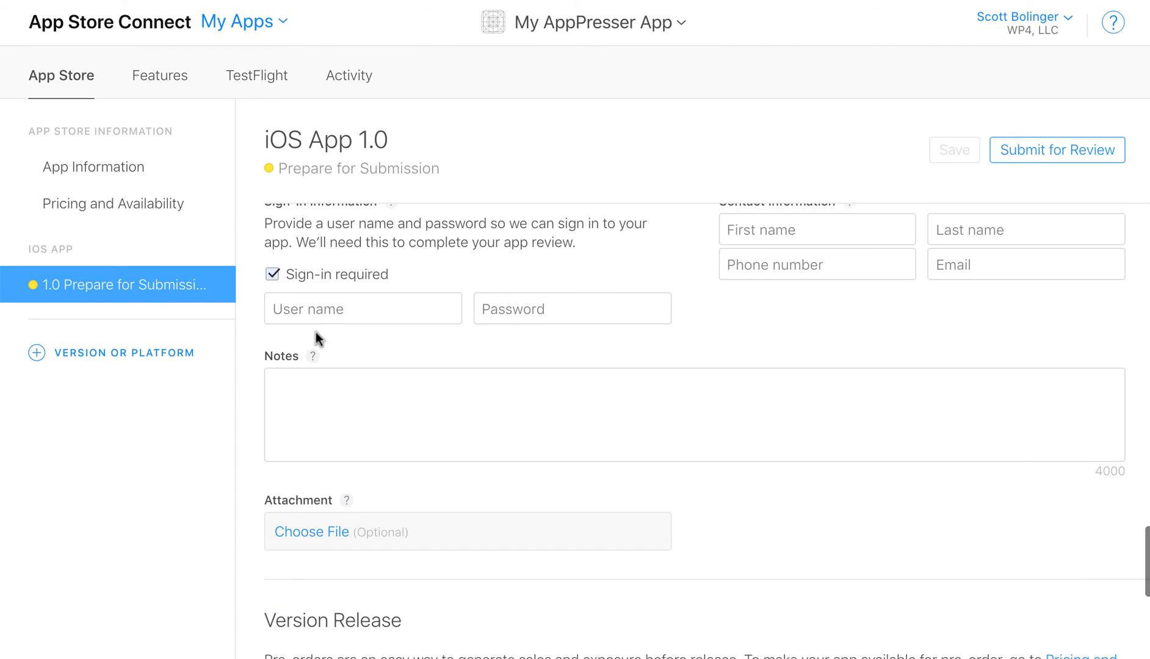
scroll(down, 3)
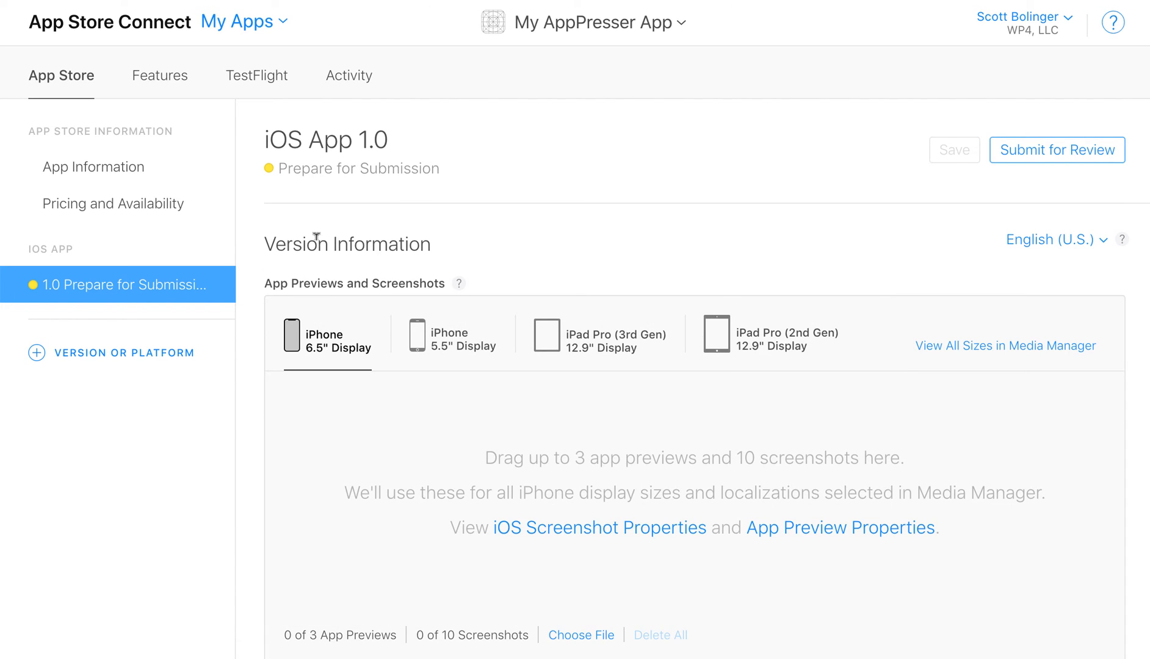
mouse_move(462, 210)
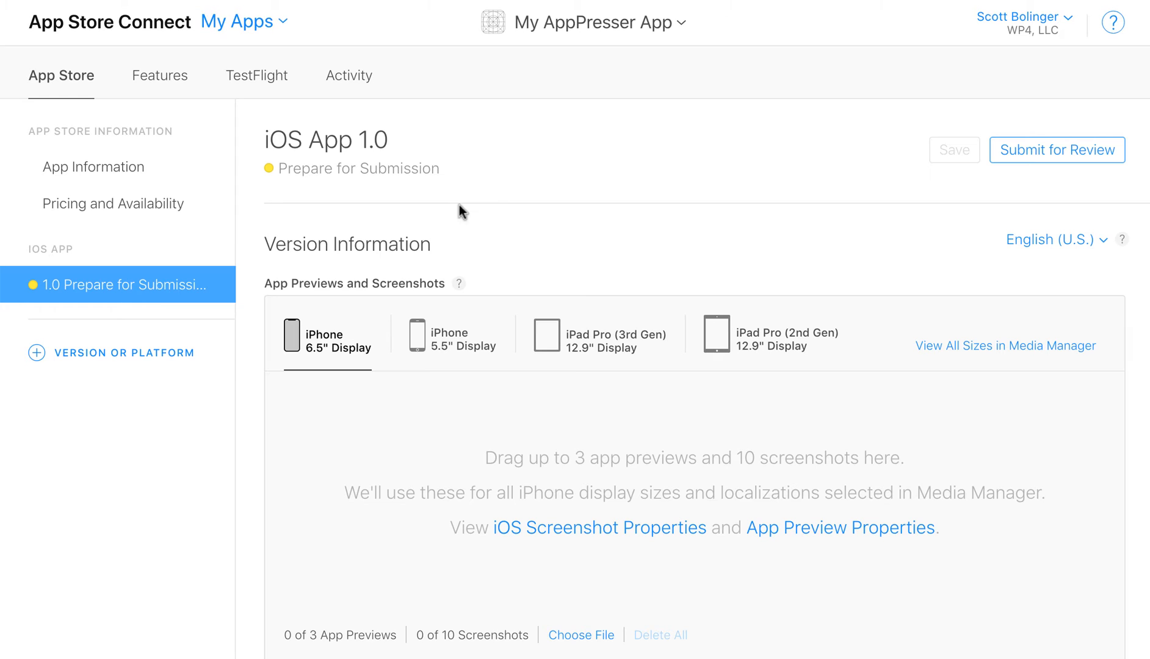
mouse_move(508, 199)
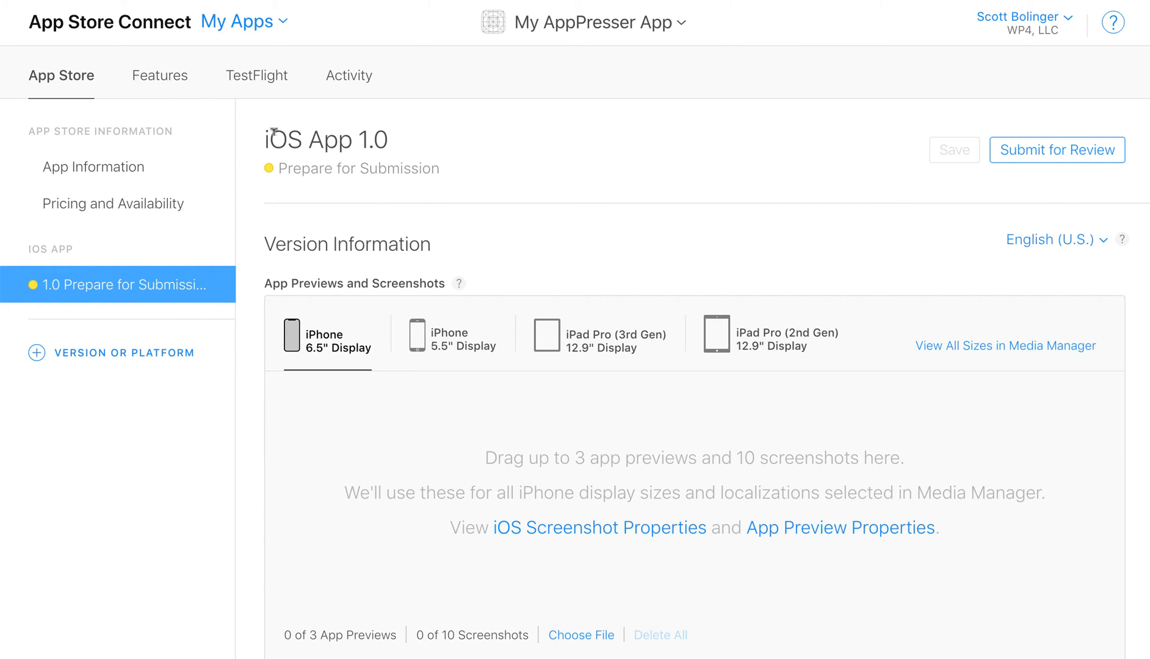
scroll(down, 3)
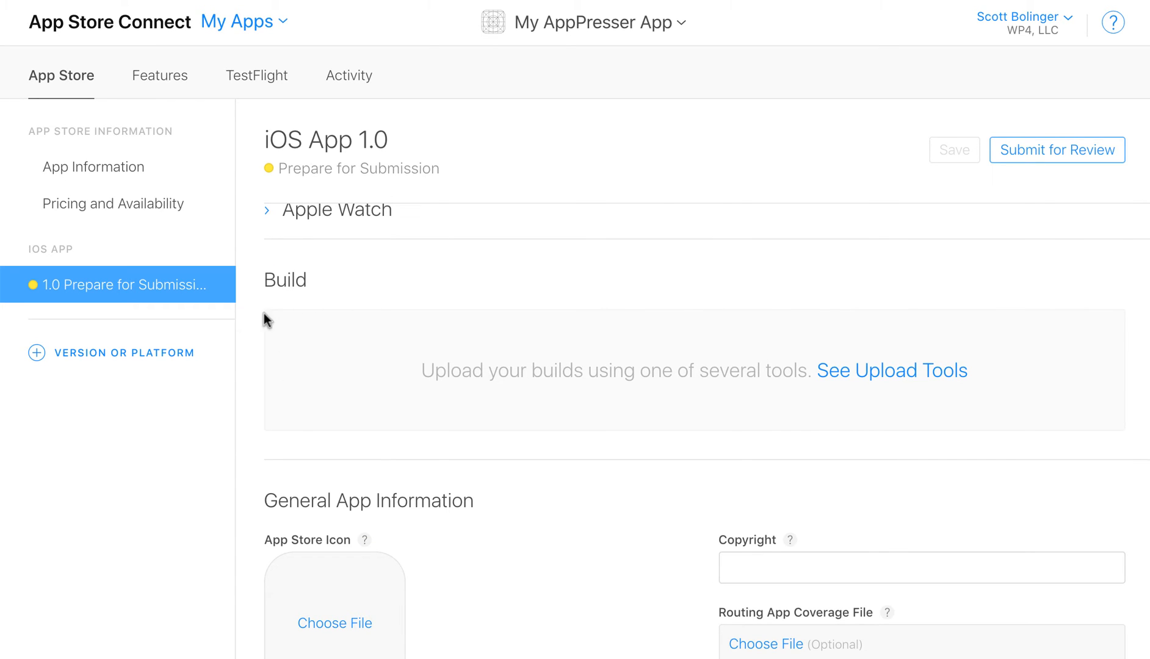
mouse_move(291, 315)
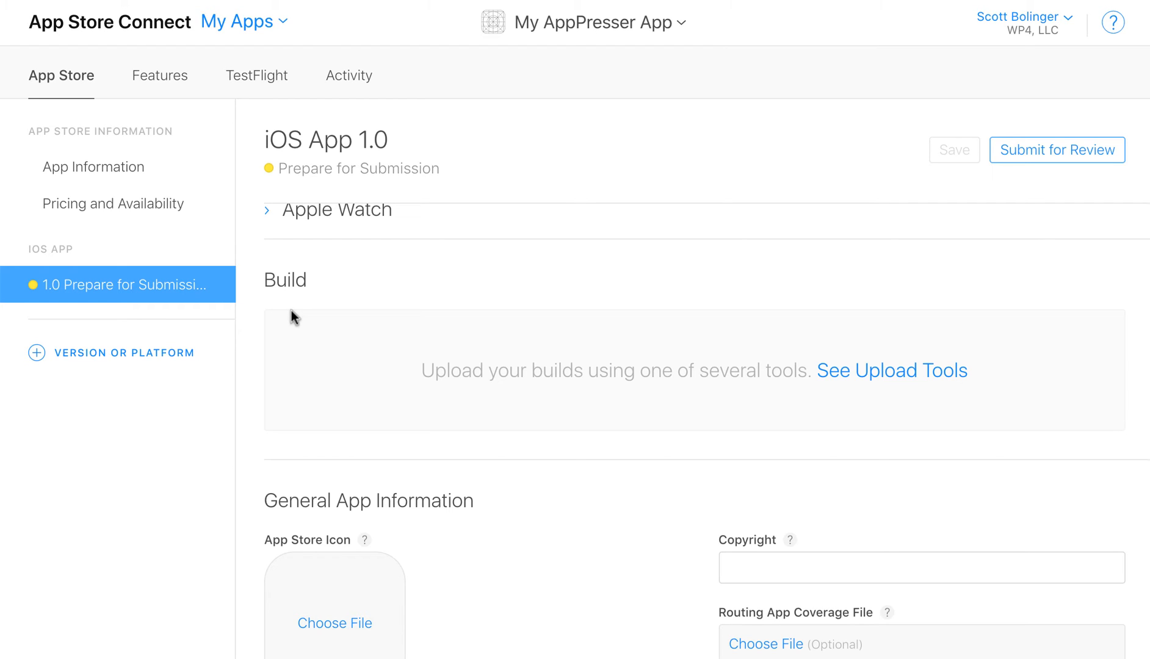
mouse_move(268, 313)
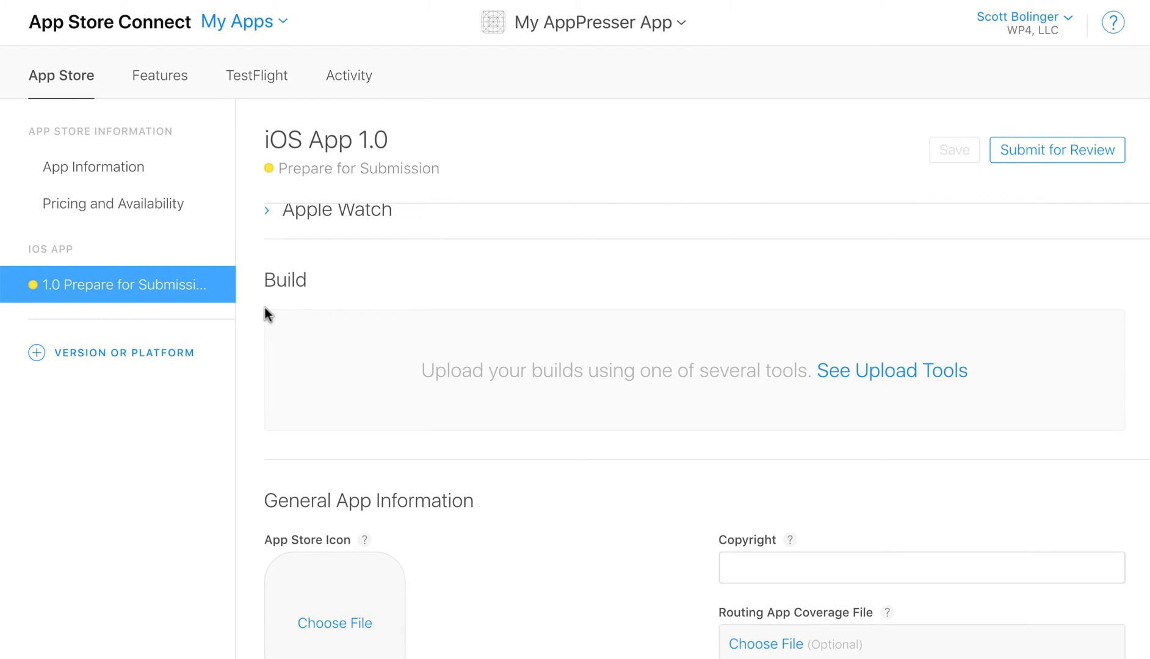
mouse_move(283, 315)
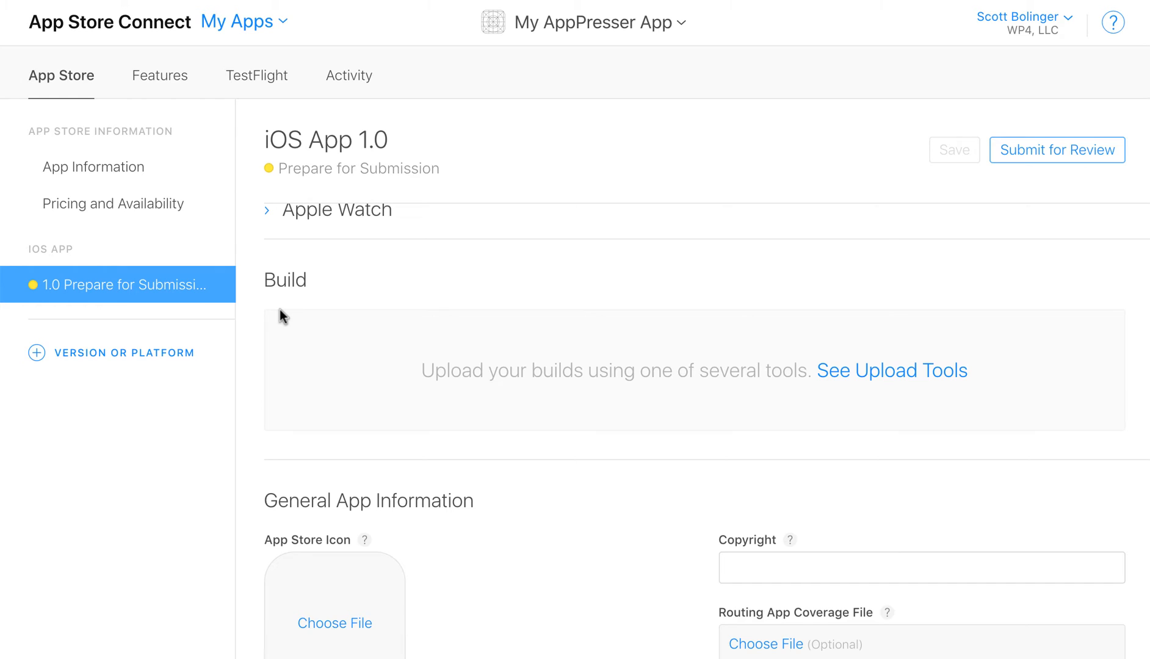
mouse_move(281, 312)
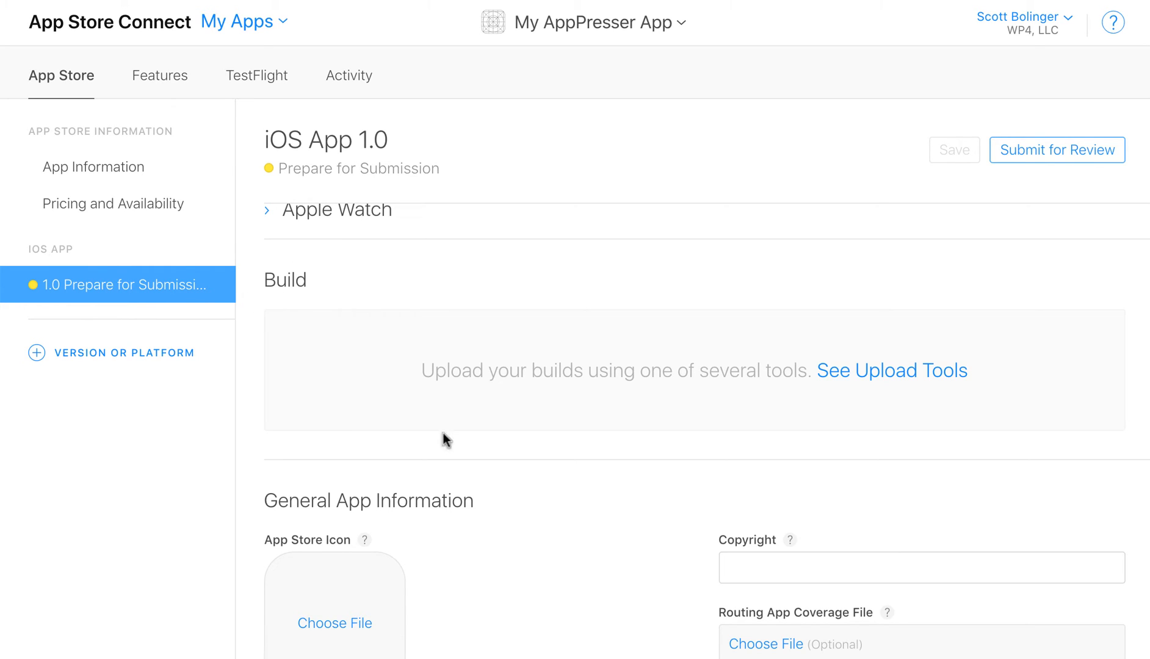
mouse_move(1038, 159)
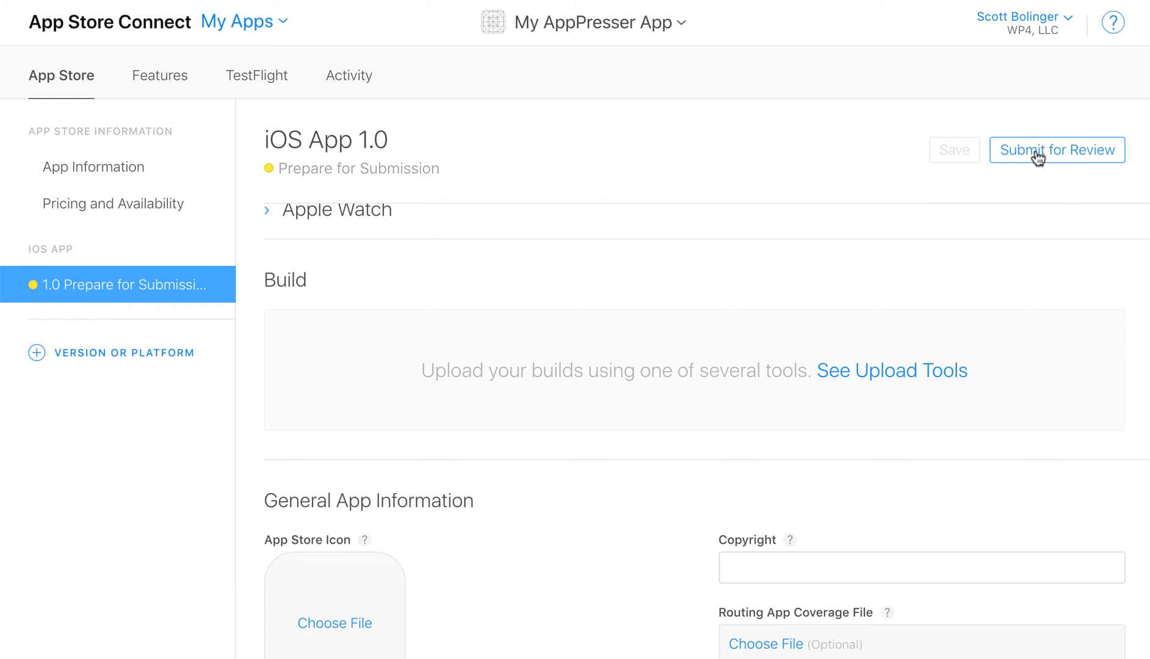
scroll(down, 3)
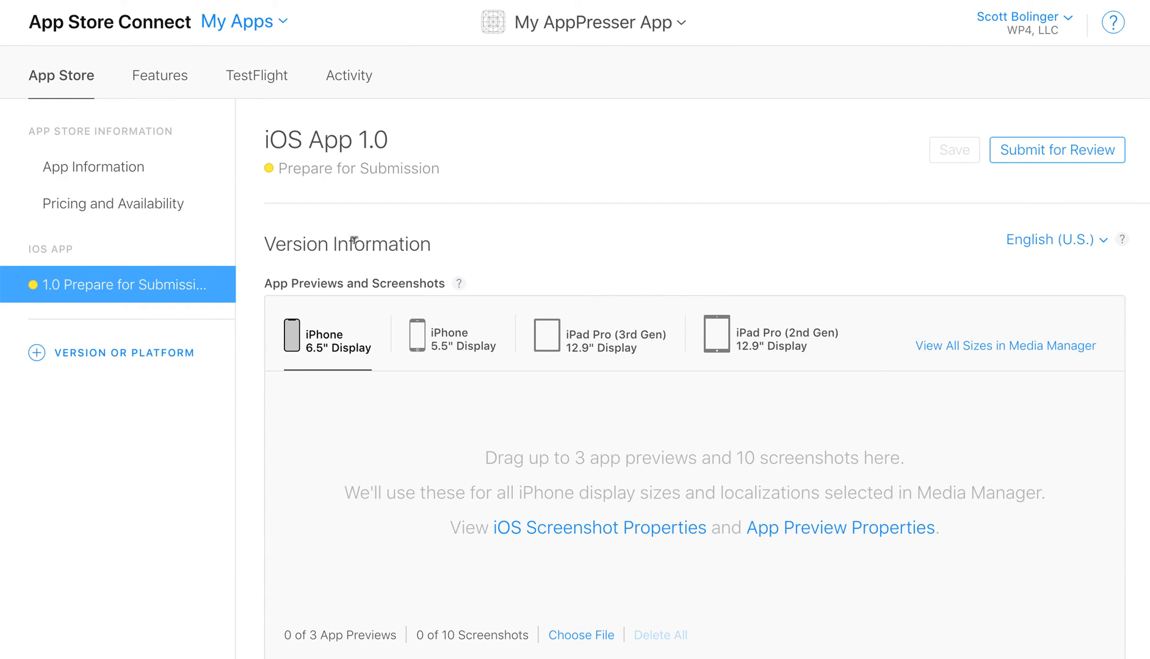
mouse_move(128, 457)
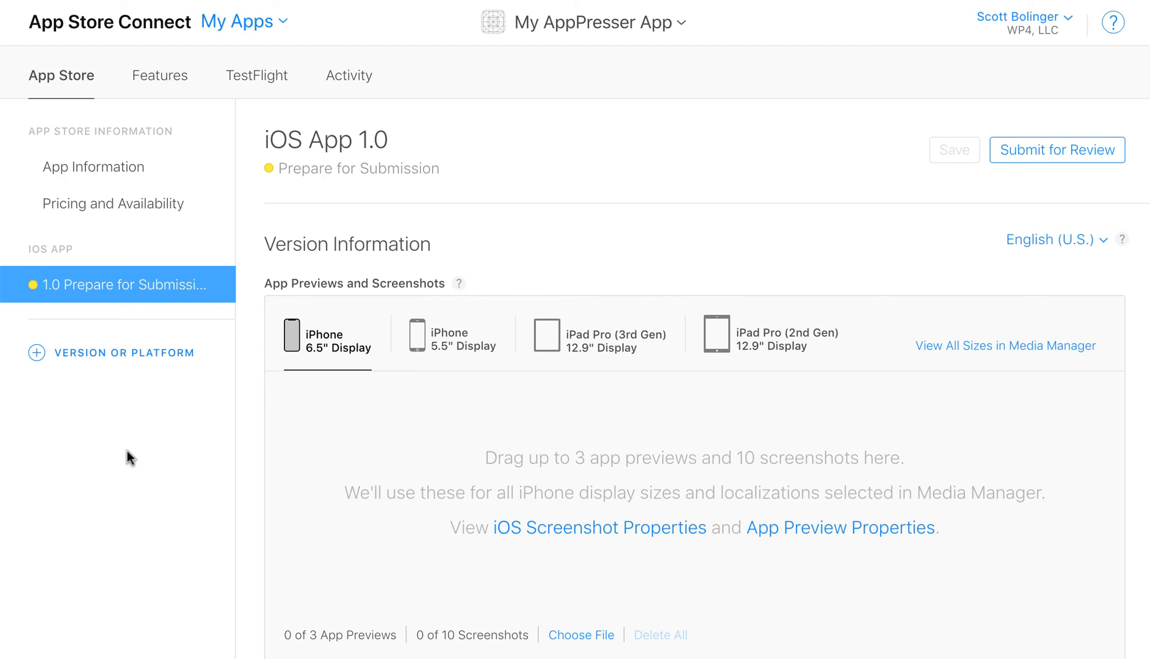
mouse_move(116, 361)
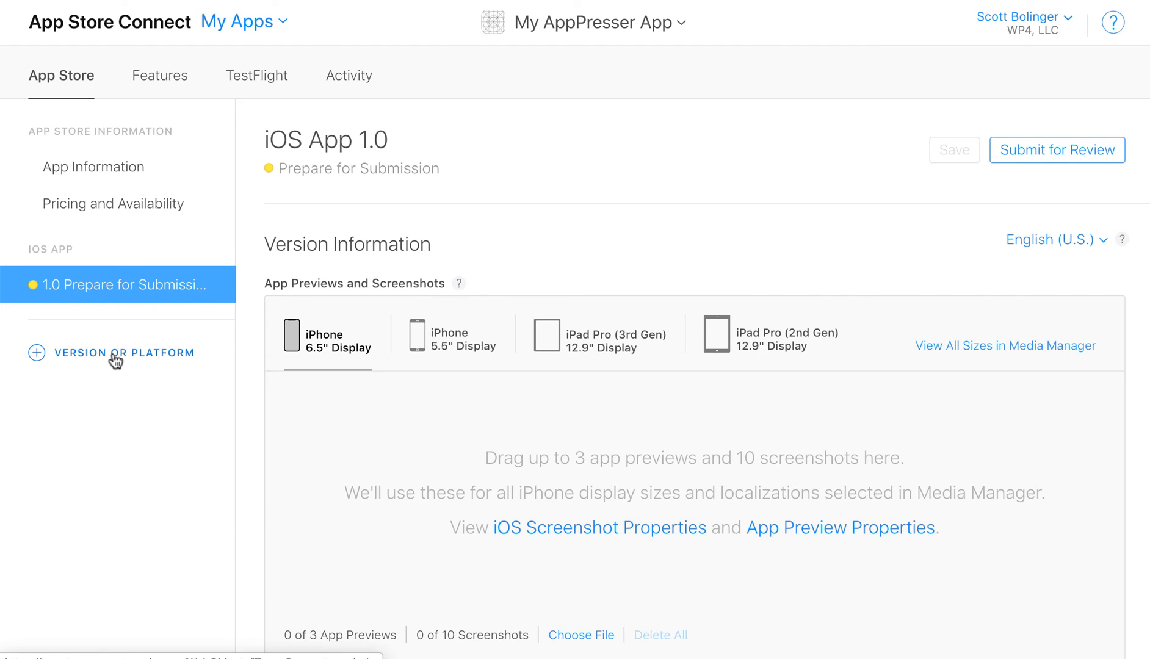
click(111, 353)
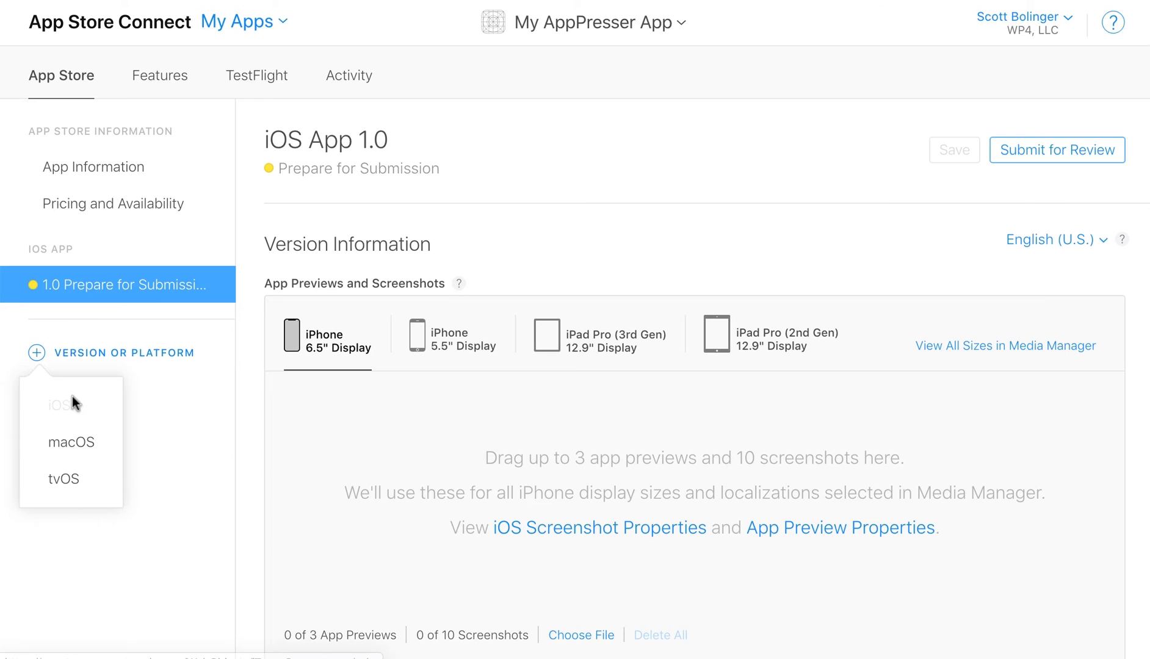
click(153, 398)
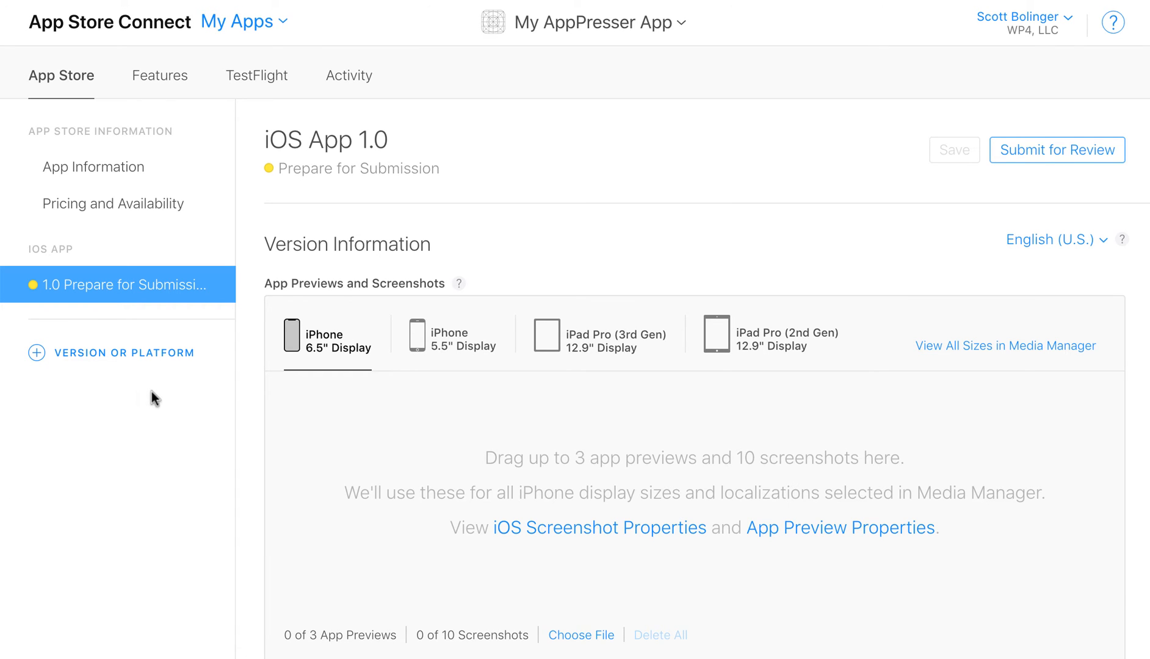
scroll(down, 3)
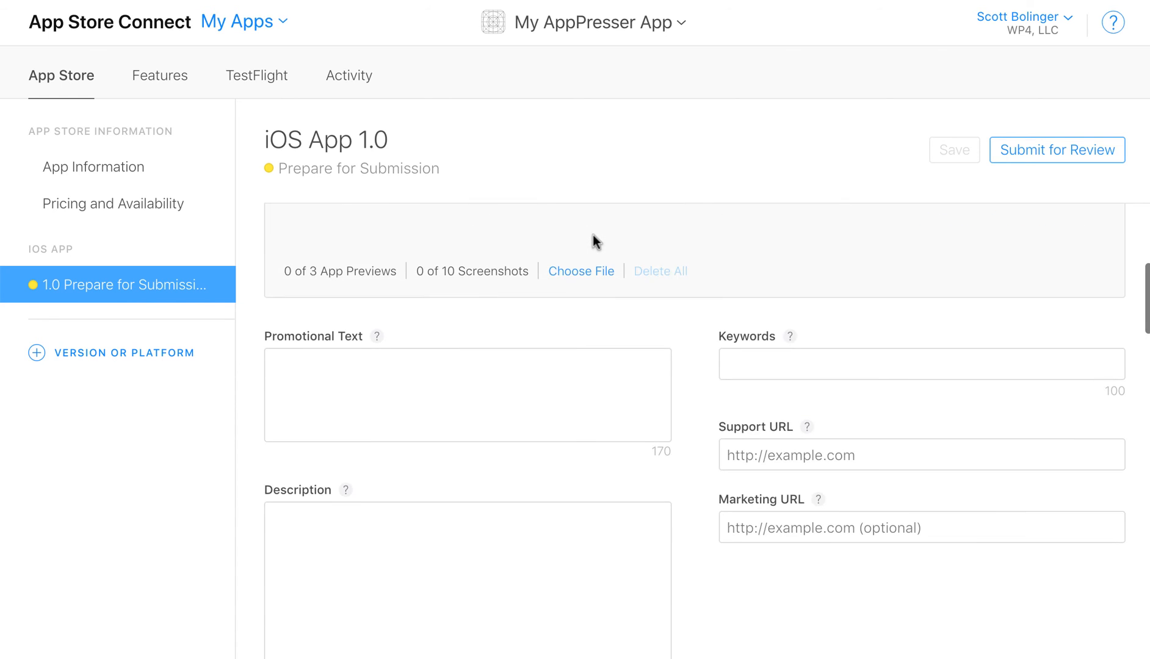
scroll(down, 3)
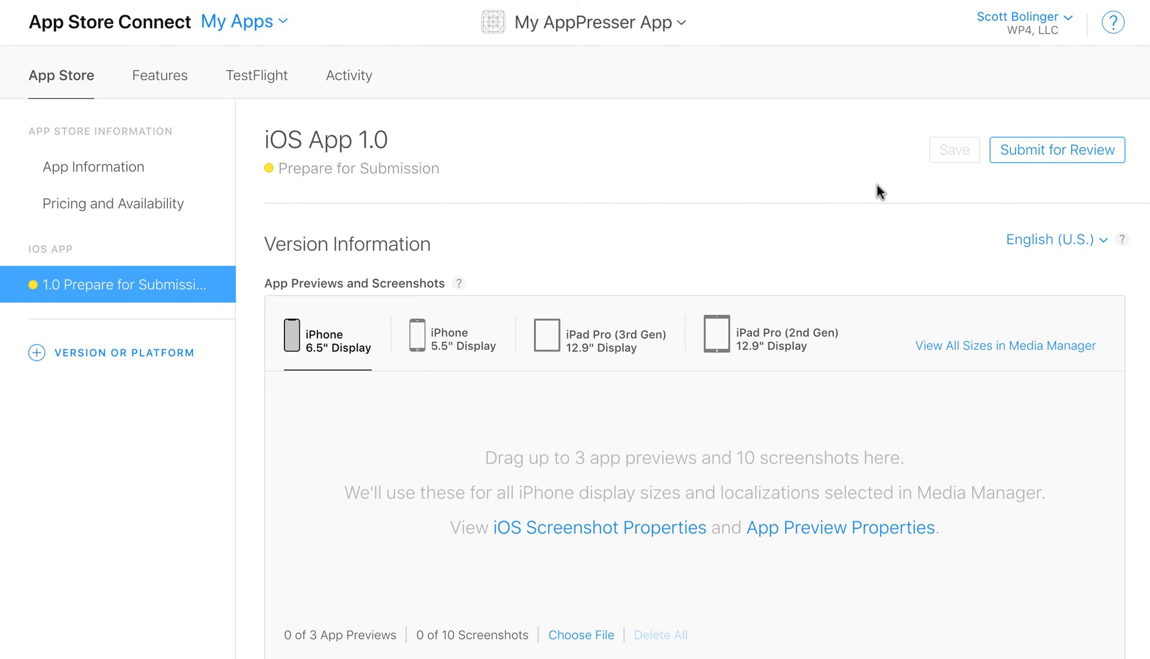
mouse_move(159, 74)
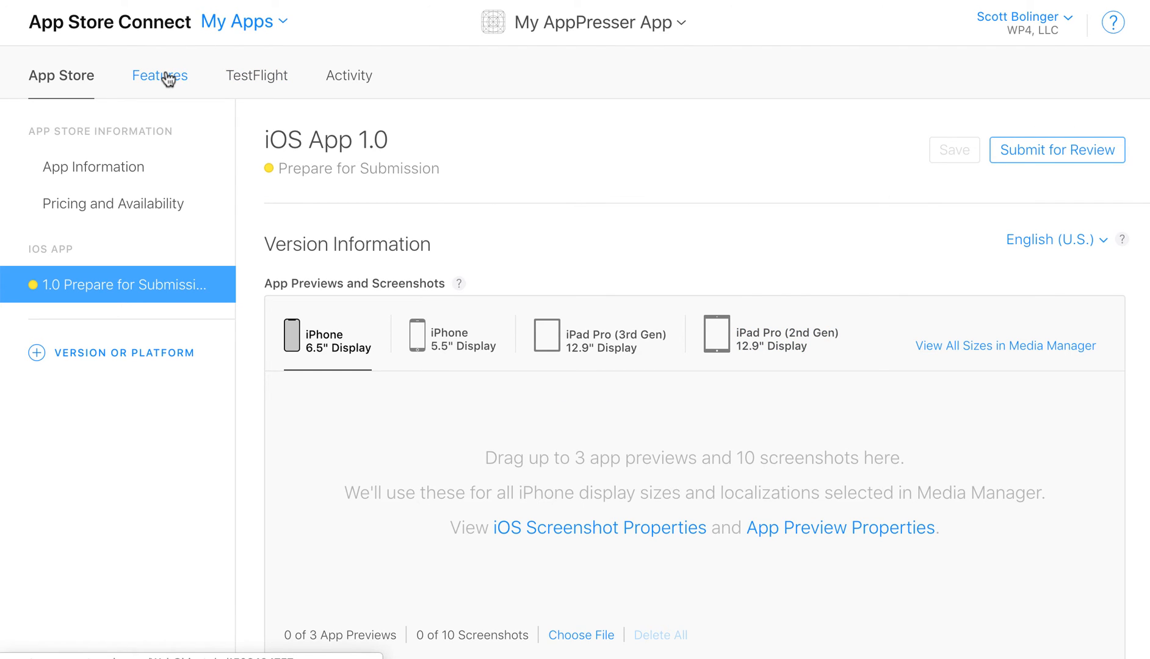
Open the Features area at In-App Purchases, which lists none yet.
click(159, 76)
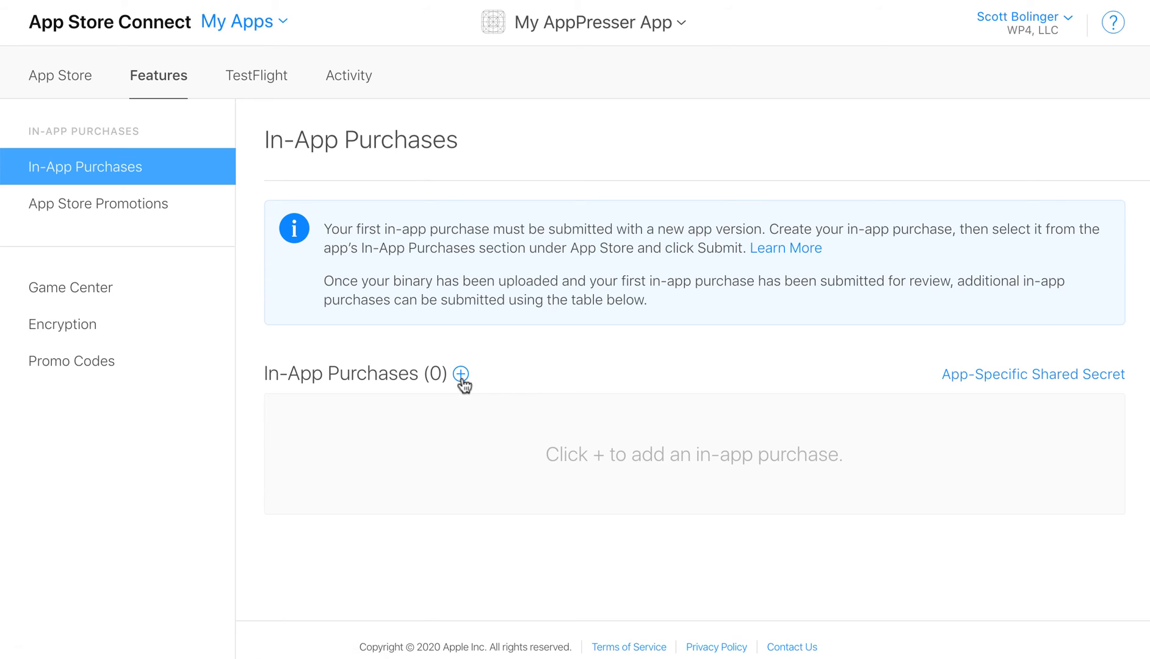
mouse_move(851, 464)
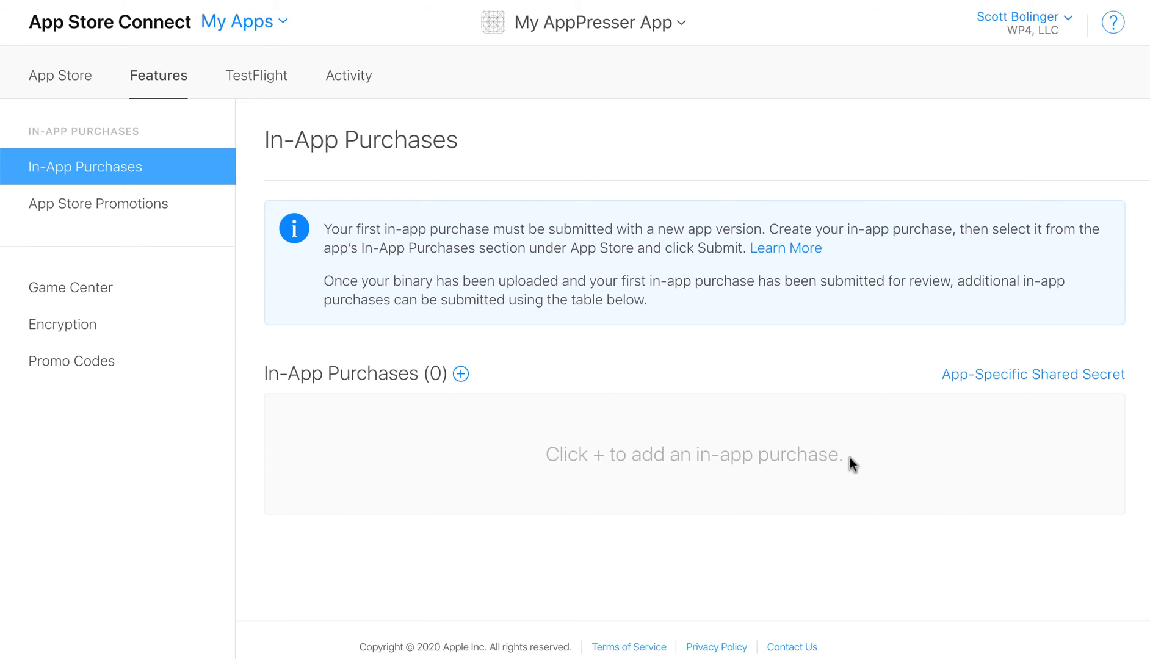
mouse_move(623, 299)
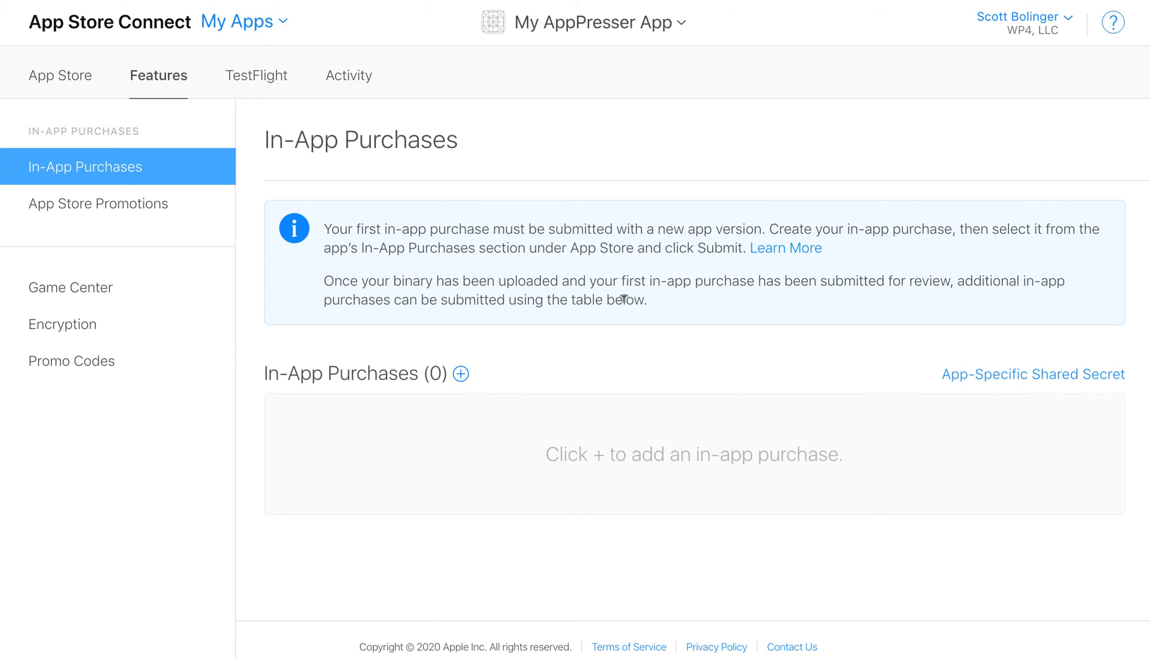
mouse_move(607, 284)
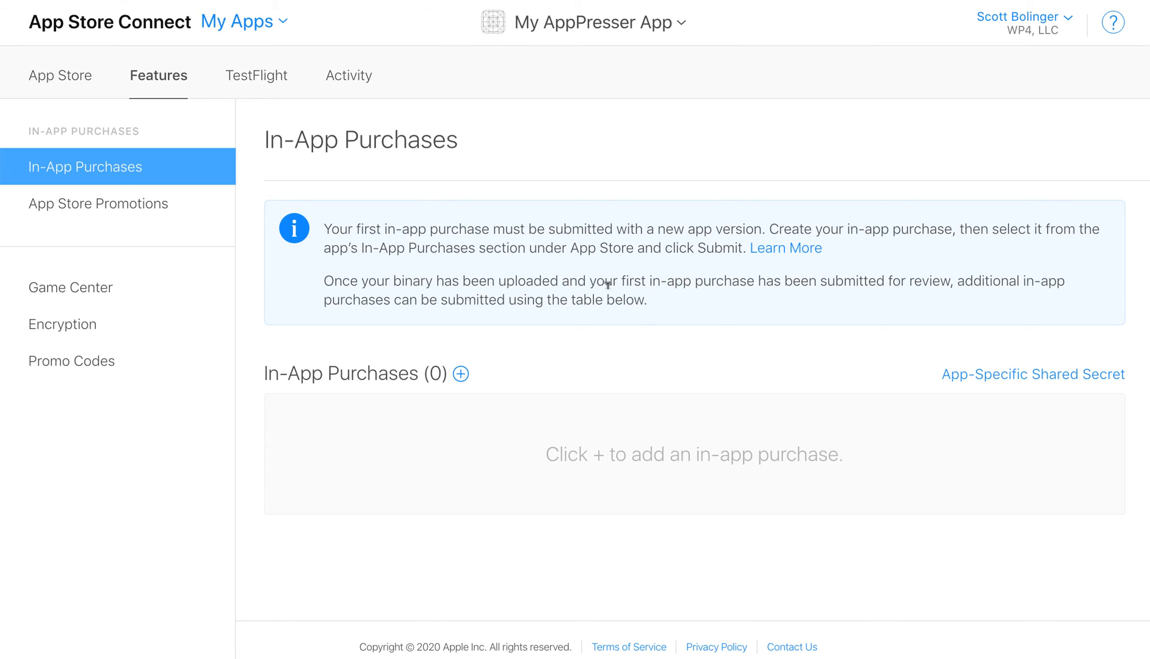
mouse_move(643, 330)
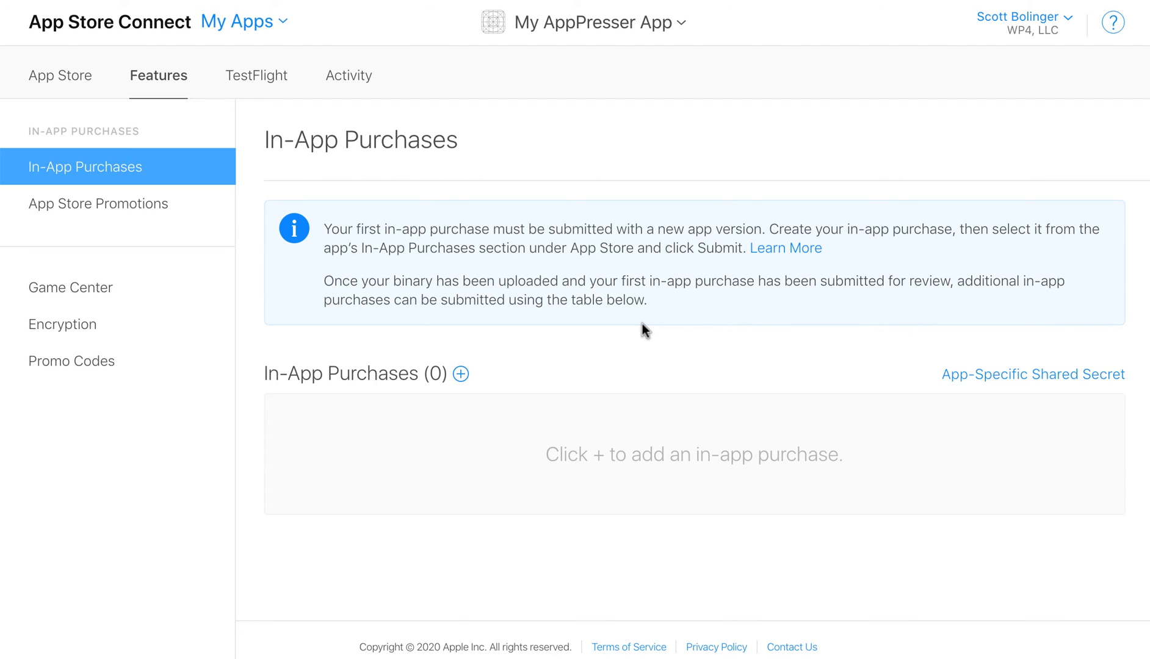
mouse_move(825, 120)
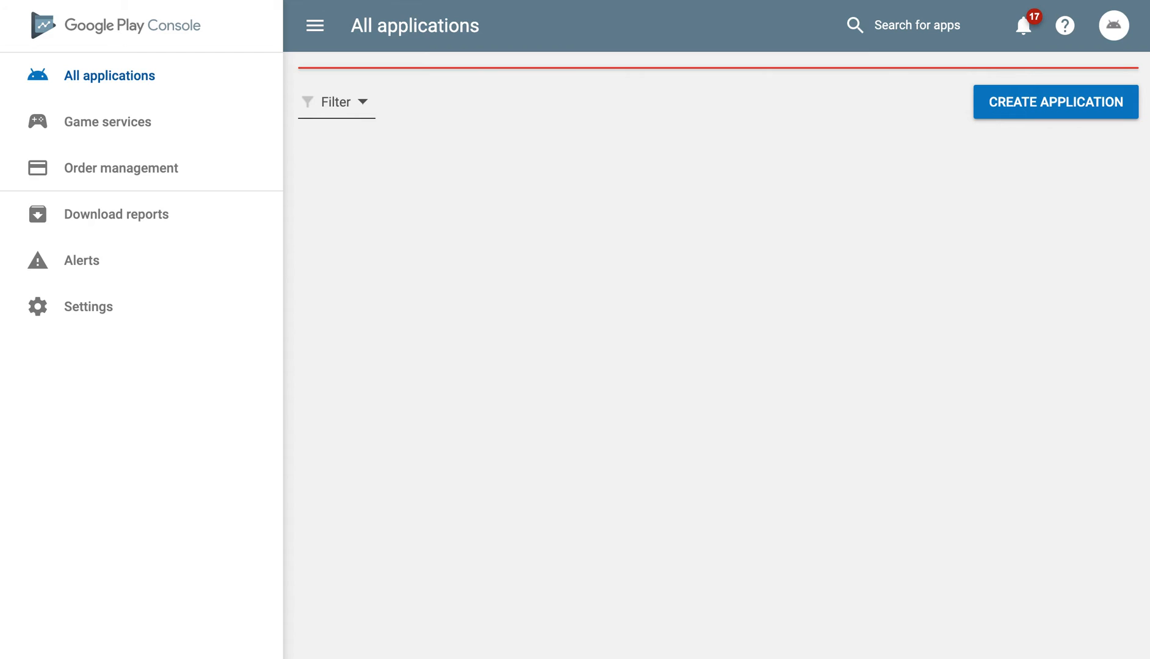
mouse_move(388, 324)
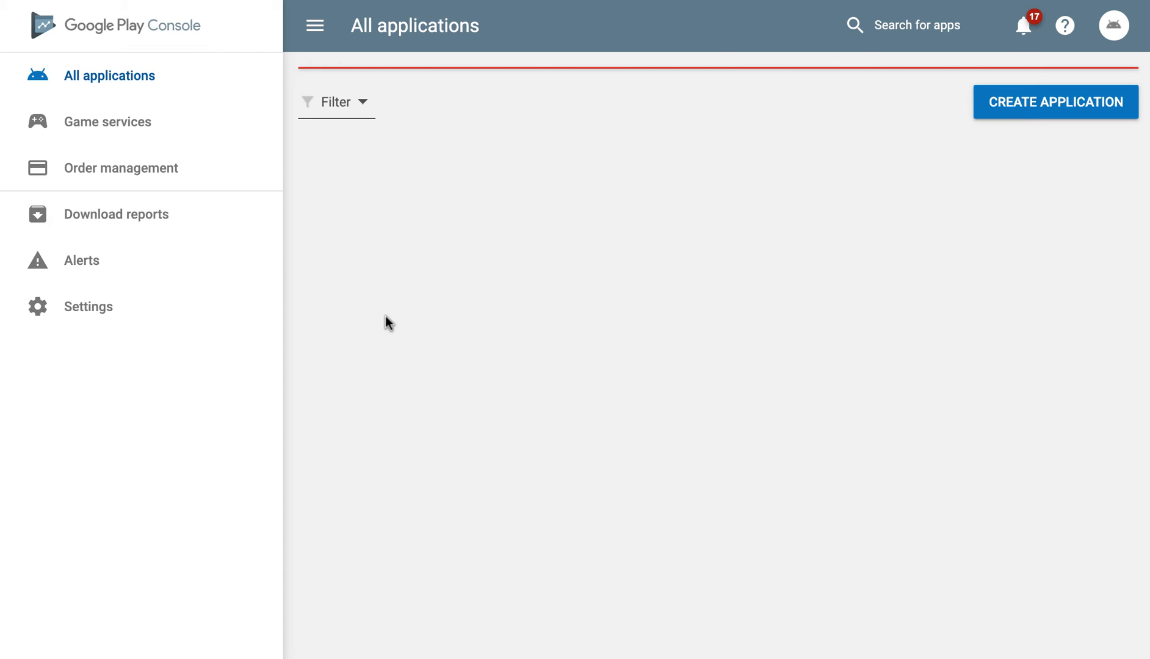
mouse_move(1017, 135)
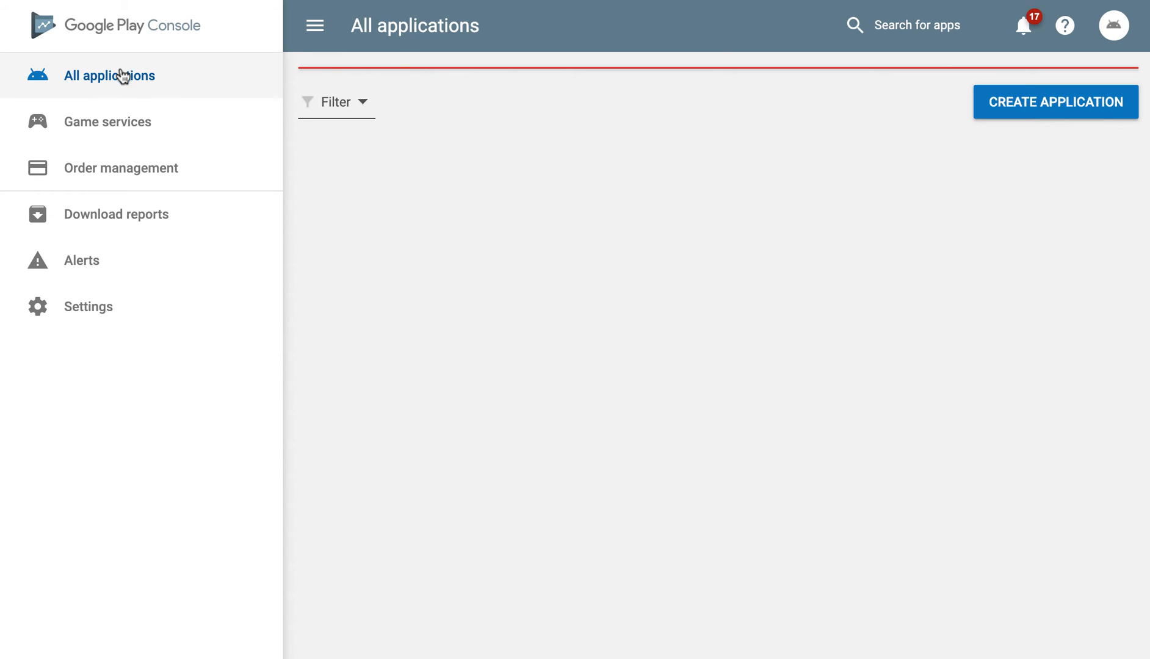
mouse_move(1055, 101)
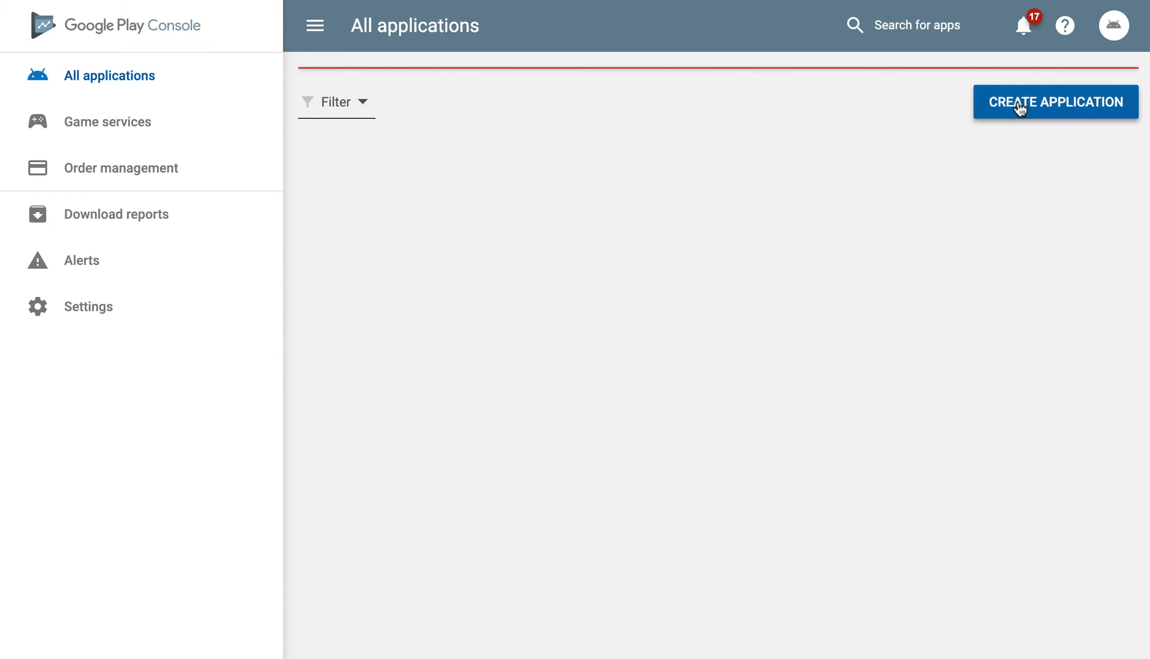
Create the new Play Console application and scroll down its store listing form.
click(1056, 102)
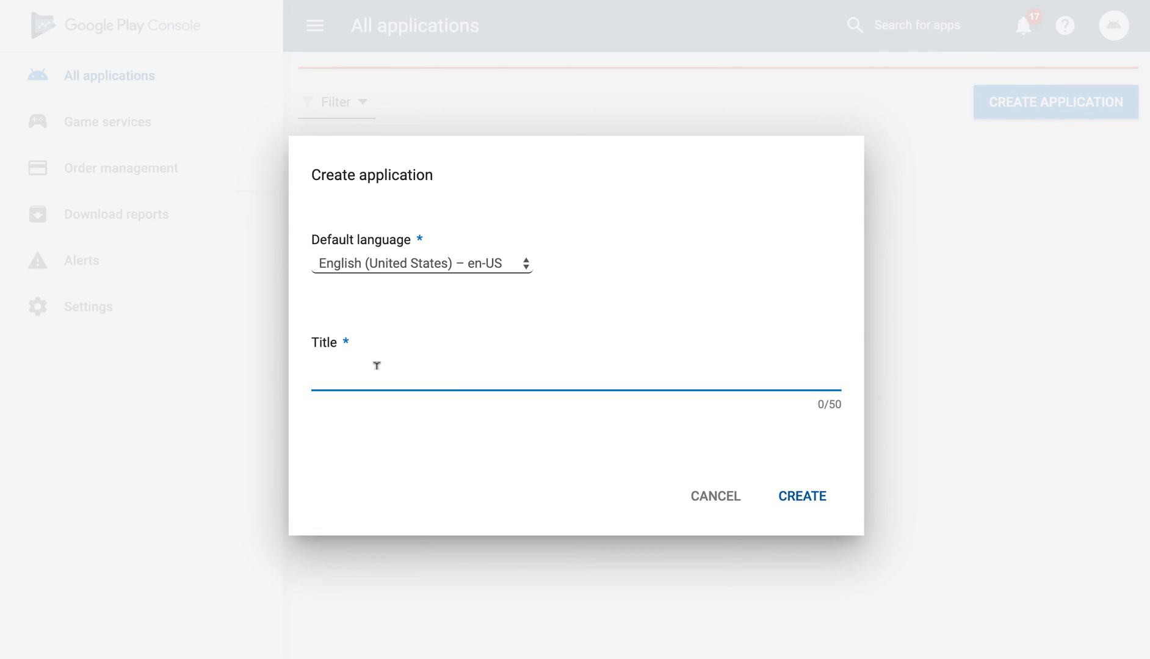
click(801, 495)
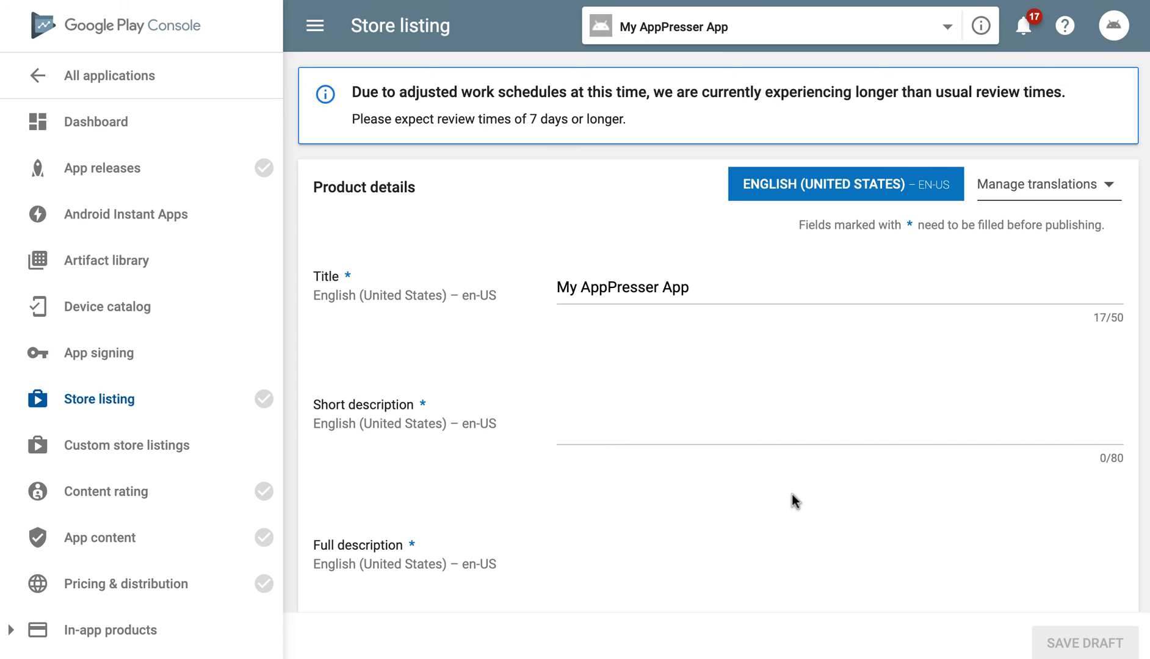
scroll(down, 3)
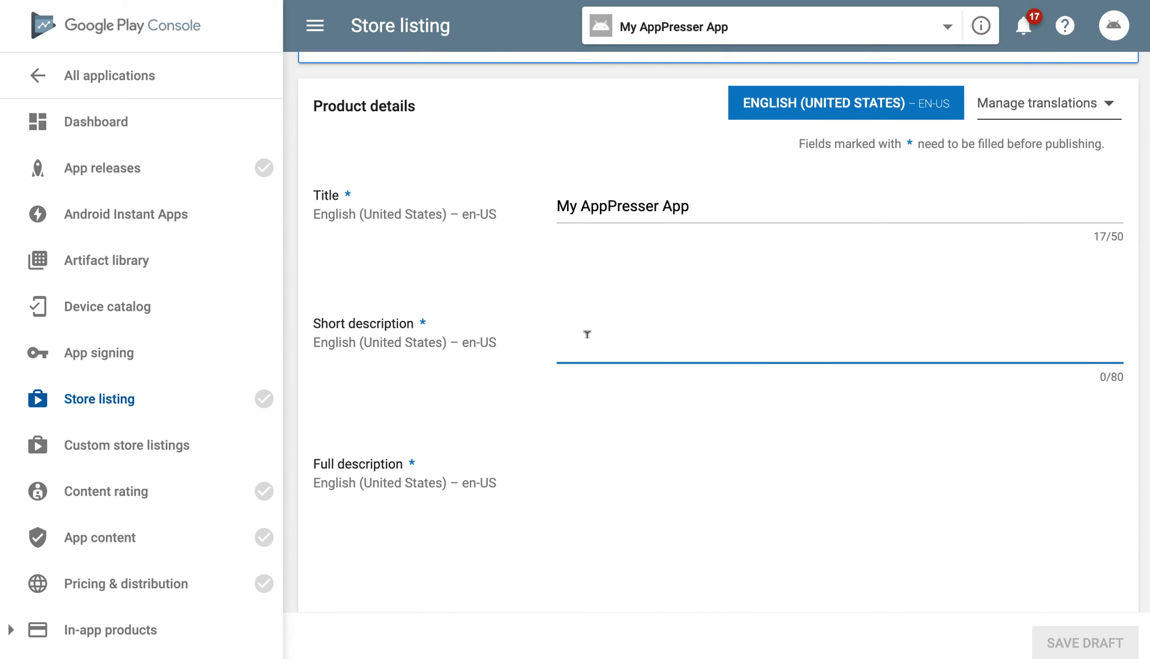
scroll(down, 3)
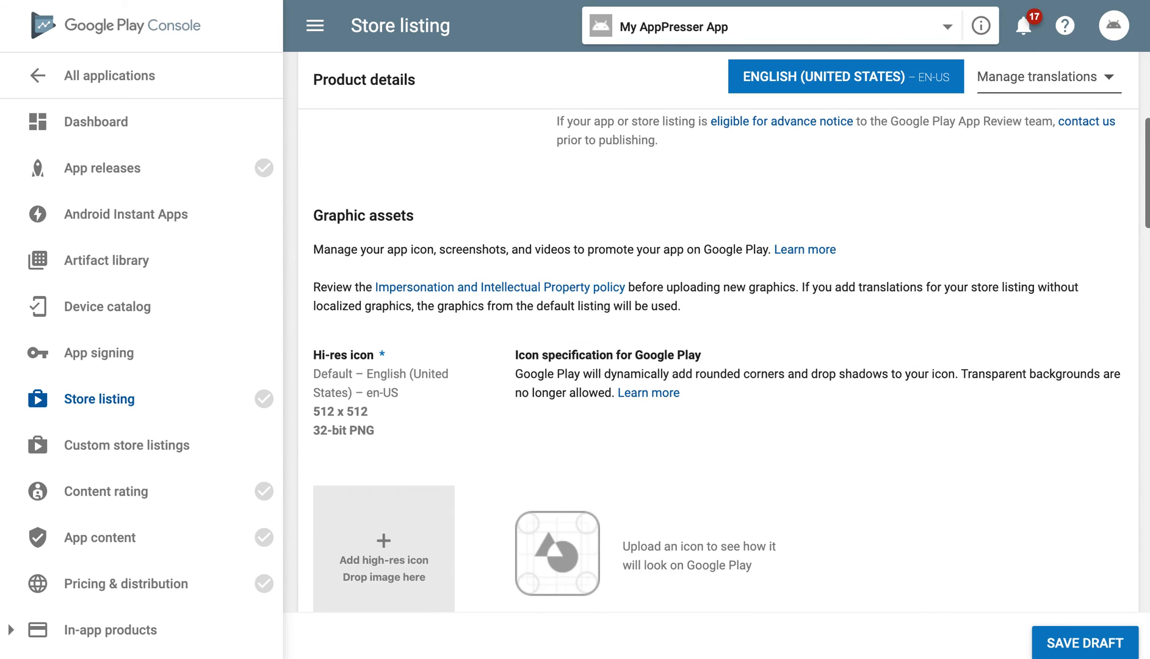
scroll(down, 3)
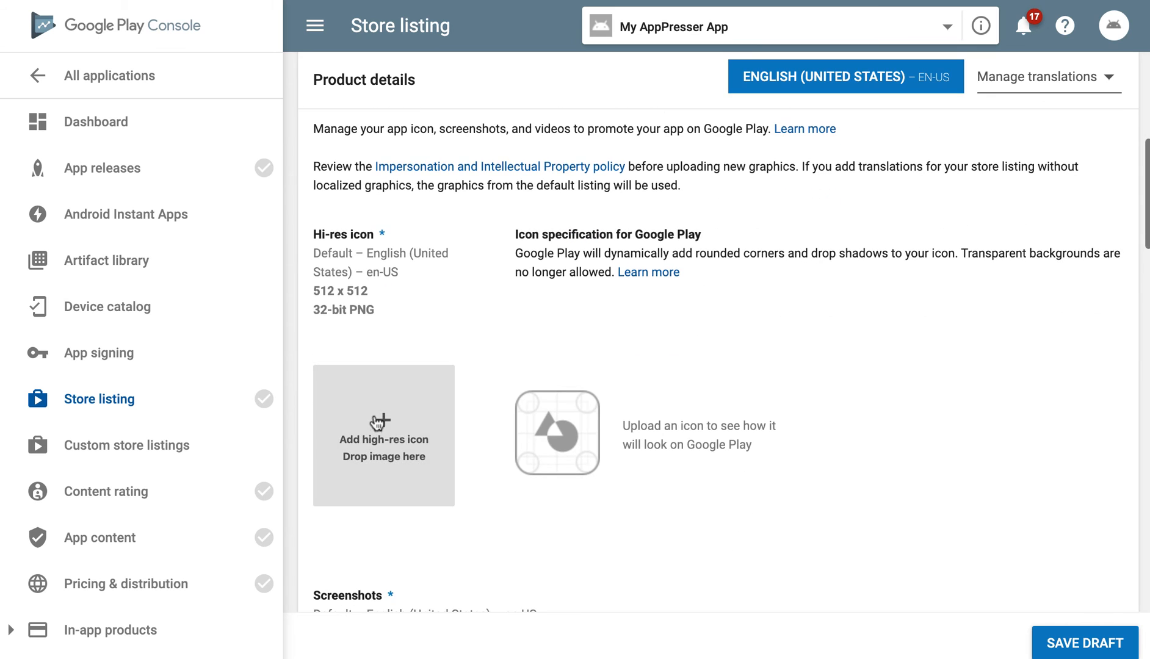
scroll(down, 3)
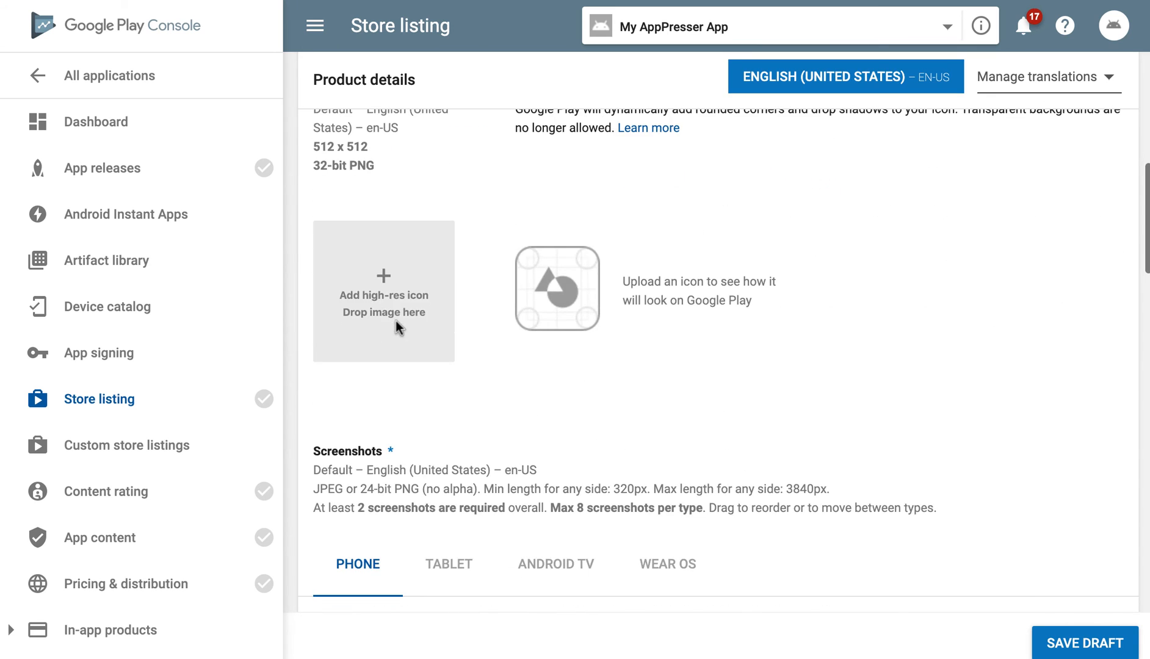
scroll(down, 3)
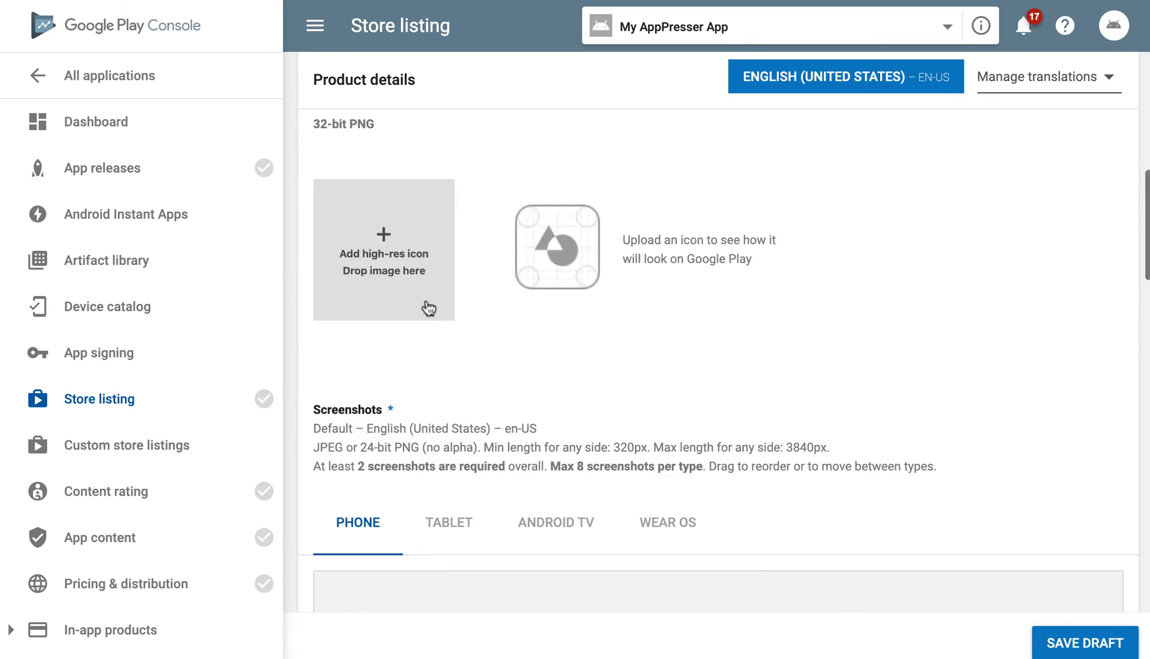
scroll(down, 3)
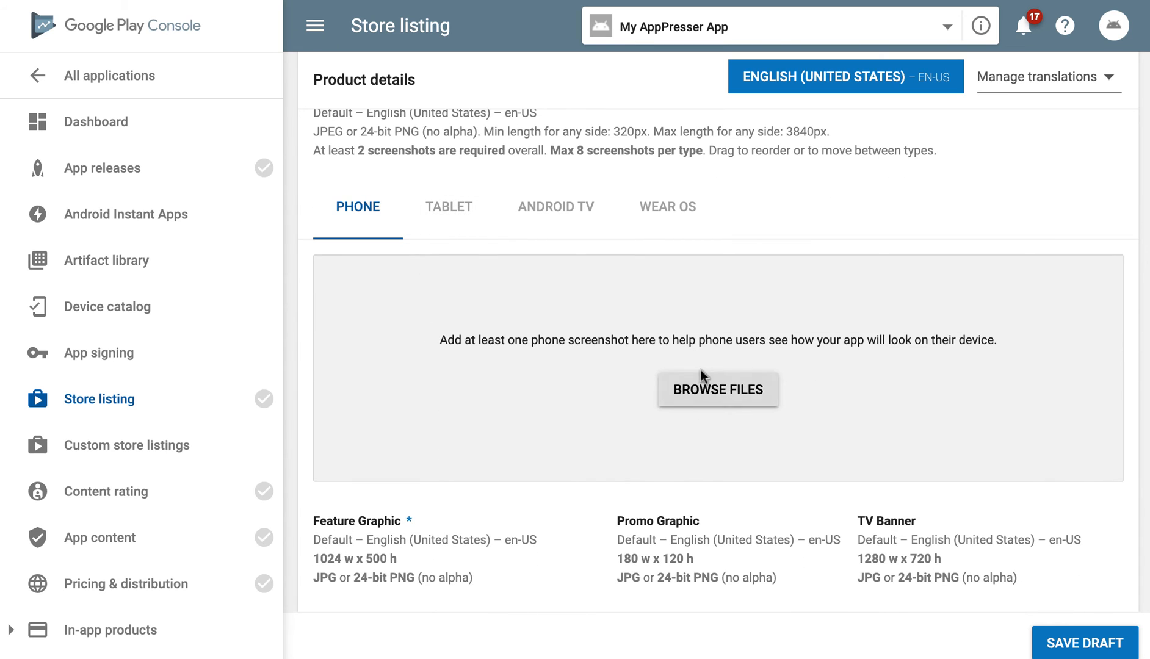
scroll(down, 3)
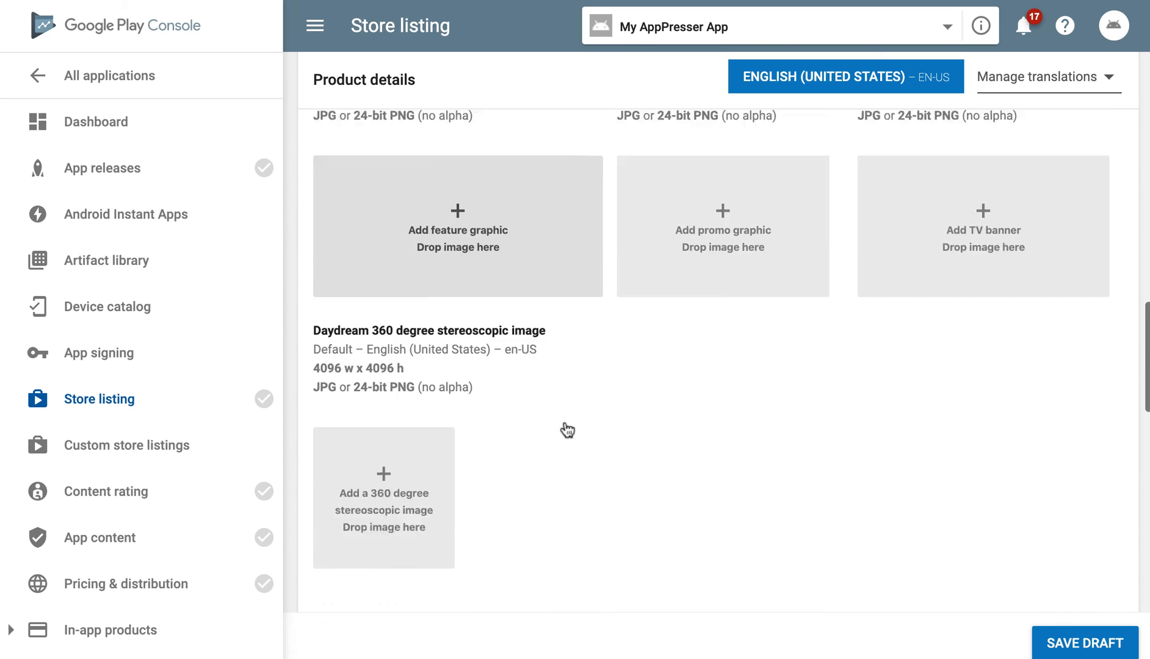
scroll(down, 3)
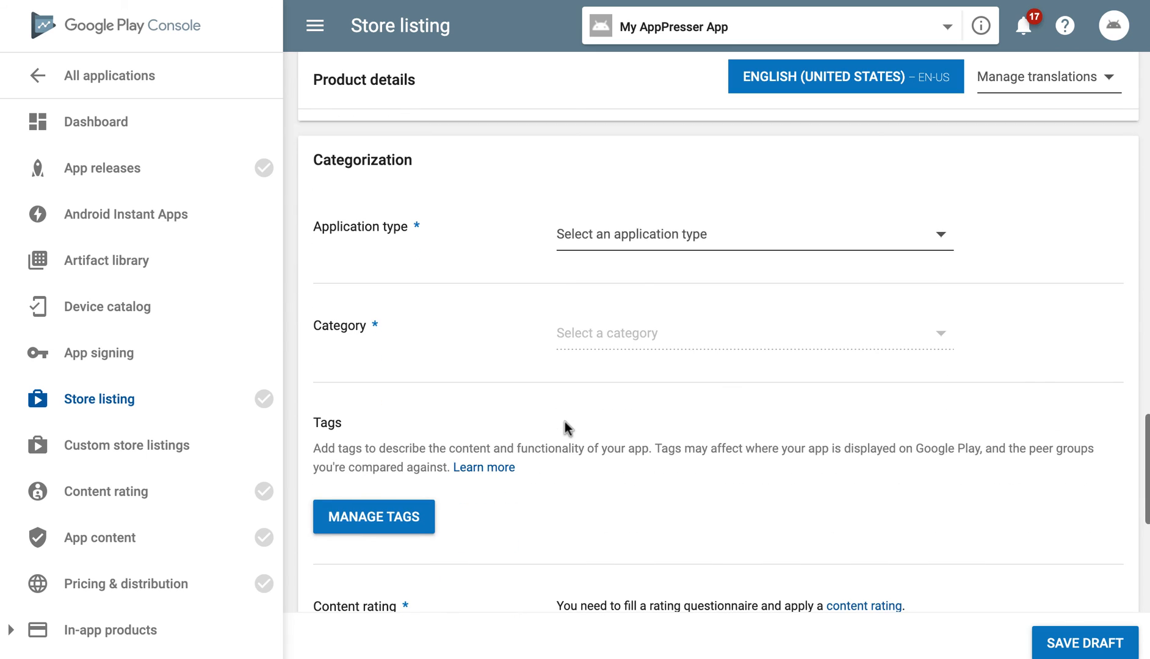
Set the store listing type to Applications and category to Beauty.
click(755, 234)
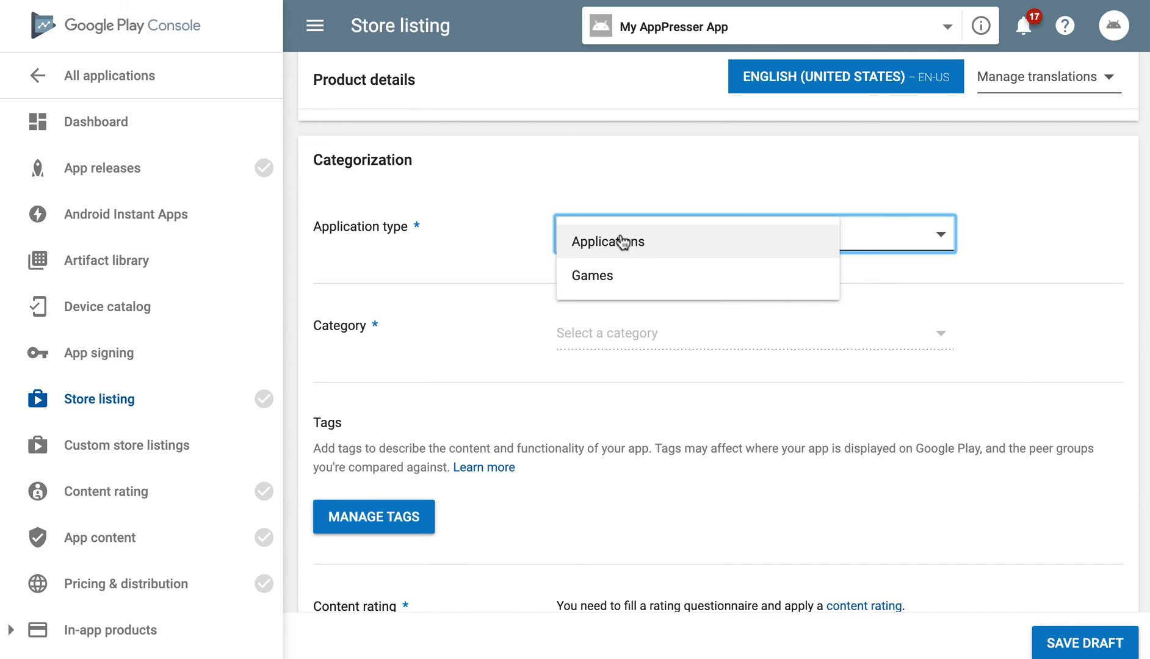
click(608, 242)
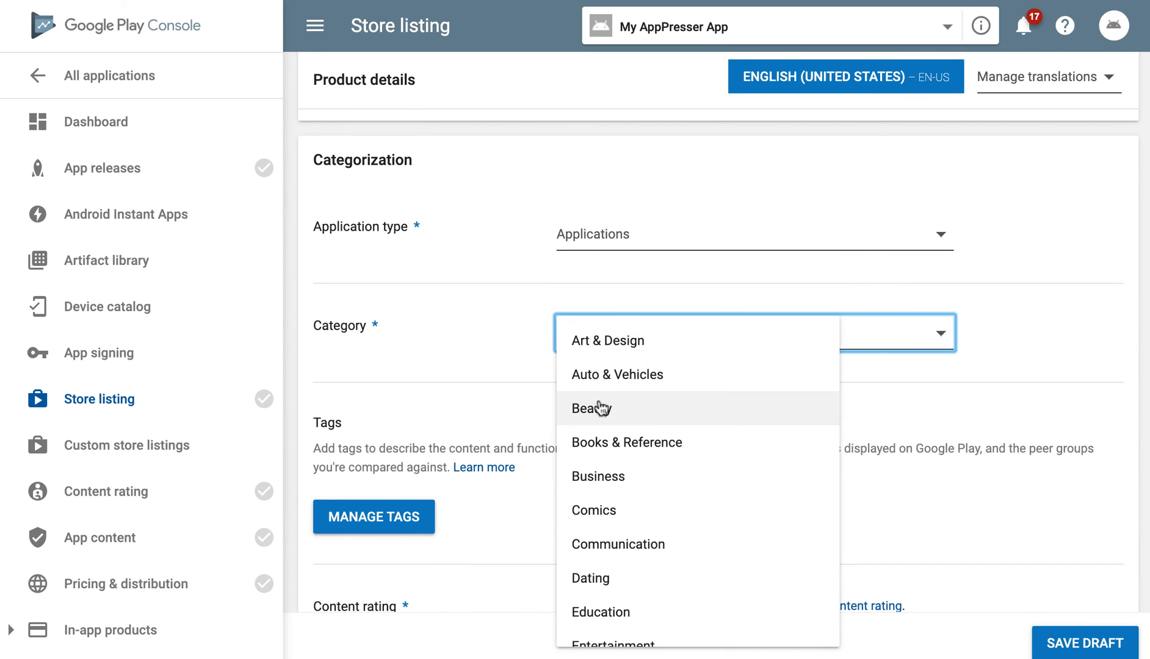
click(590, 409)
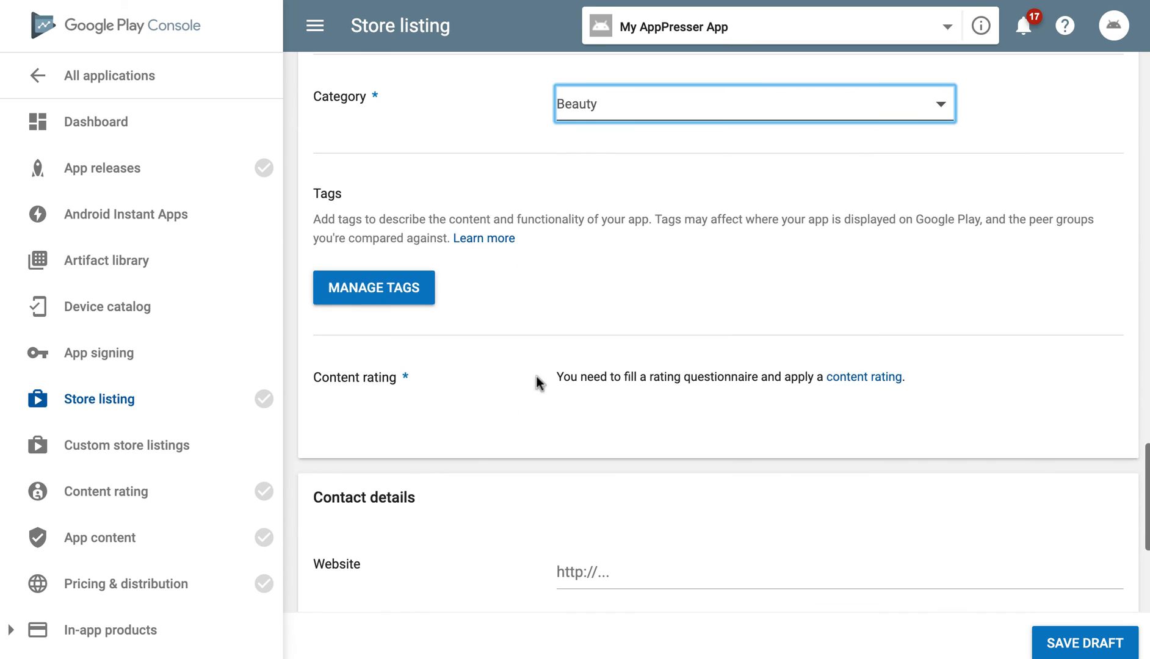
scroll(down, 3)
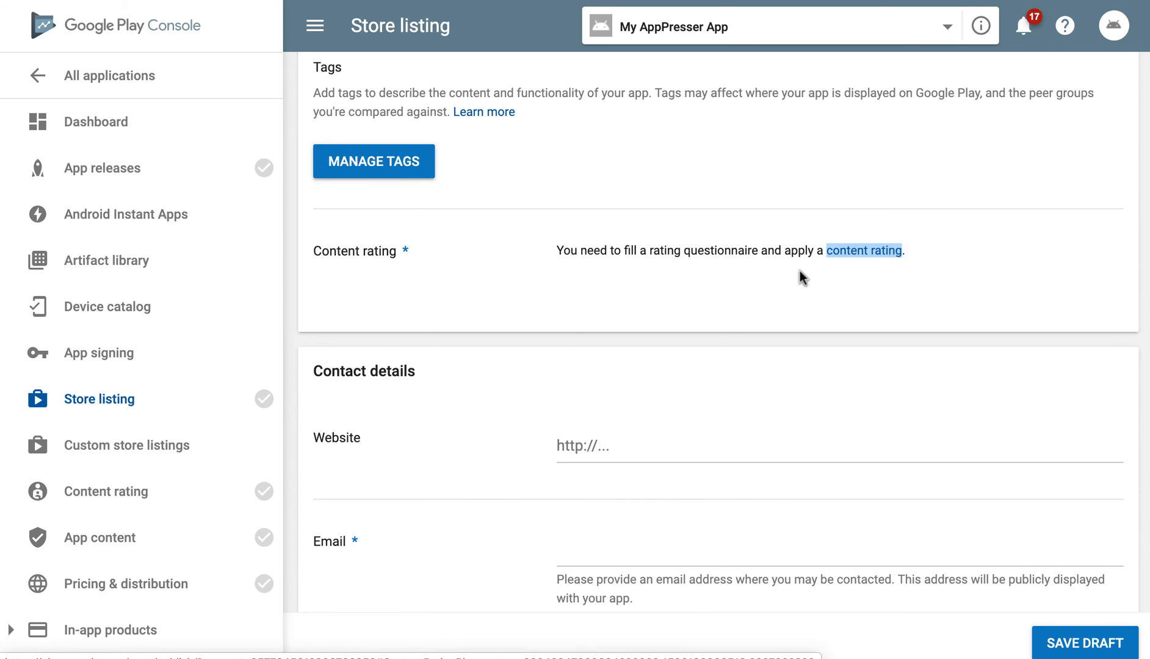
scroll(down, 3)
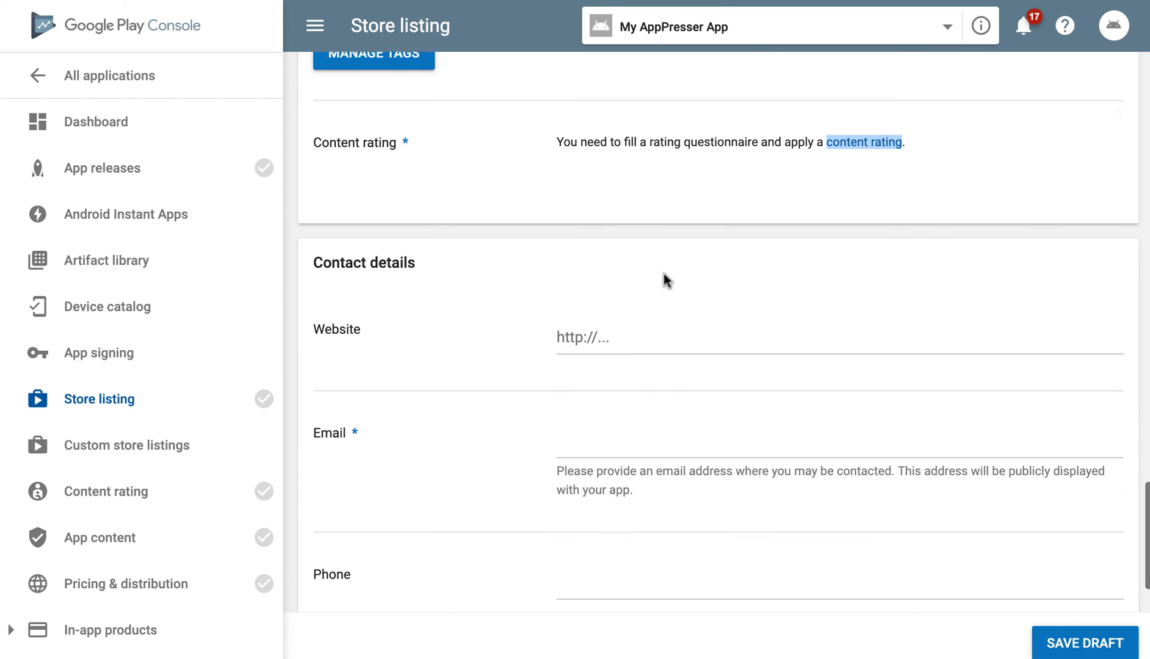
scroll(down, 3)
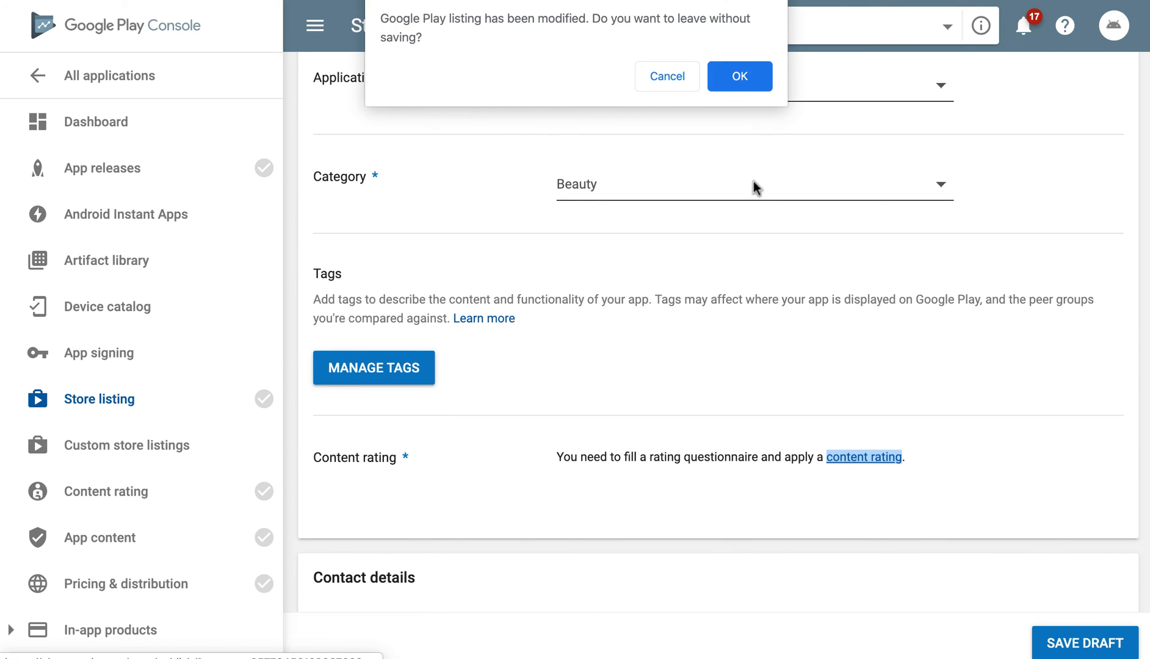
click(737, 76)
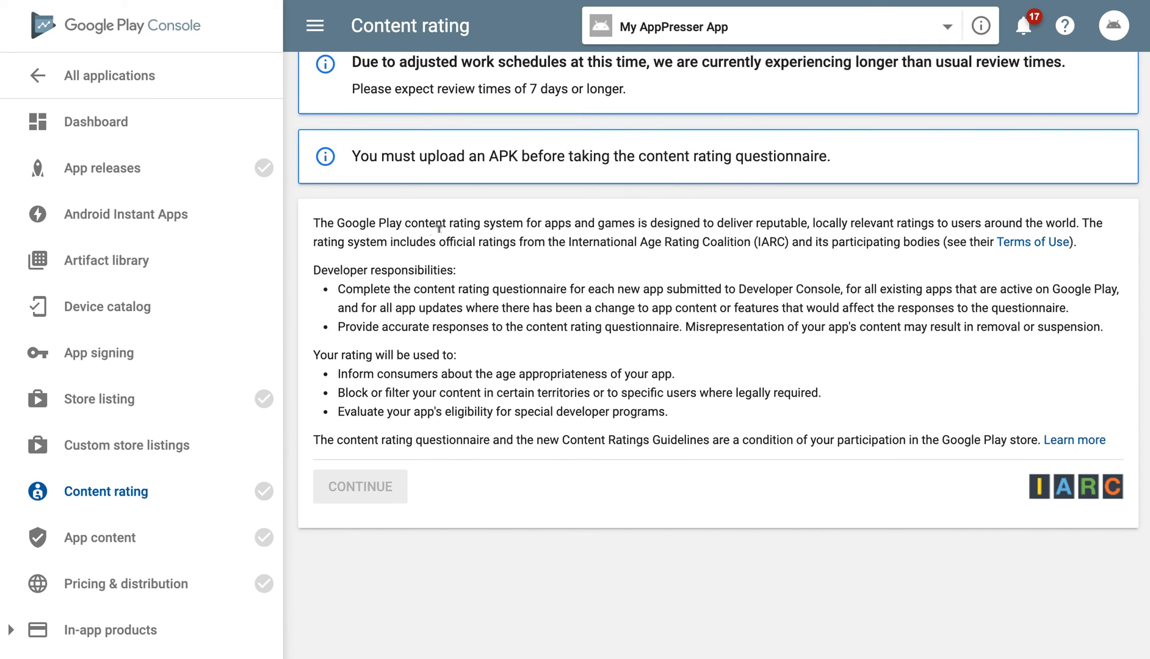
mouse_move(438, 316)
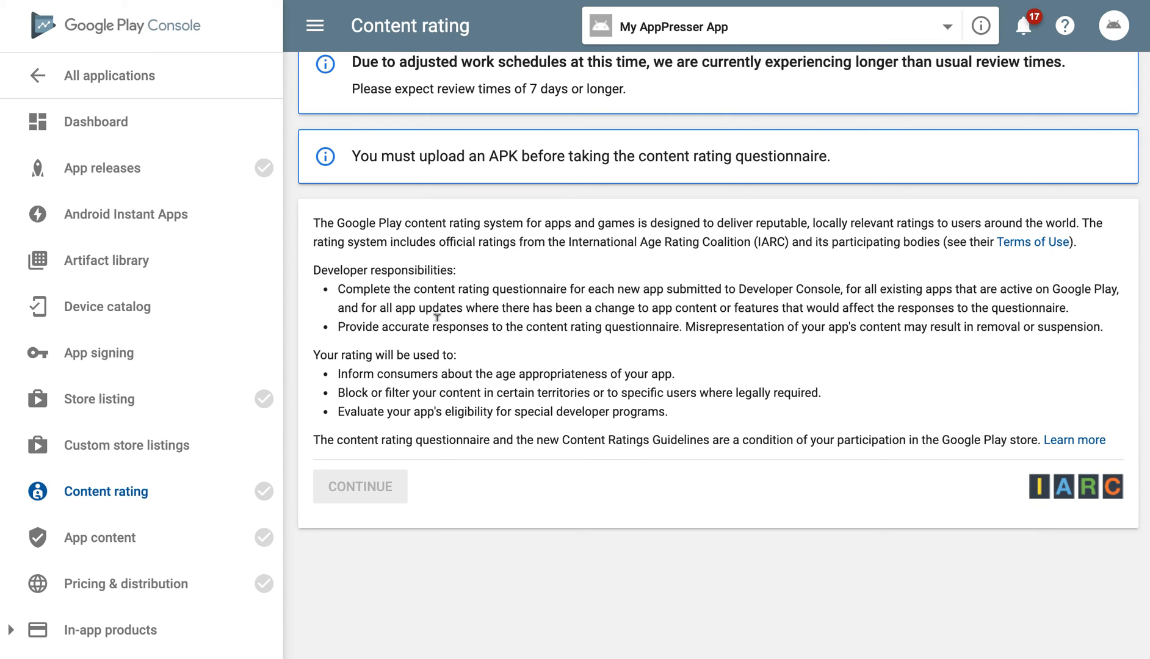
mouse_move(441, 324)
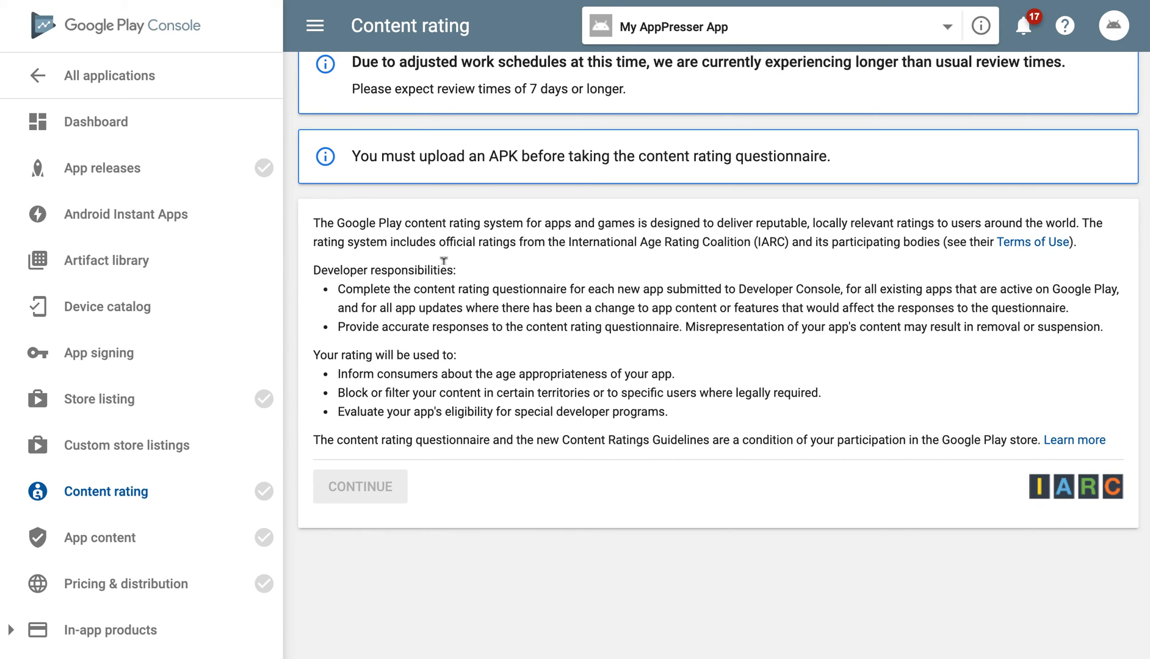
mouse_move(272, 228)
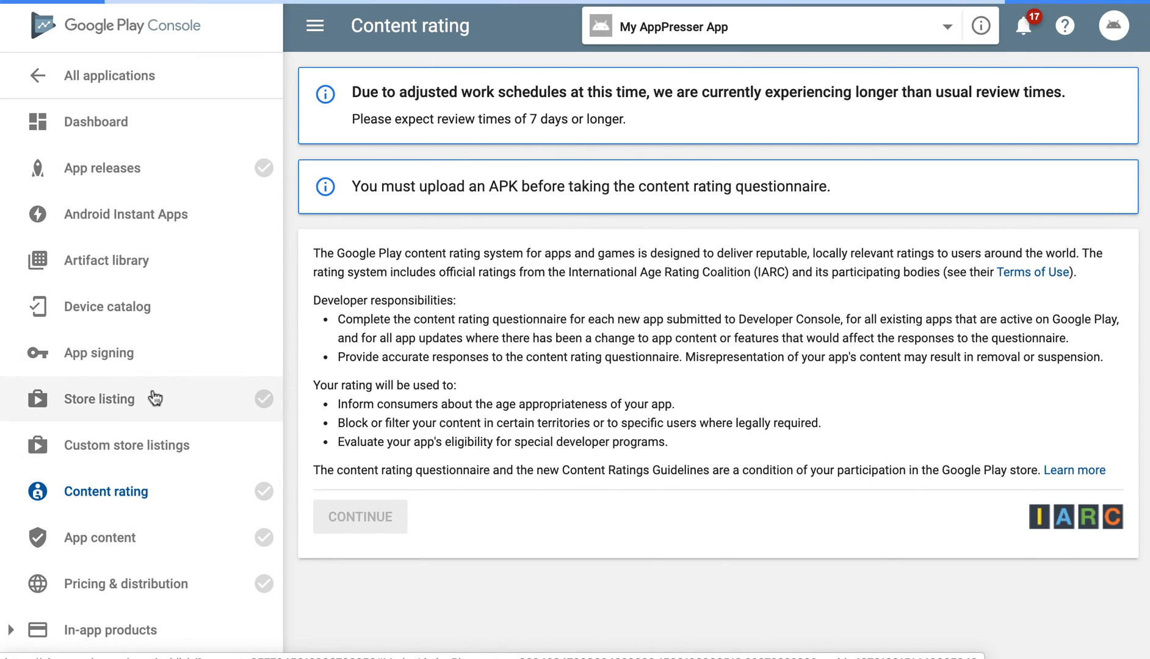
click(99, 399)
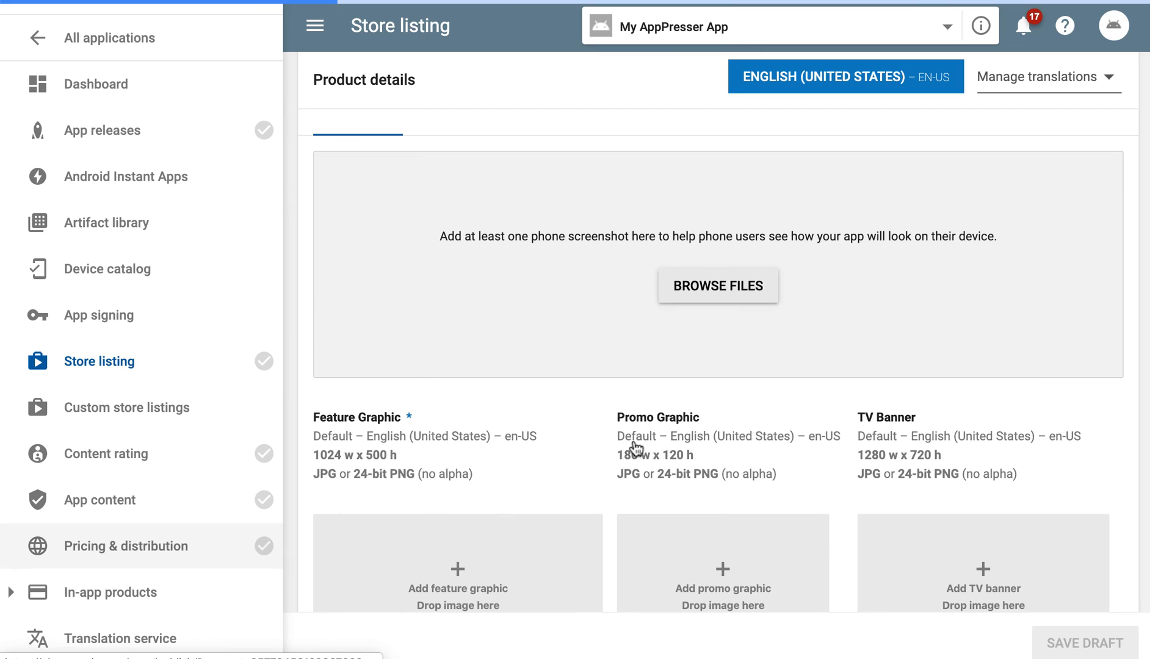
Mark the app FREE in Pricing & distribution, then move to the App content page.
click(126, 545)
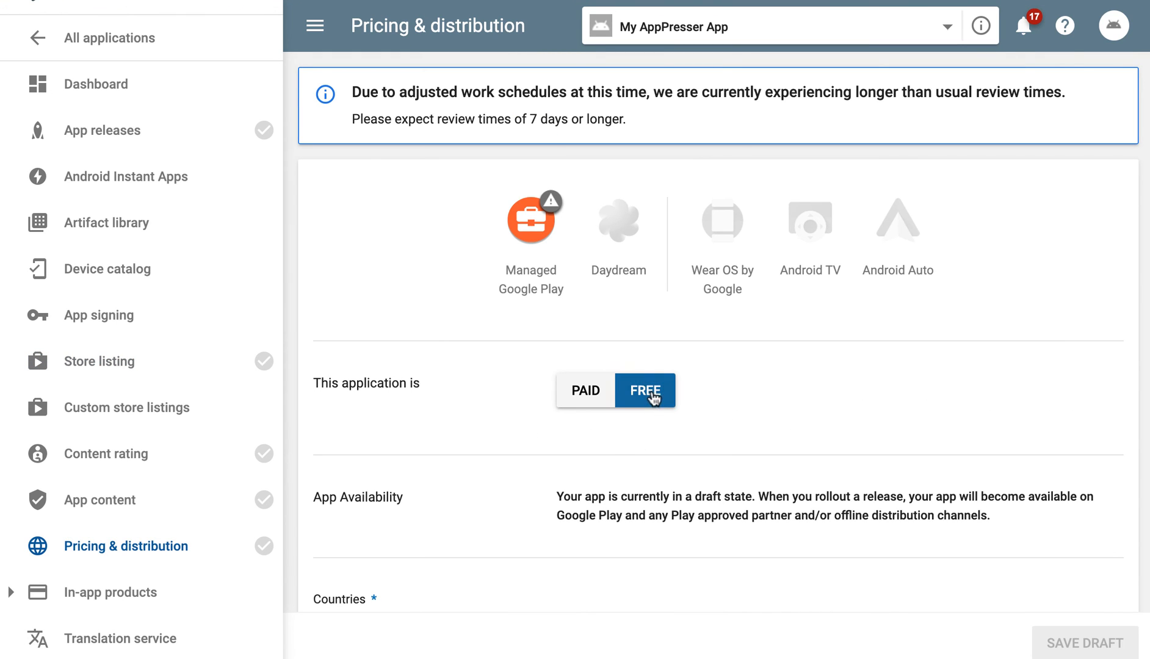
click(644, 389)
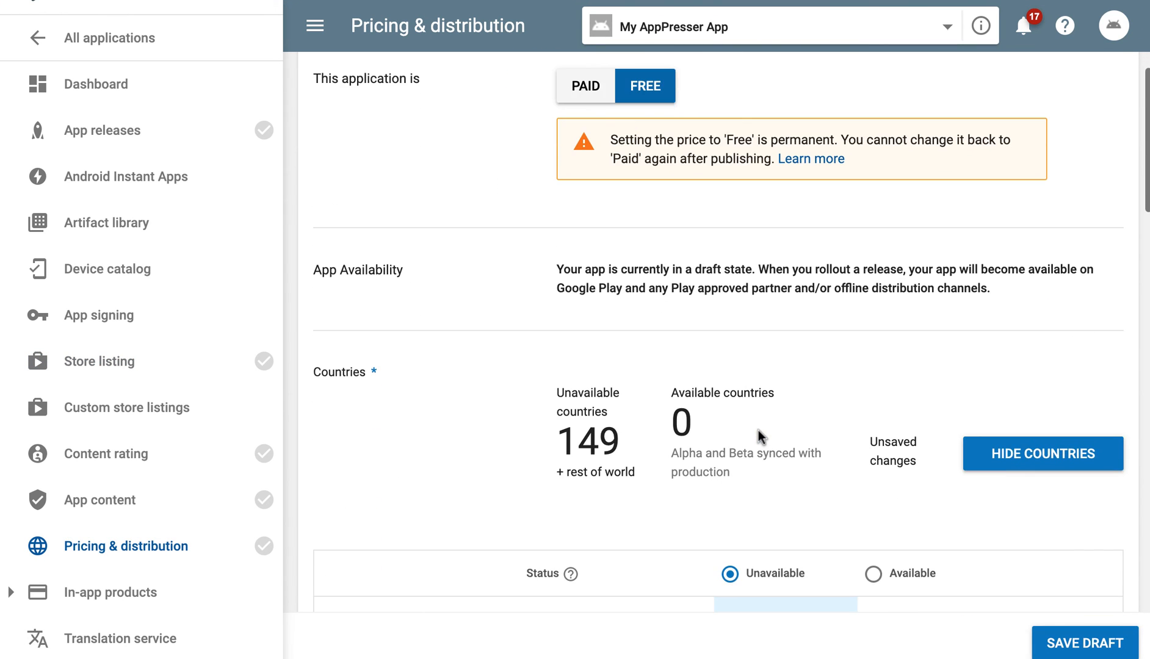
scroll(down, 3)
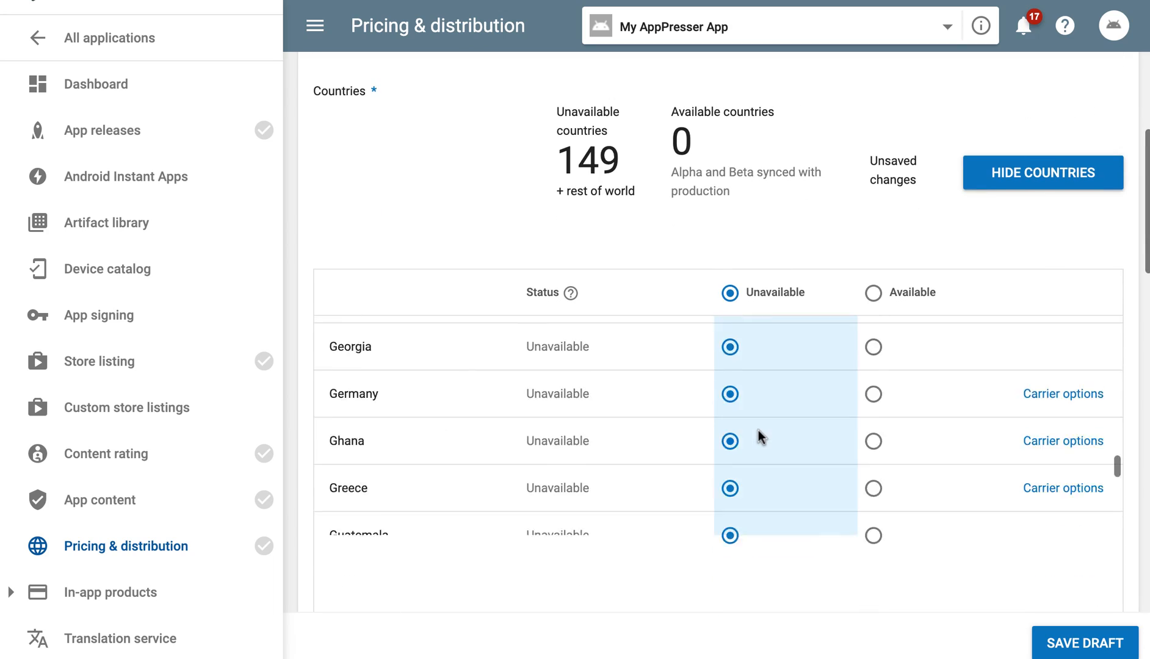
scroll(down, 3)
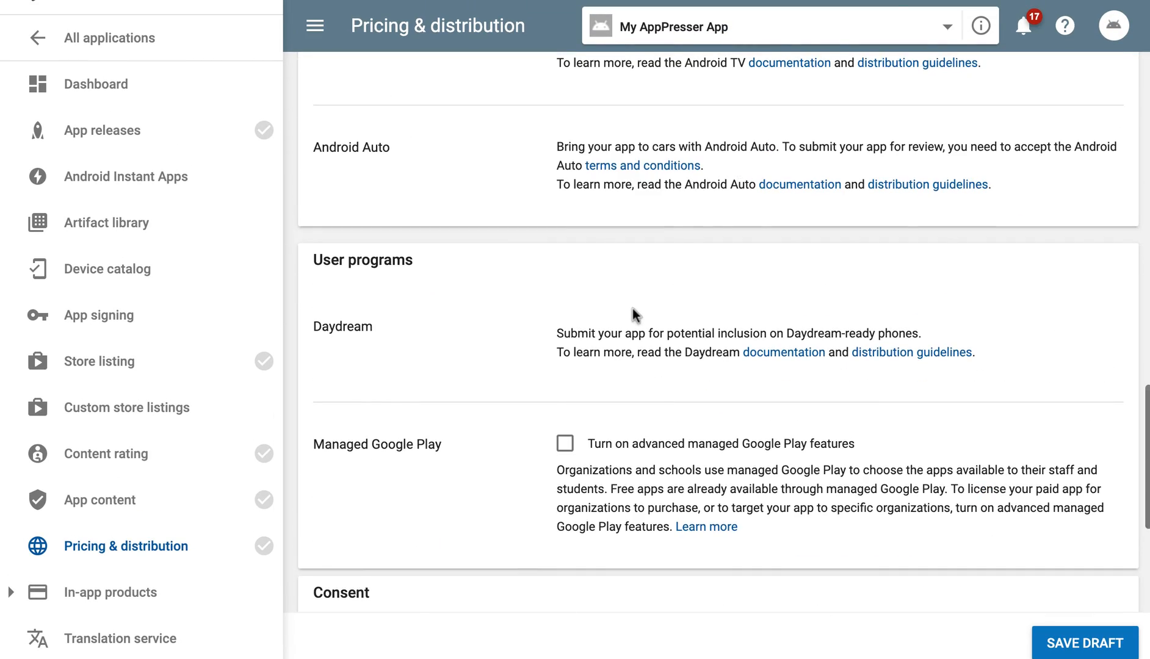
scroll(down, 3)
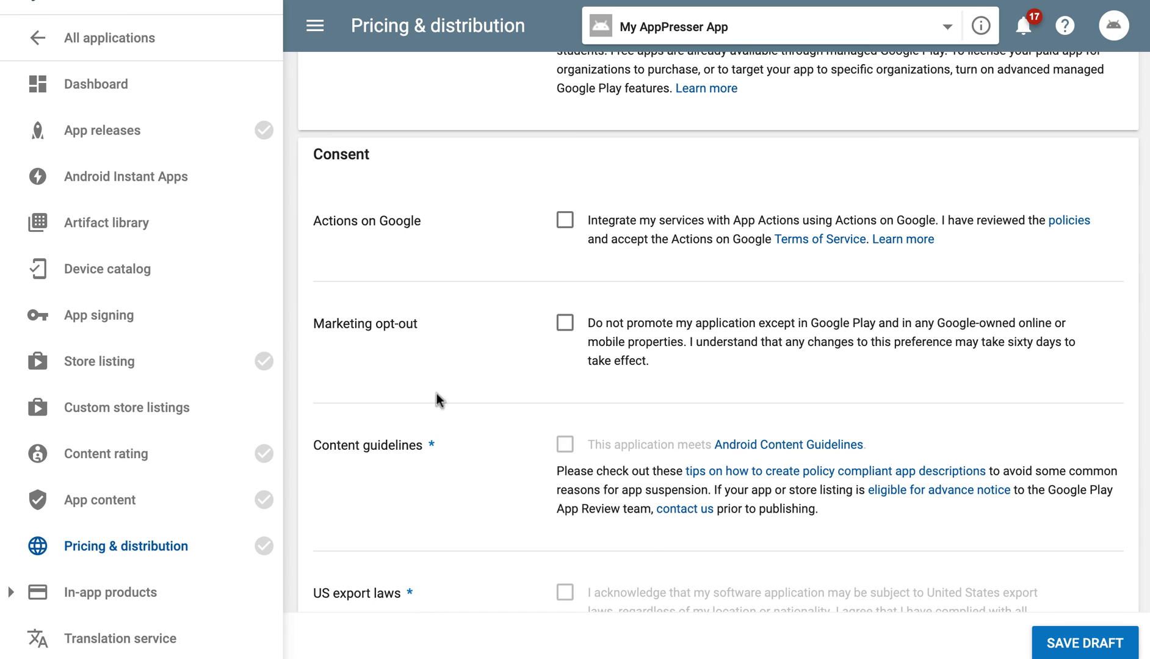
scroll(down, 3)
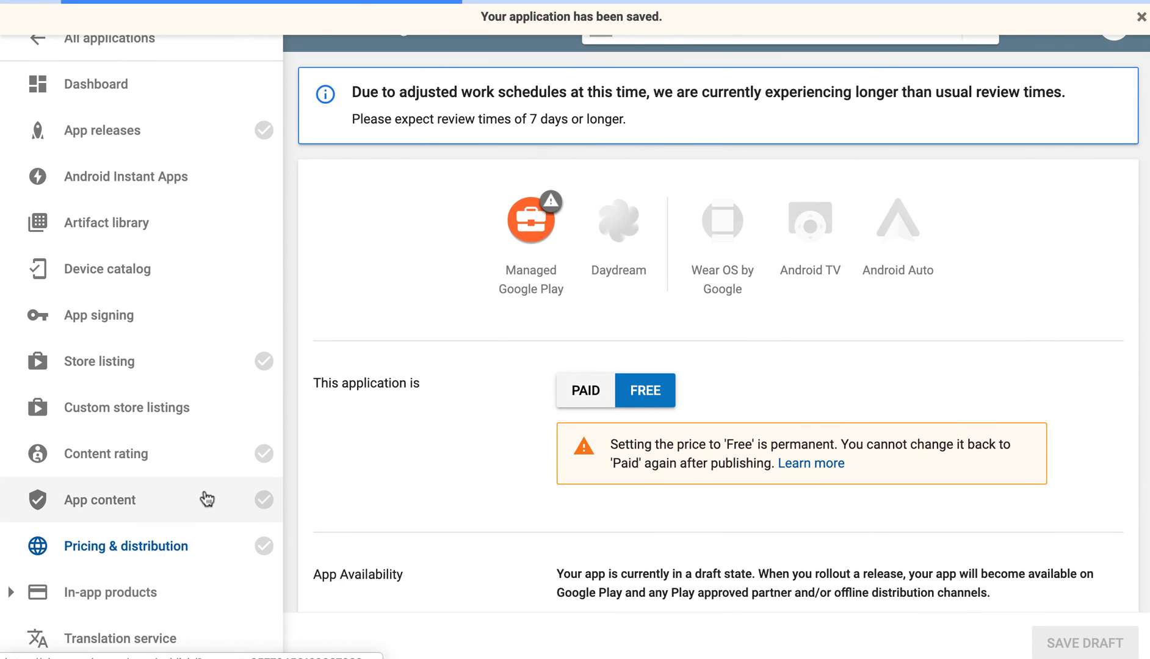
click(100, 500)
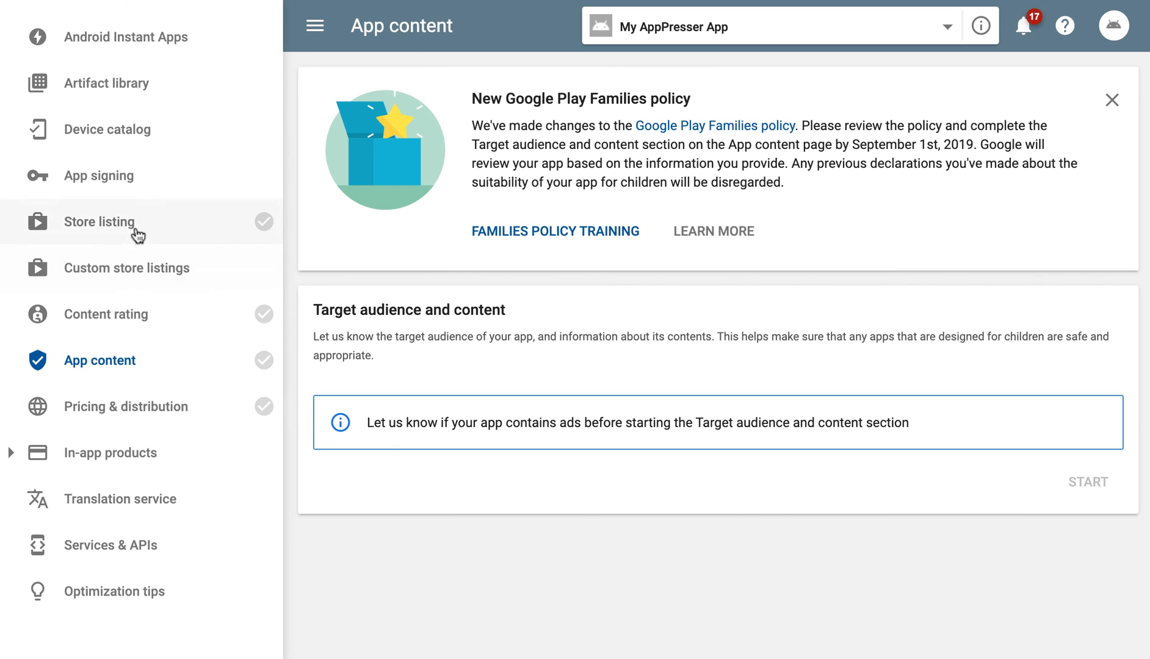
Review the store listing, then open Subscriptions under In-app products.
click(99, 221)
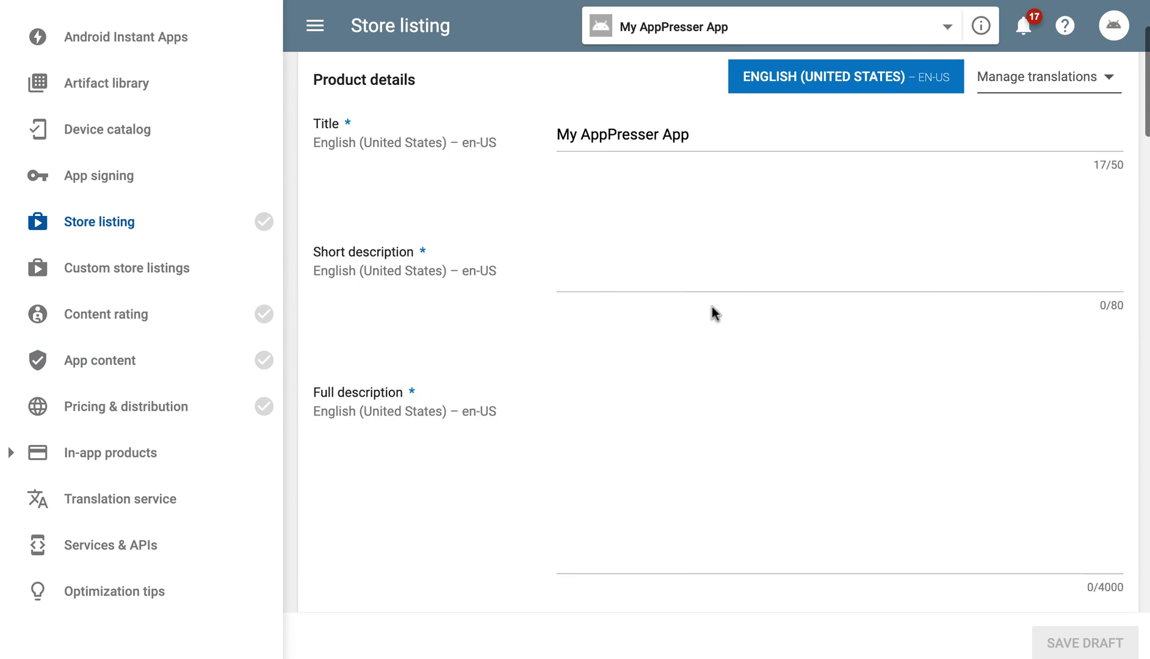
scroll(down, 3)
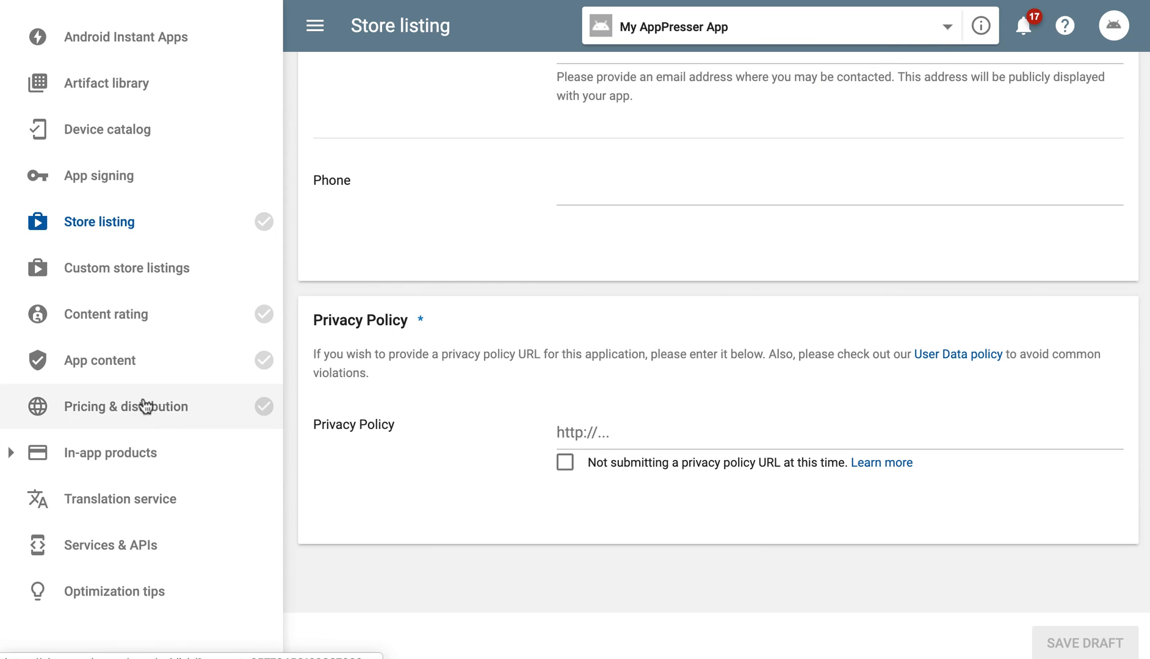
click(111, 453)
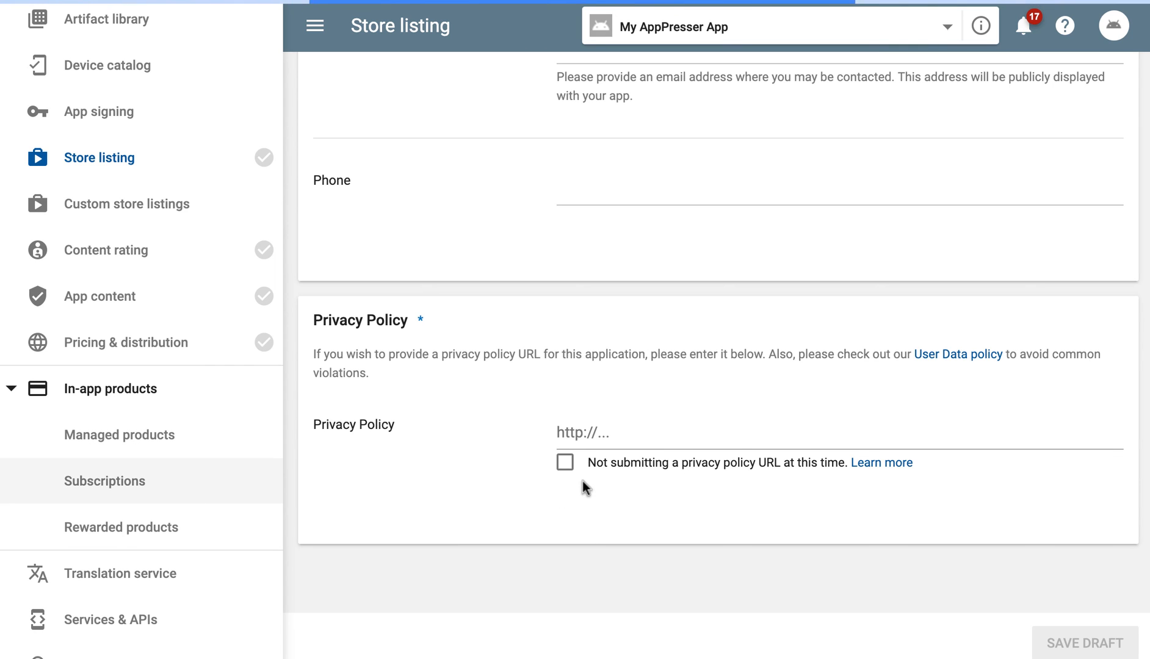
mouse_move(575, 390)
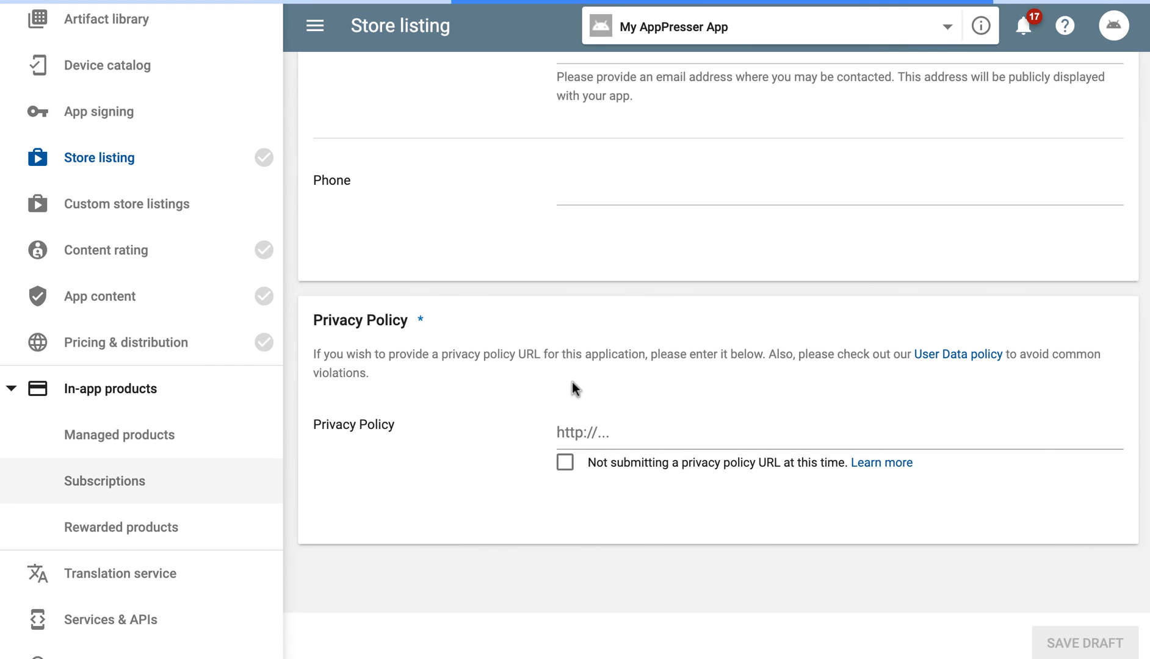
click(104, 481)
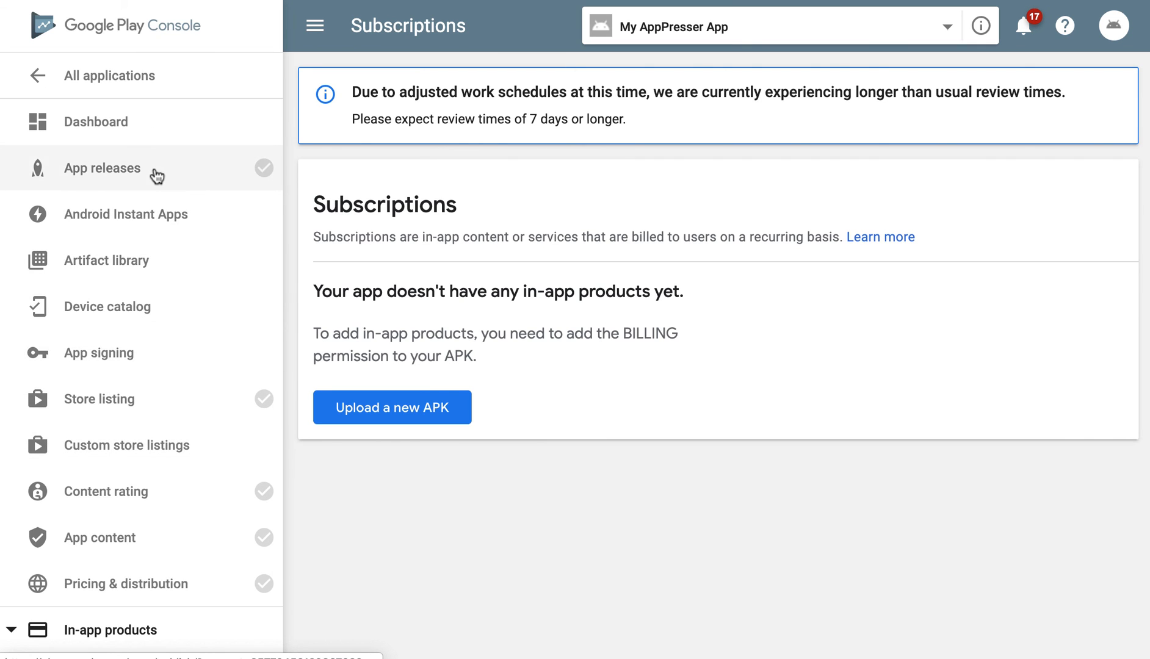
Scroll through the App releases tracks and manage the Production track.
click(102, 168)
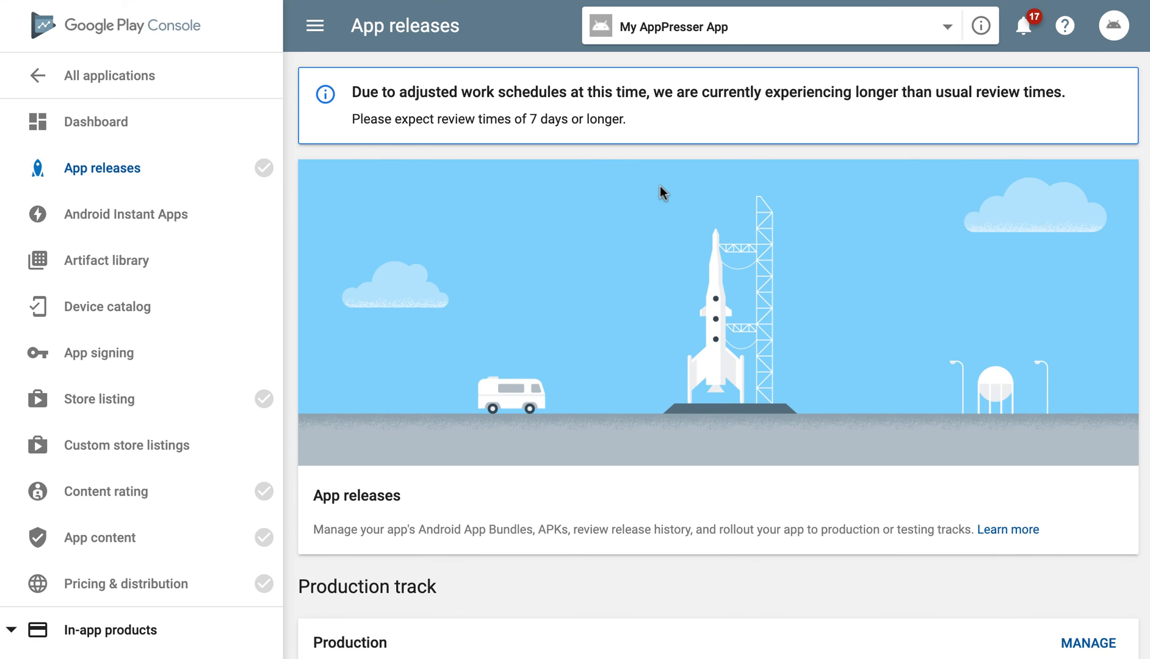
scroll(down, 3)
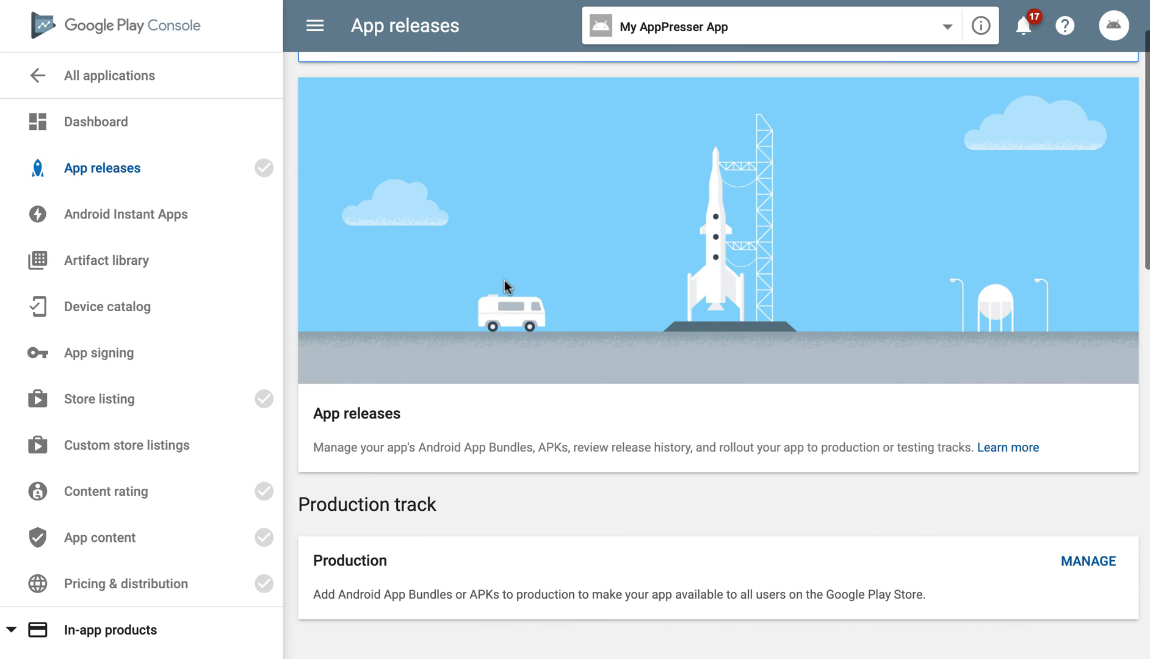
scroll(down, 3)
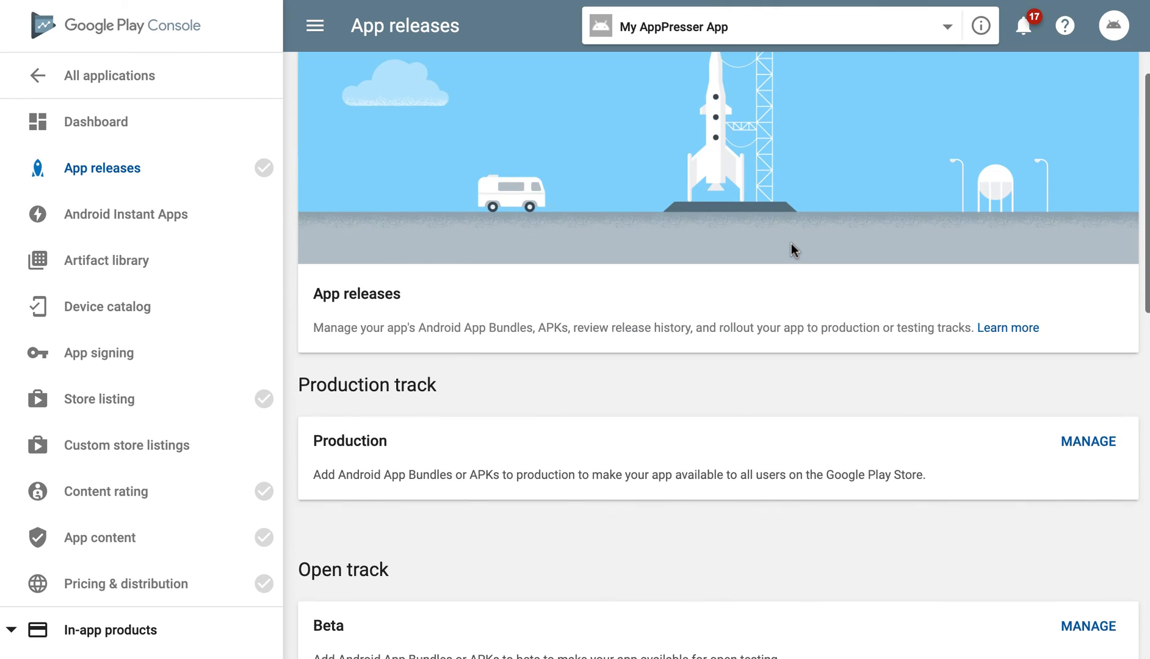
scroll(down, 3)
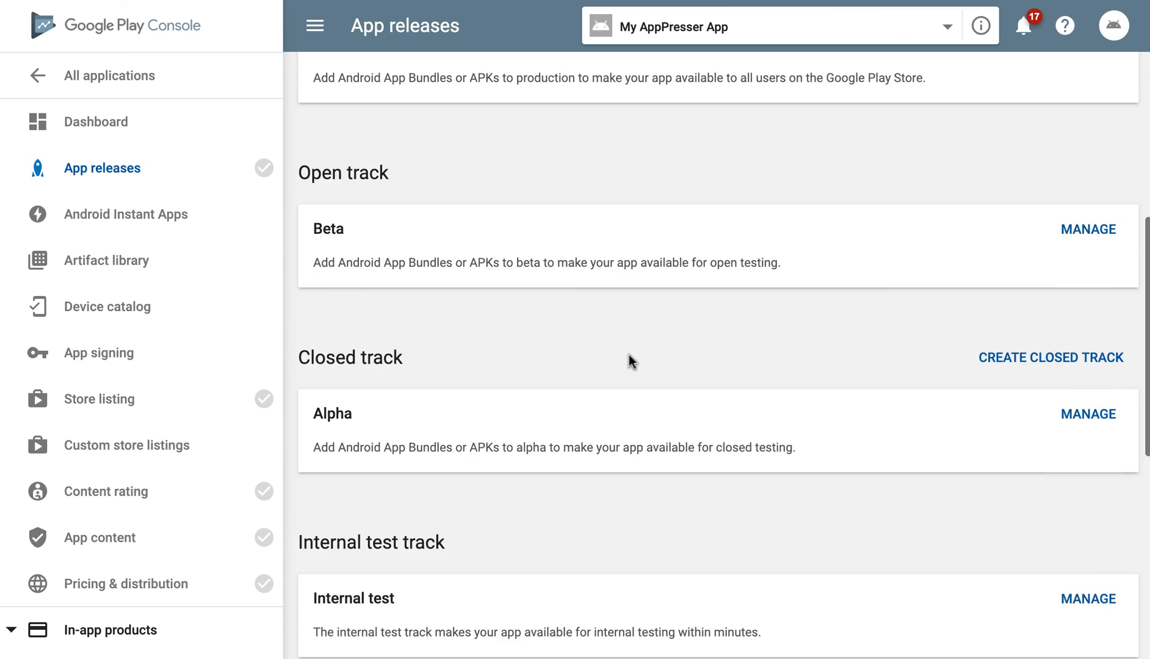
scroll(down, 3)
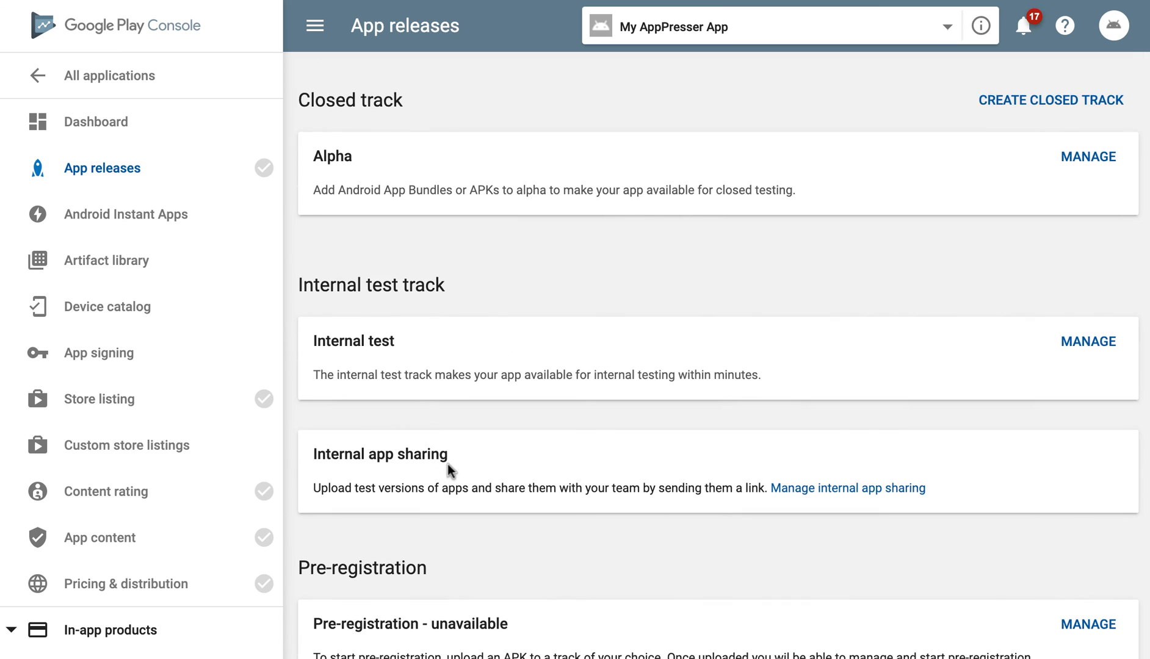
scroll(up, 3)
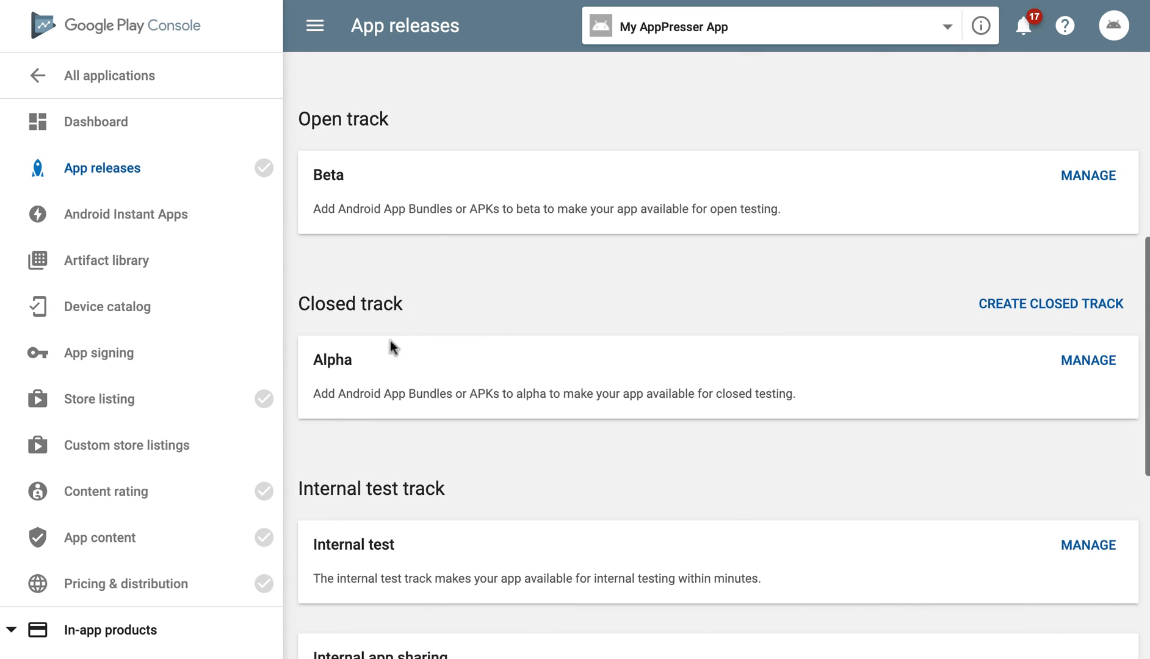
mouse_move(365, 381)
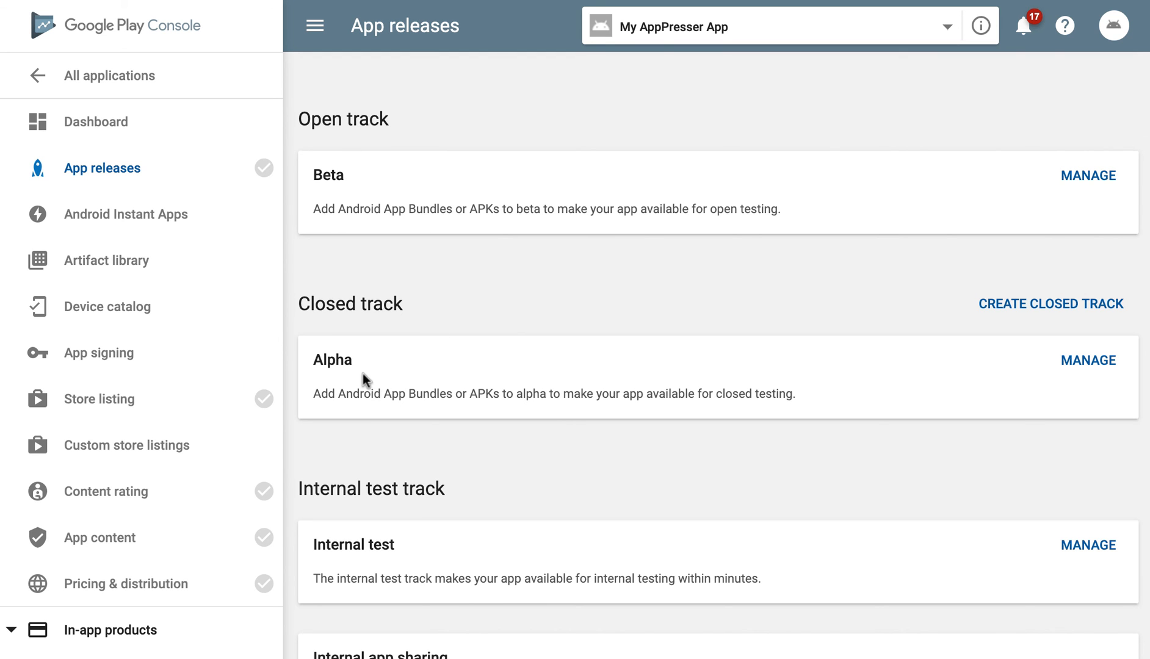
scroll(down, 3)
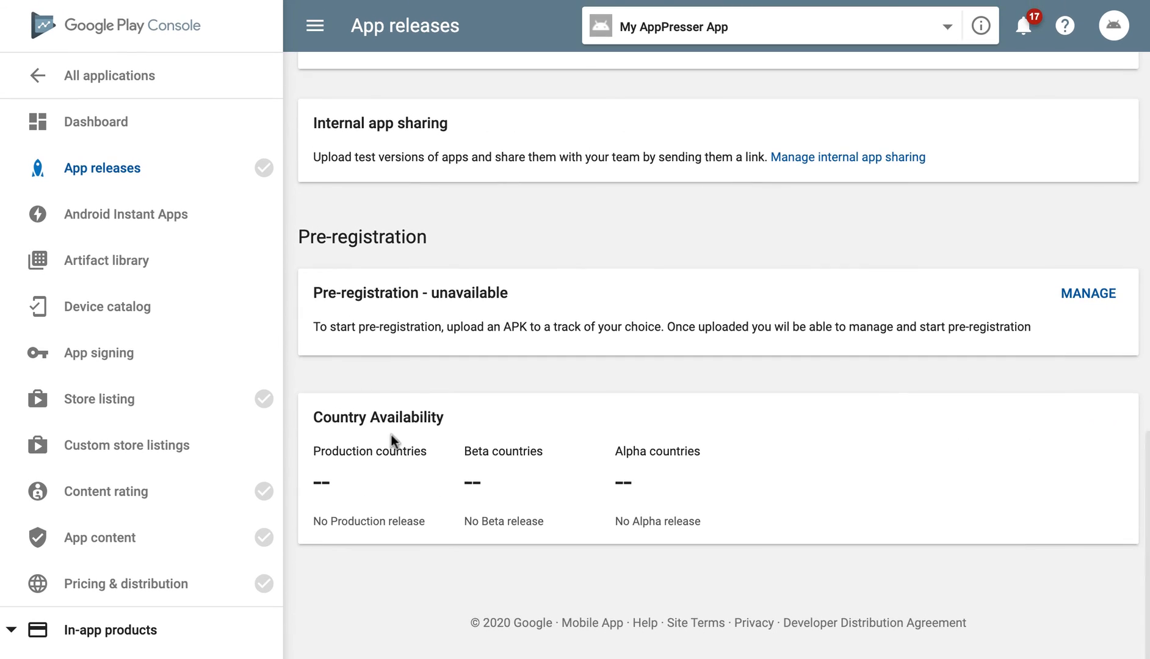
scroll(up, 3)
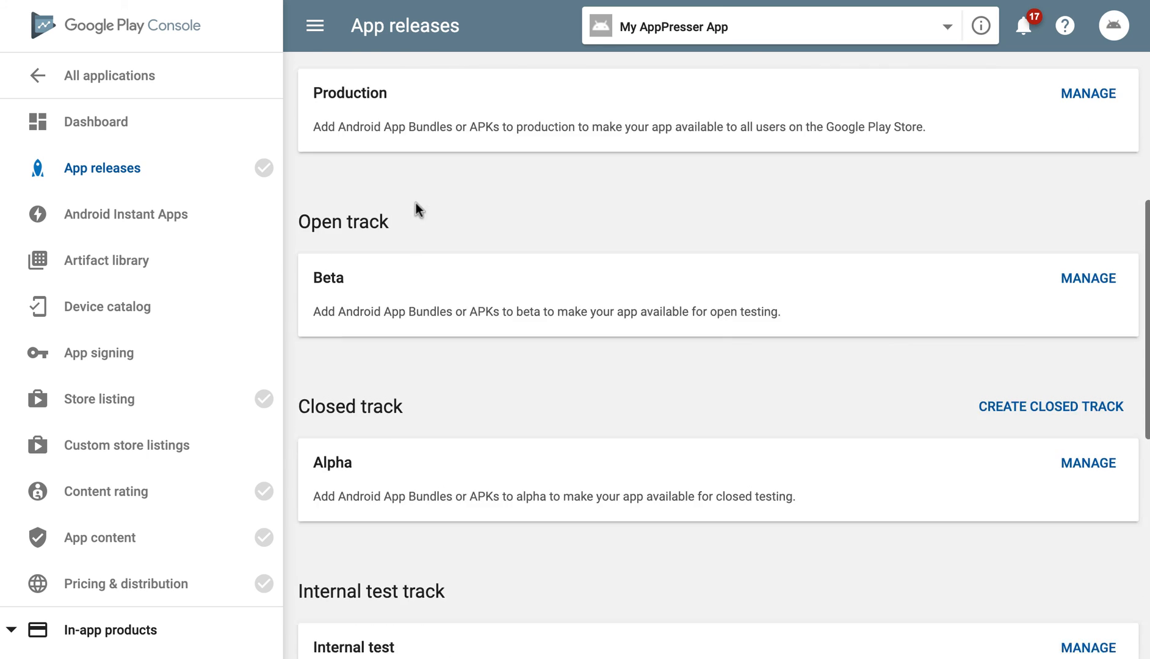
scroll(up, 3)
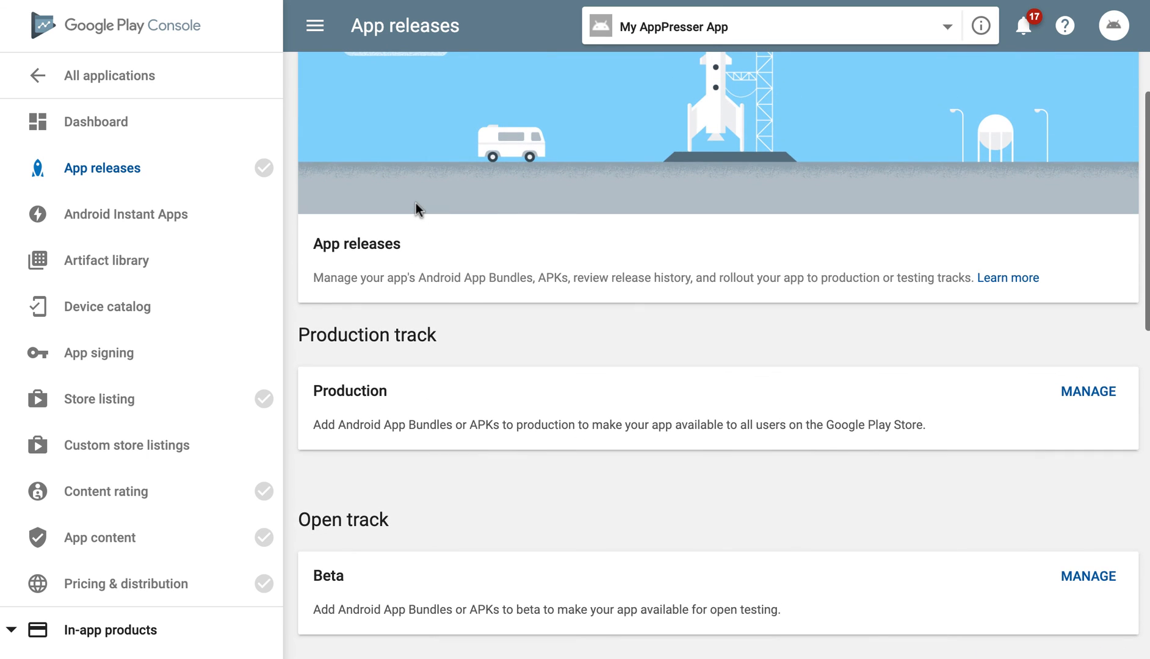
scroll(down, 3)
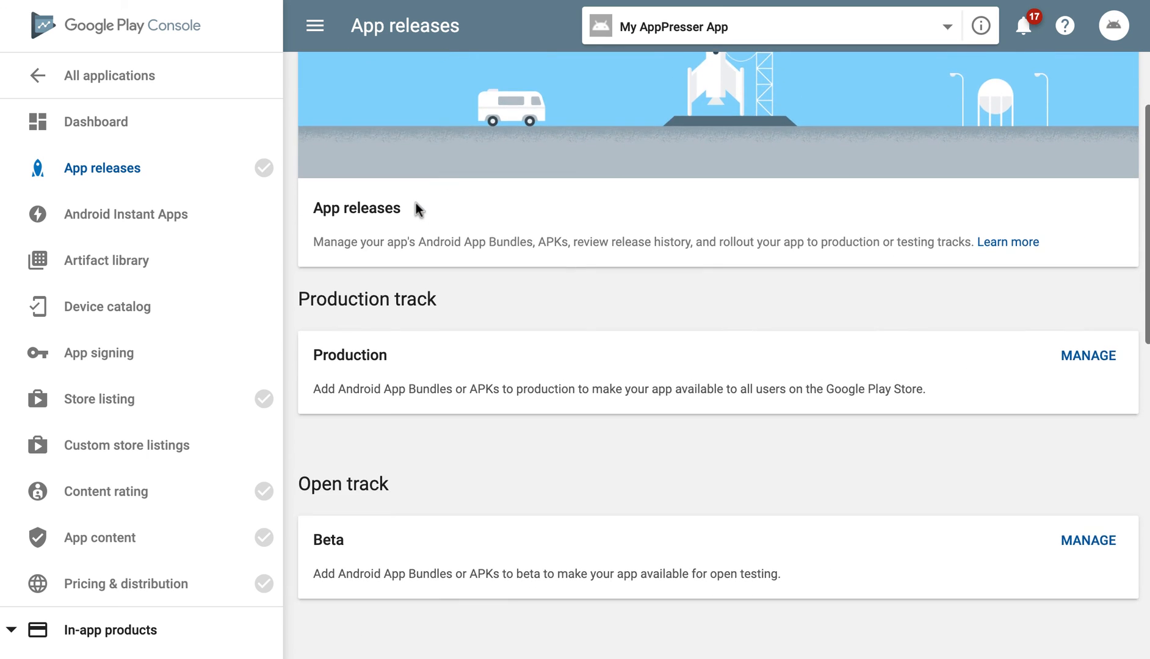
scroll(down, 3)
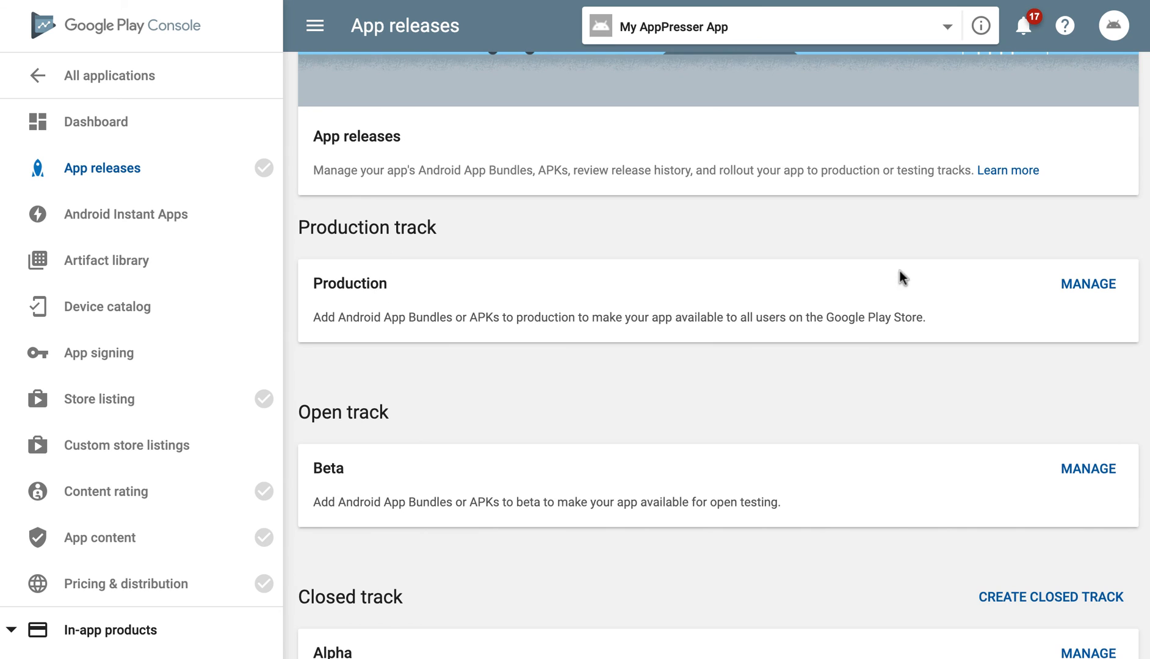
click(1088, 283)
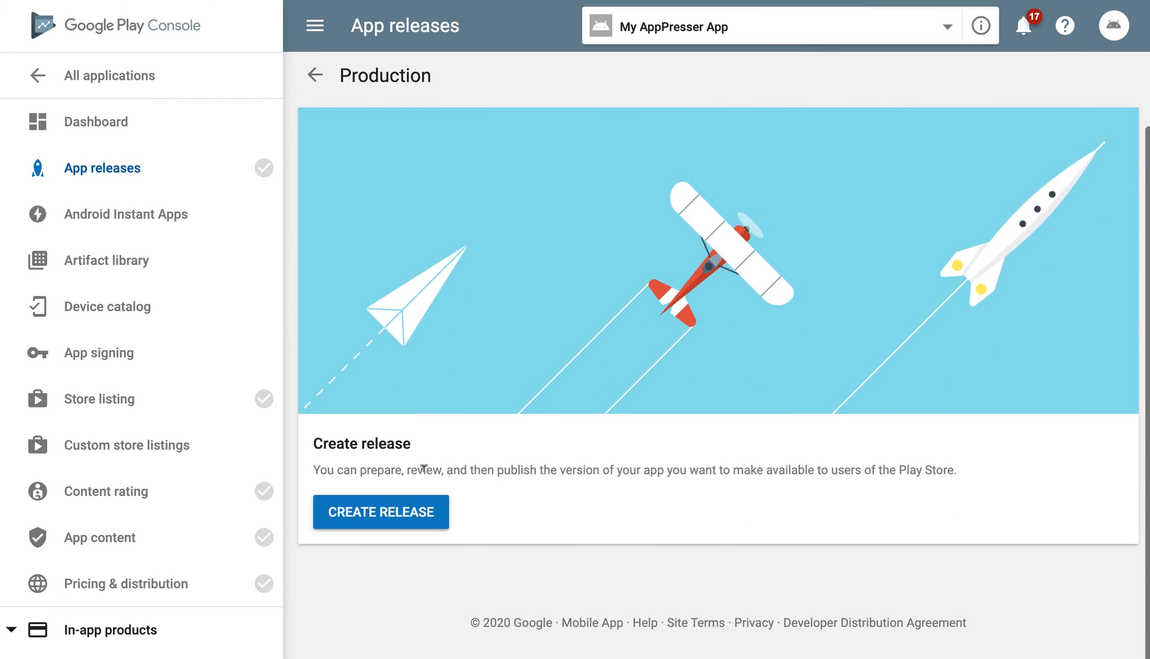
Create a new production release, review the app signing step, and return to App releases.
click(381, 511)
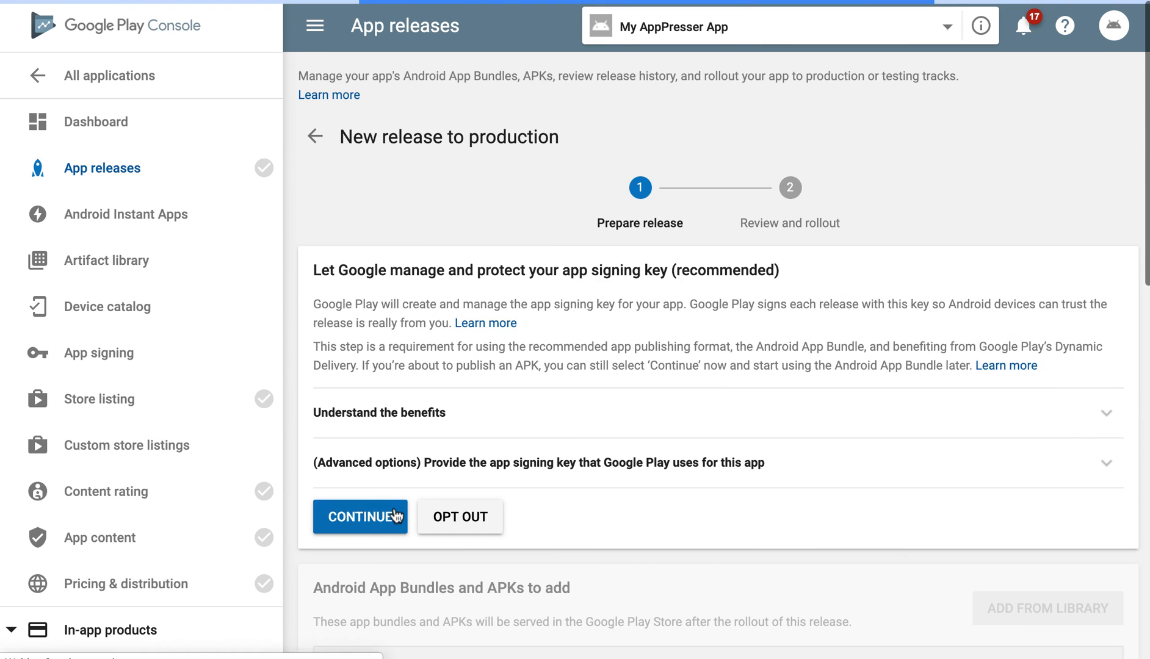
scroll(down, 3)
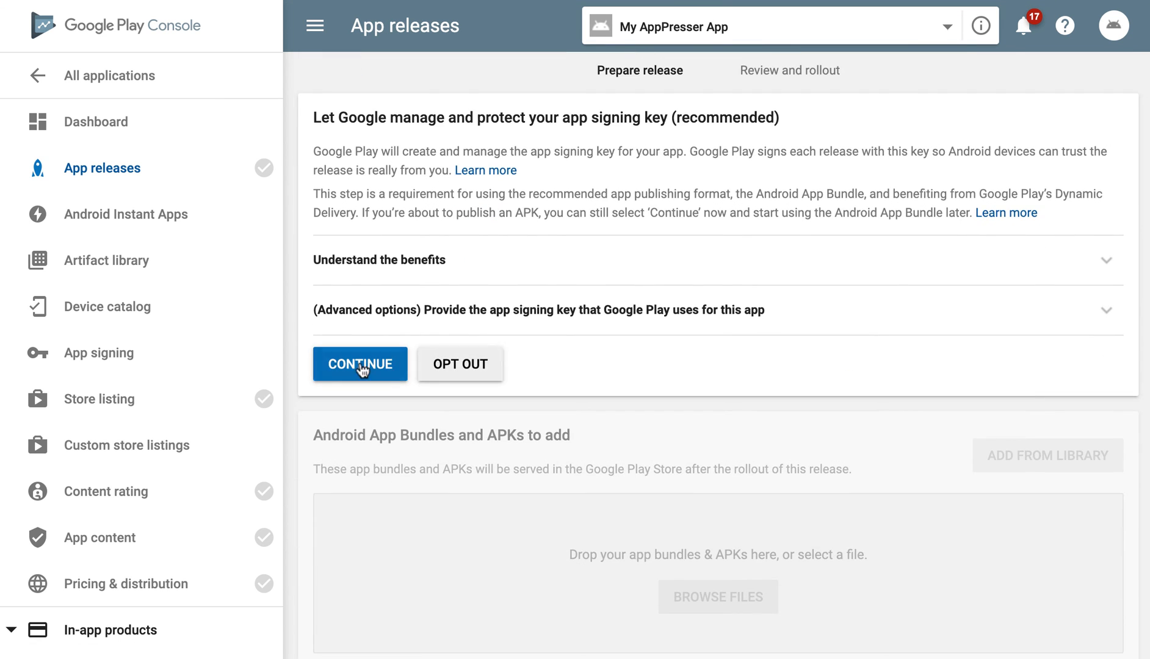
mouse_move(600, 179)
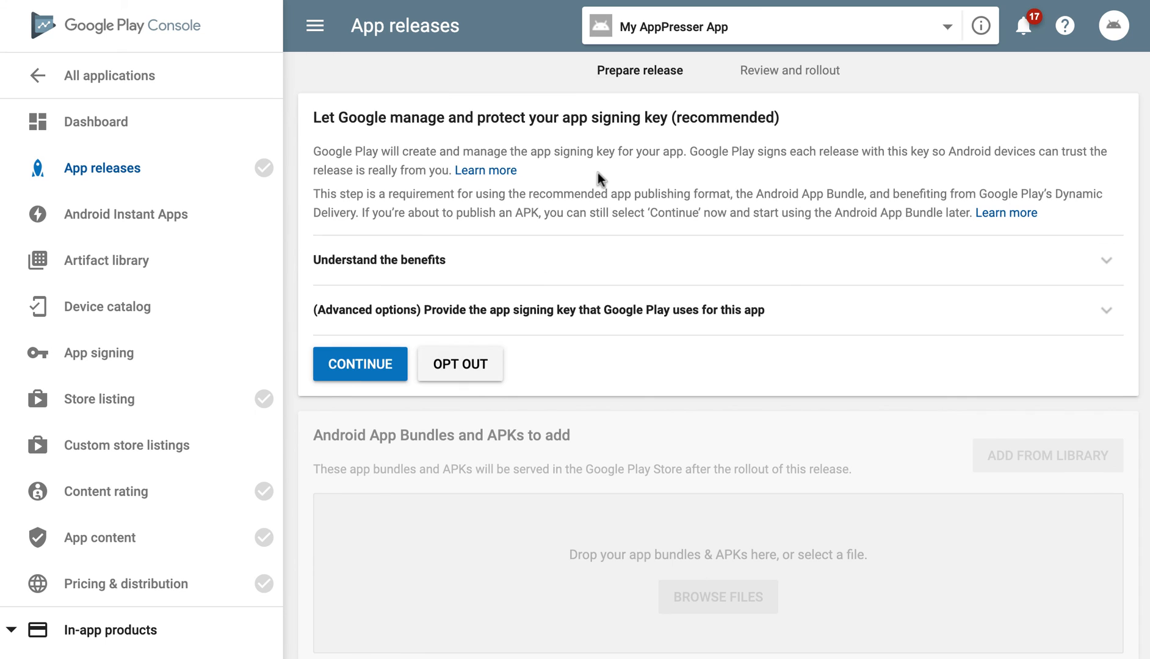
scroll(down, 3)
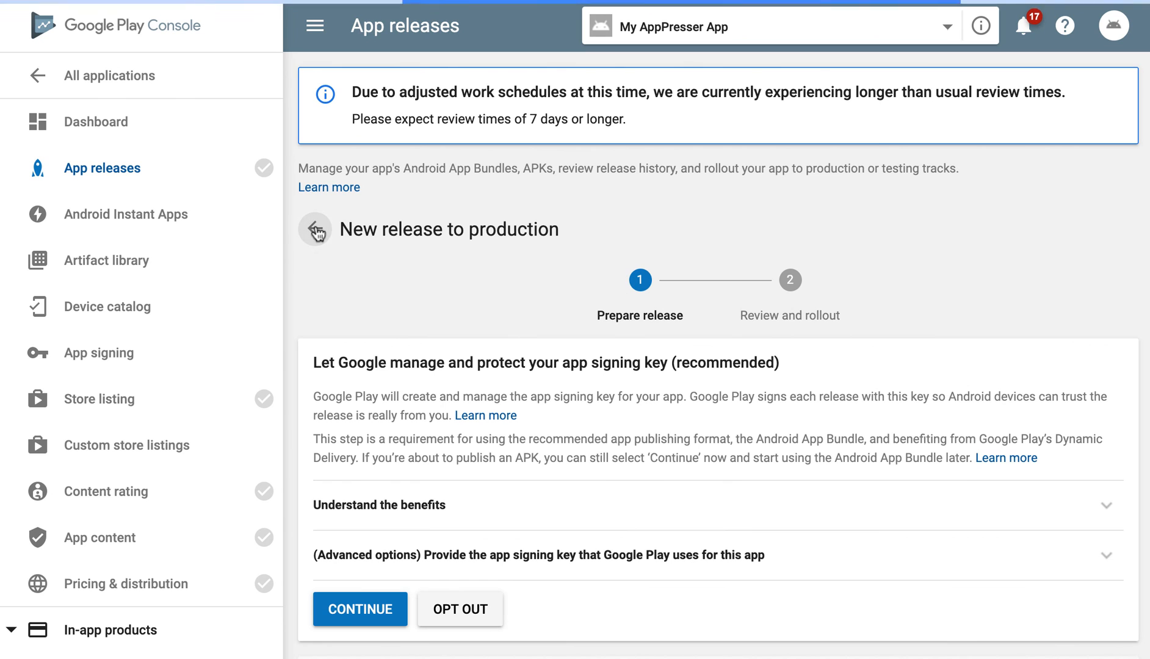
click(315, 228)
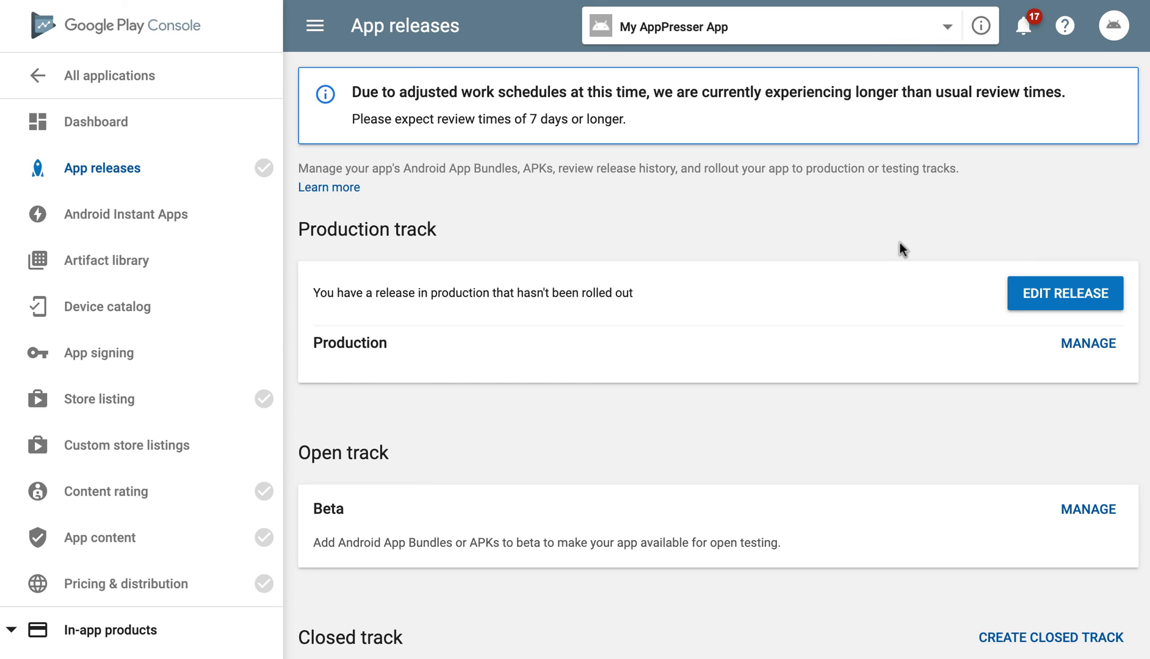
mouse_move(820, 86)
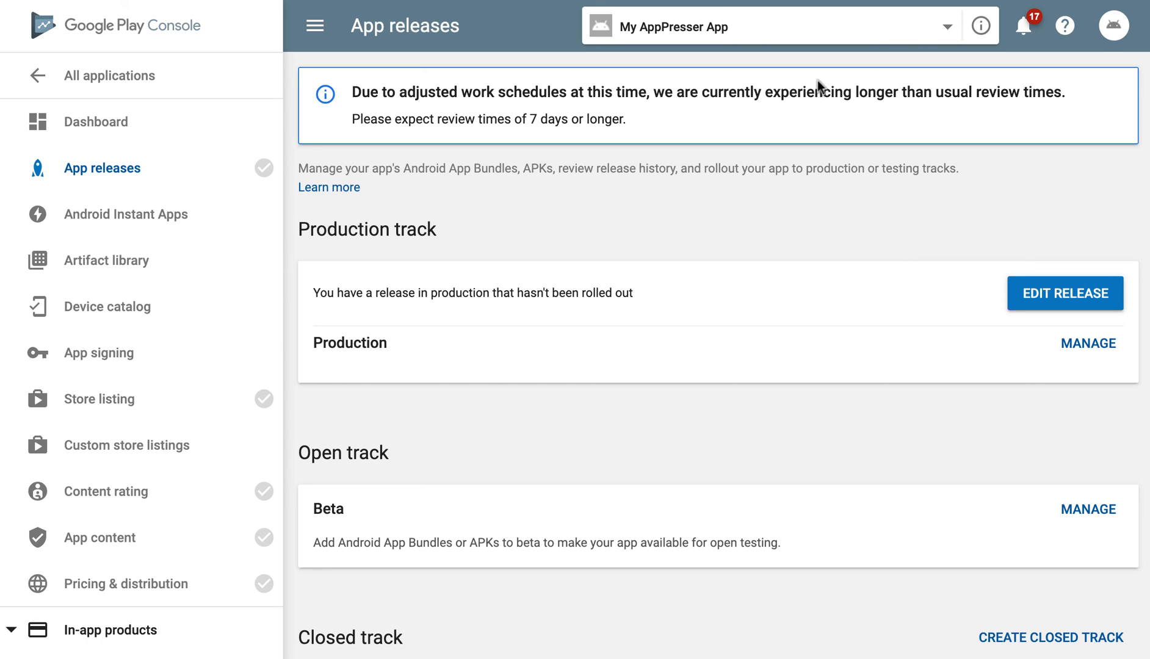